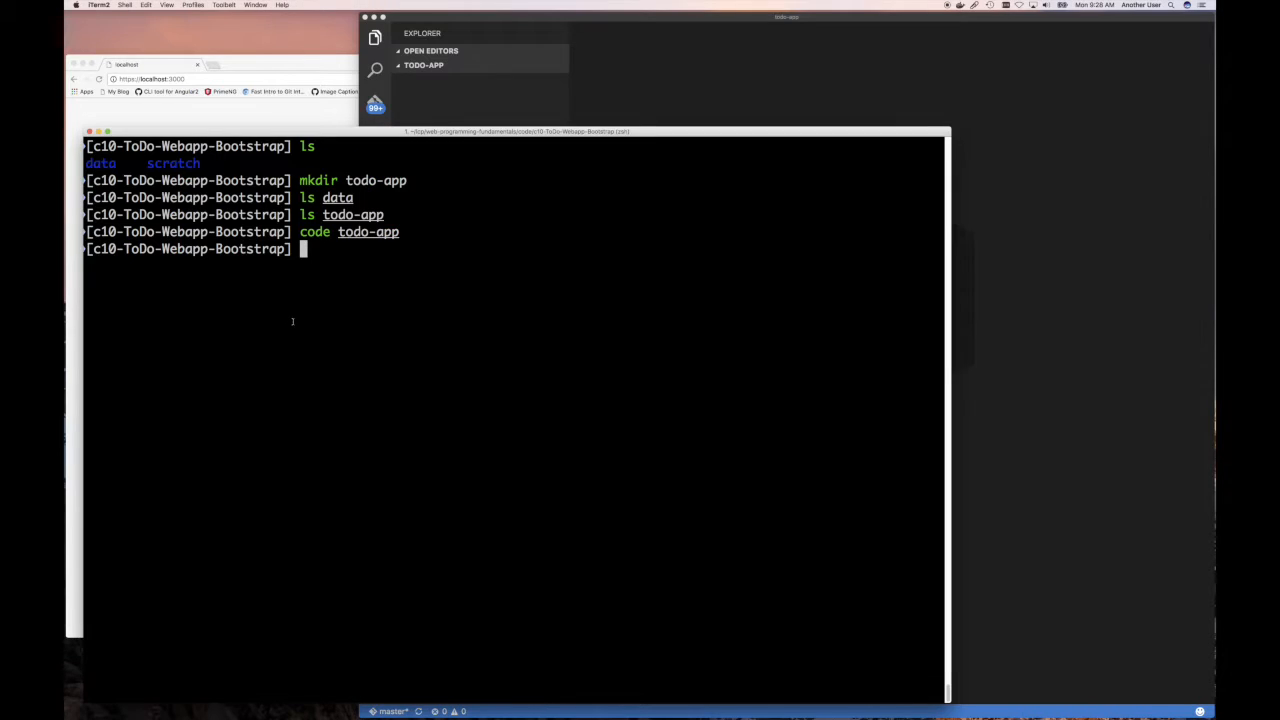
{"action": "mouse_move", "coordinate": [431, 273]}
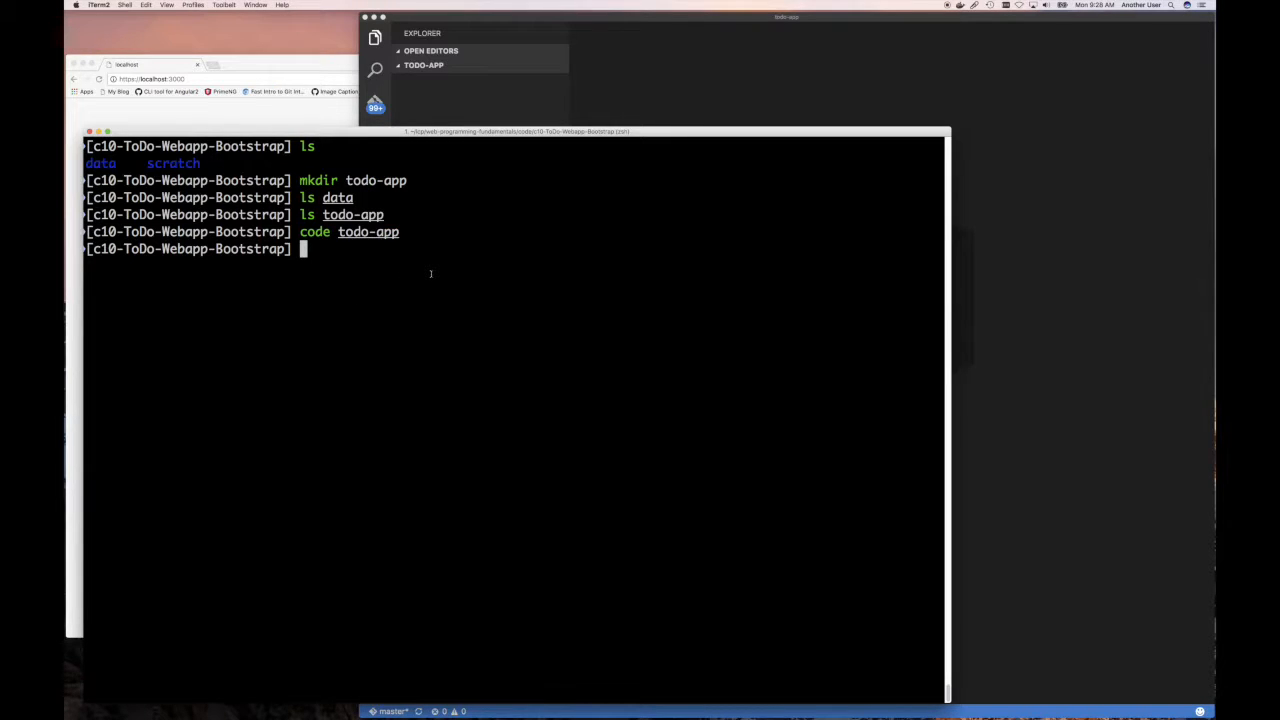
List data and todo-app, check the current path with pwd, and cd into todo-app.
{"action": "type", "text": "ls da"}
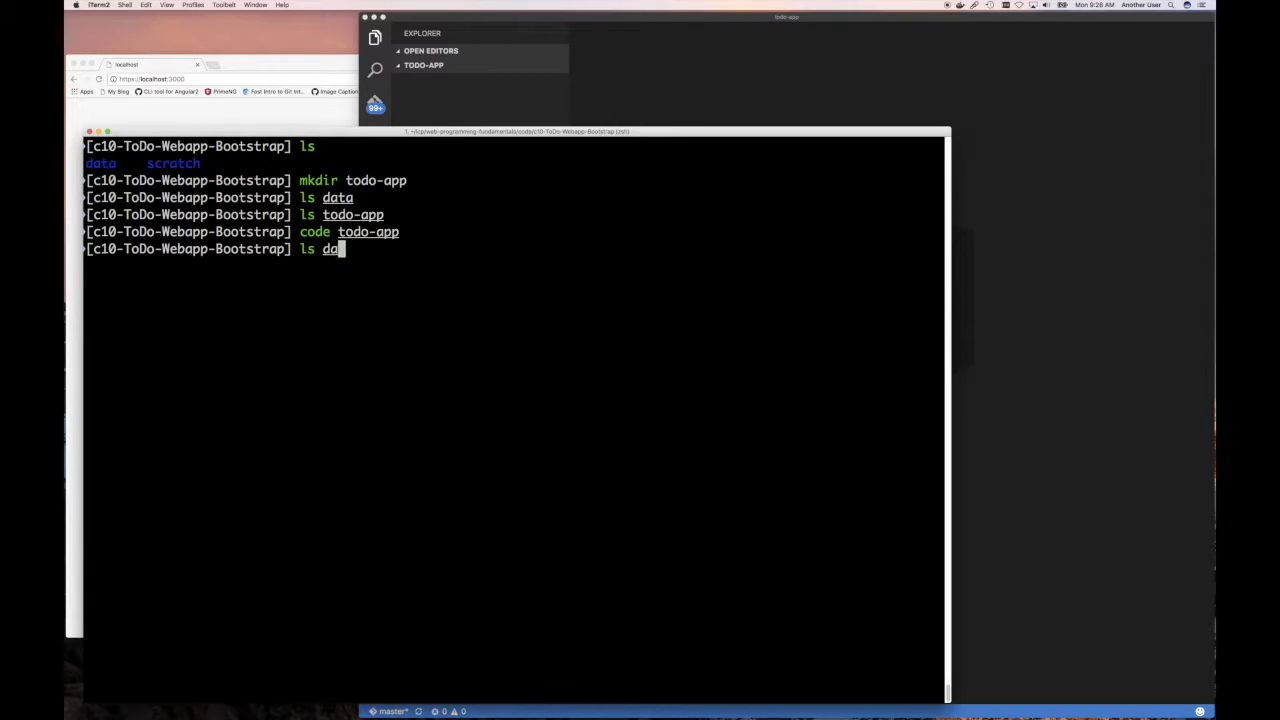
{"action": "type", "text": "pwd"}
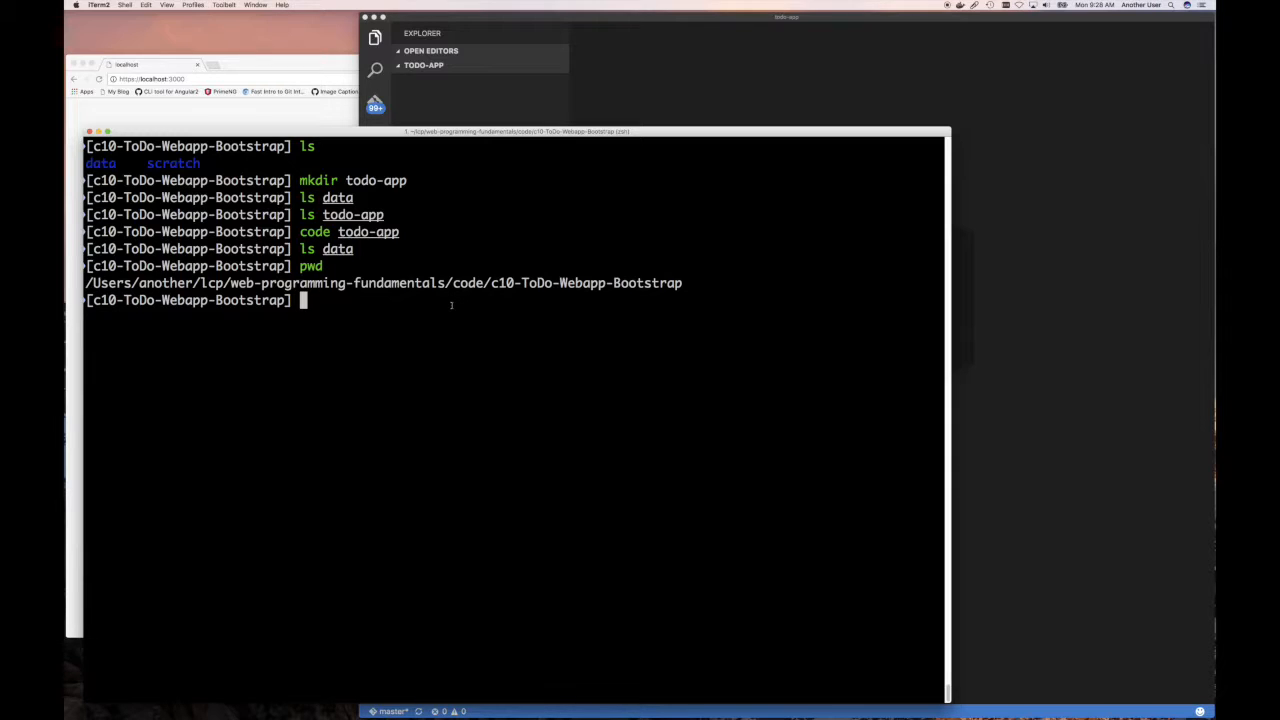
{"action": "type", "text": "ls todo-app"}
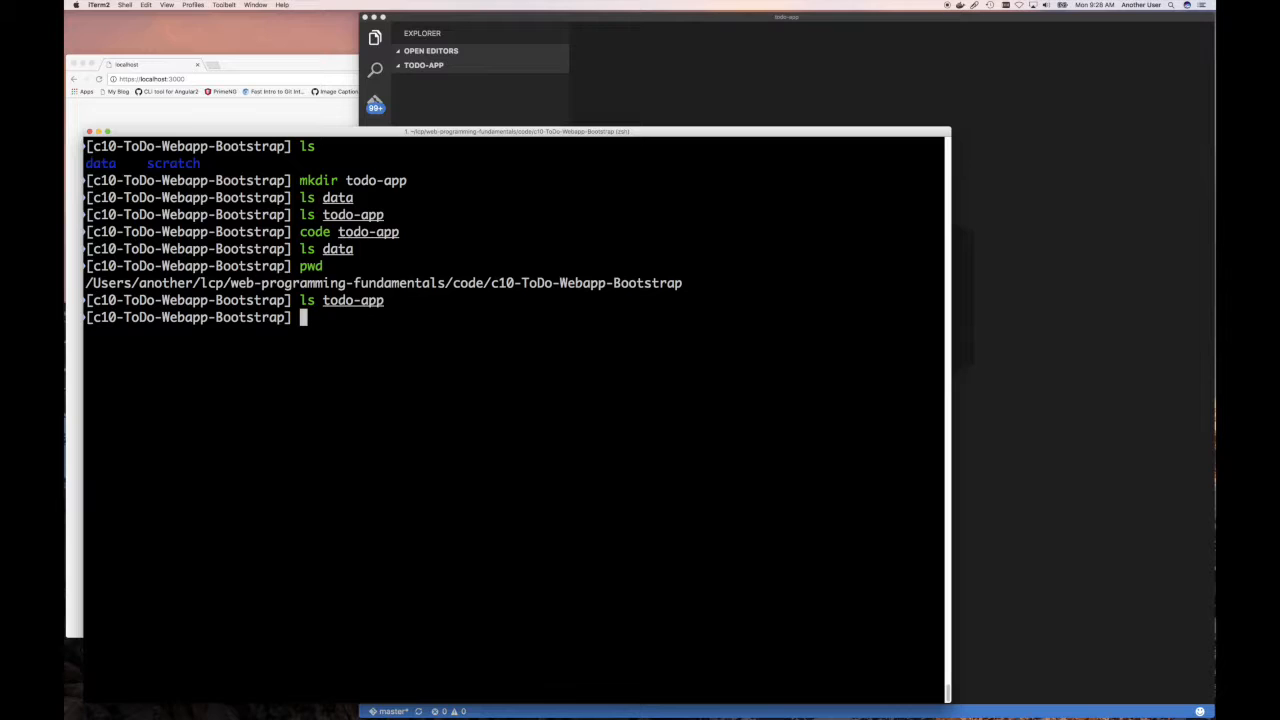
{"action": "type", "text": "cd todo-app/"}
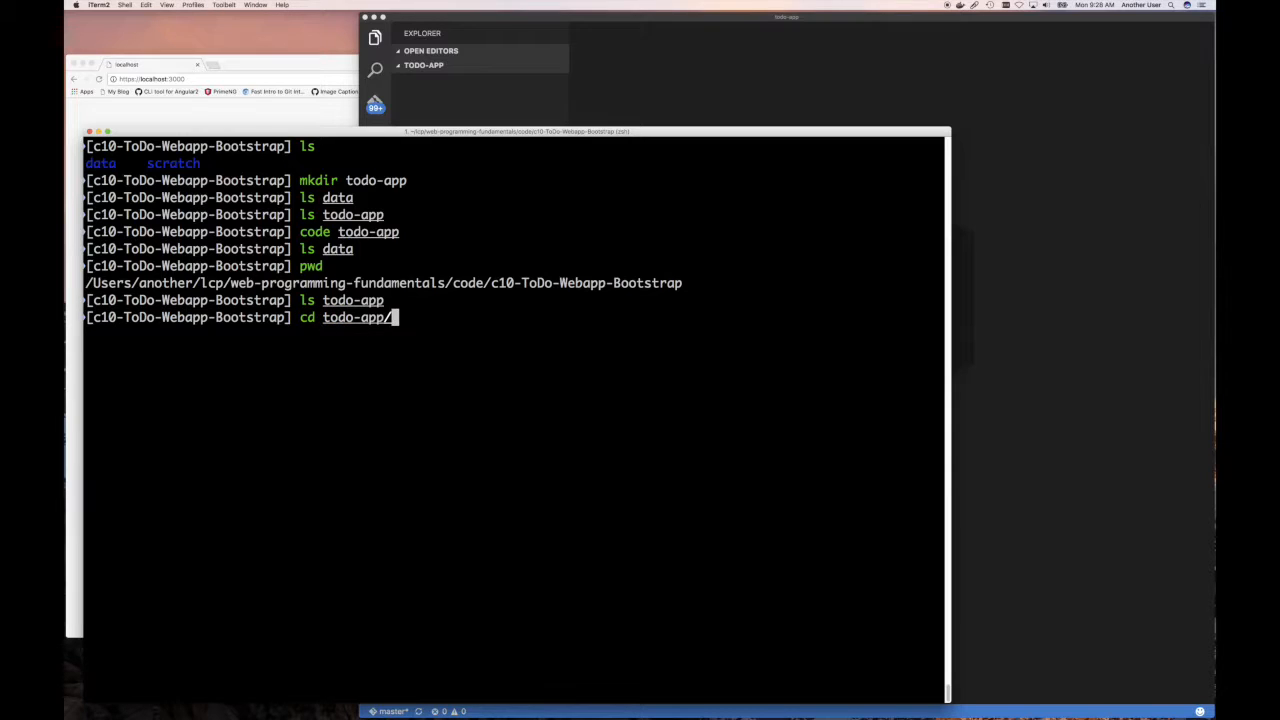
{"action": "type", "text": "npm"}
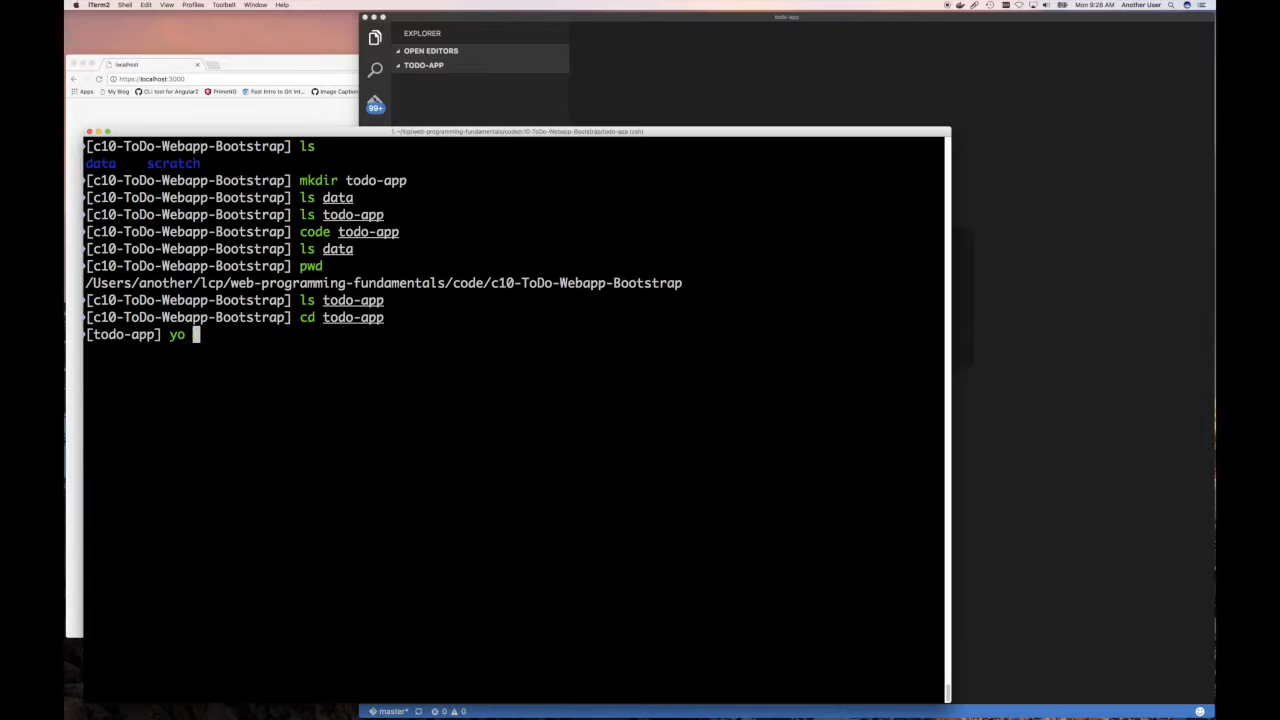
{"action": "type", "text": "ng-fullstack"}
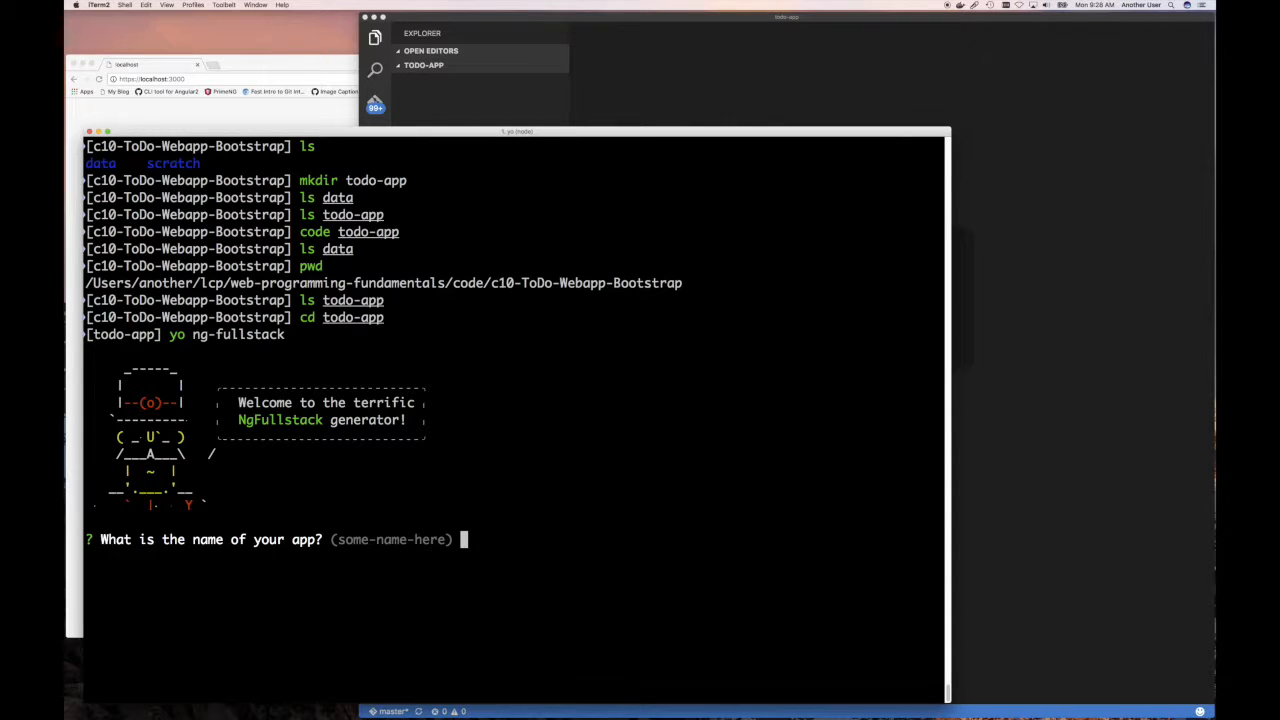
Answer the generator prompts: app name todo, username xiliax, fullstack stack, default client framework.
{"action": "type", "text": "to"}
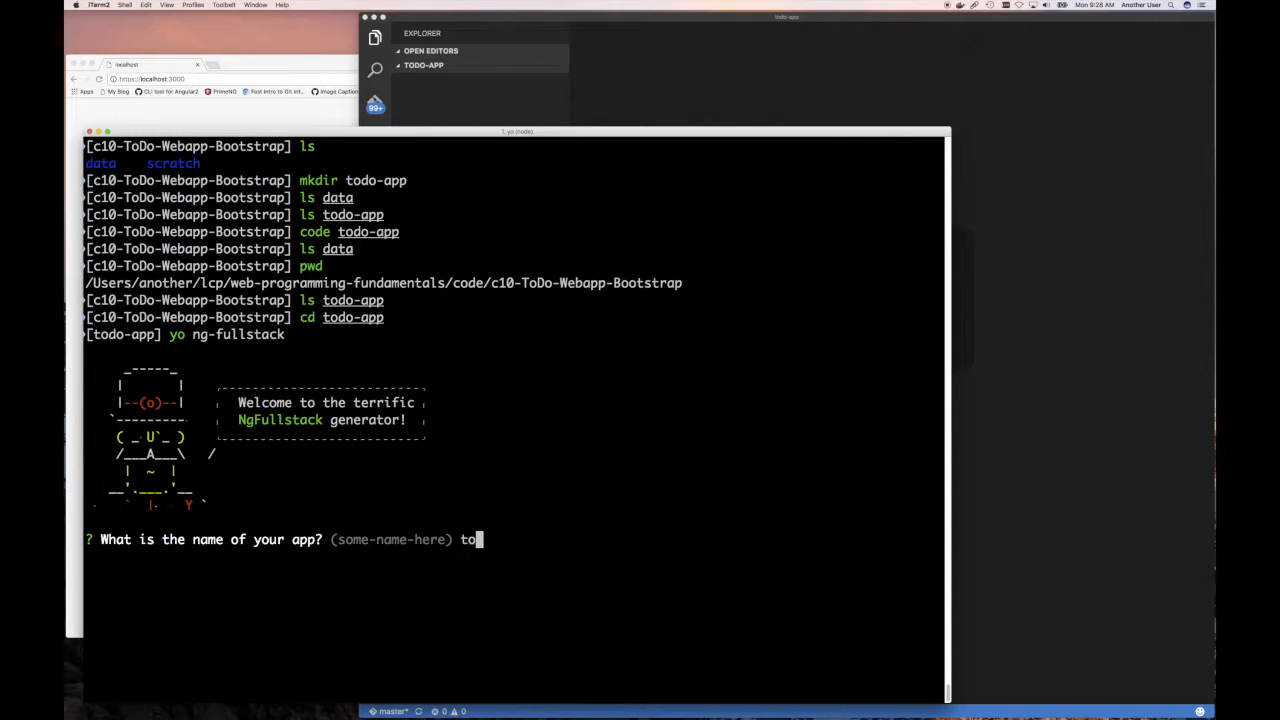
{"action": "type", "text": "D"}
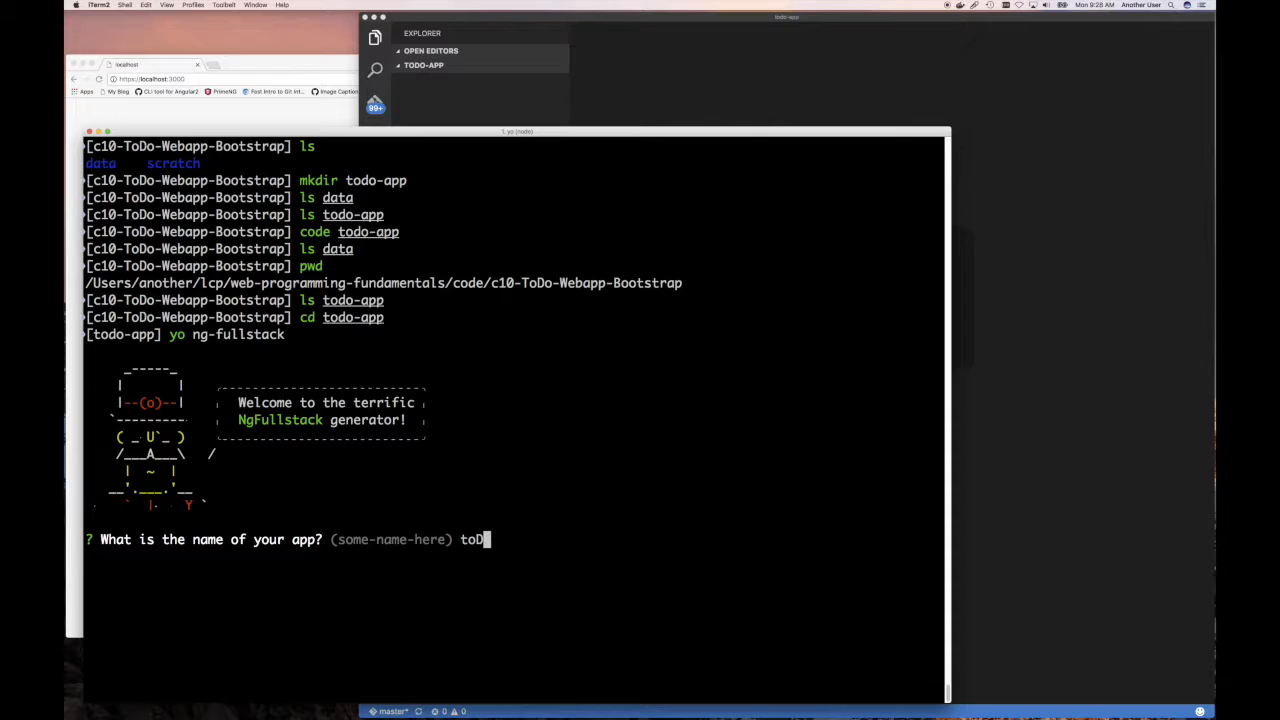
{"action": "type", "text": "o"}
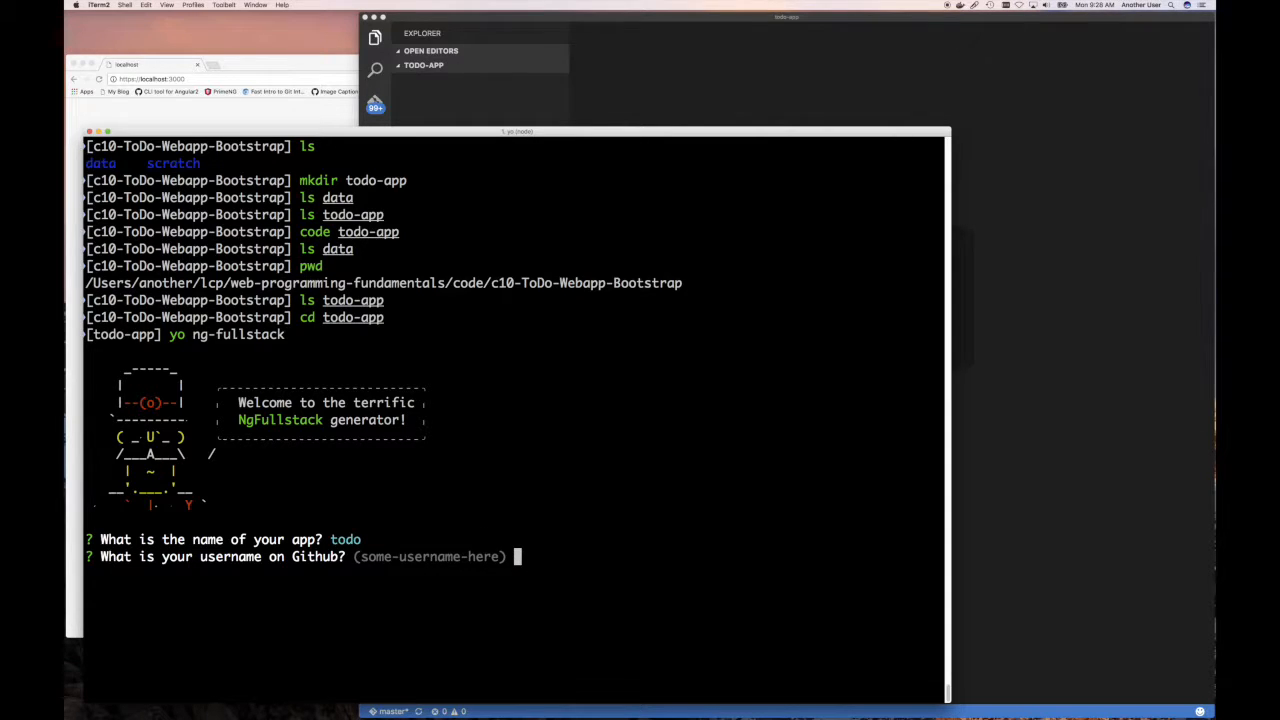
{"action": "type", "text": "xiliax"}
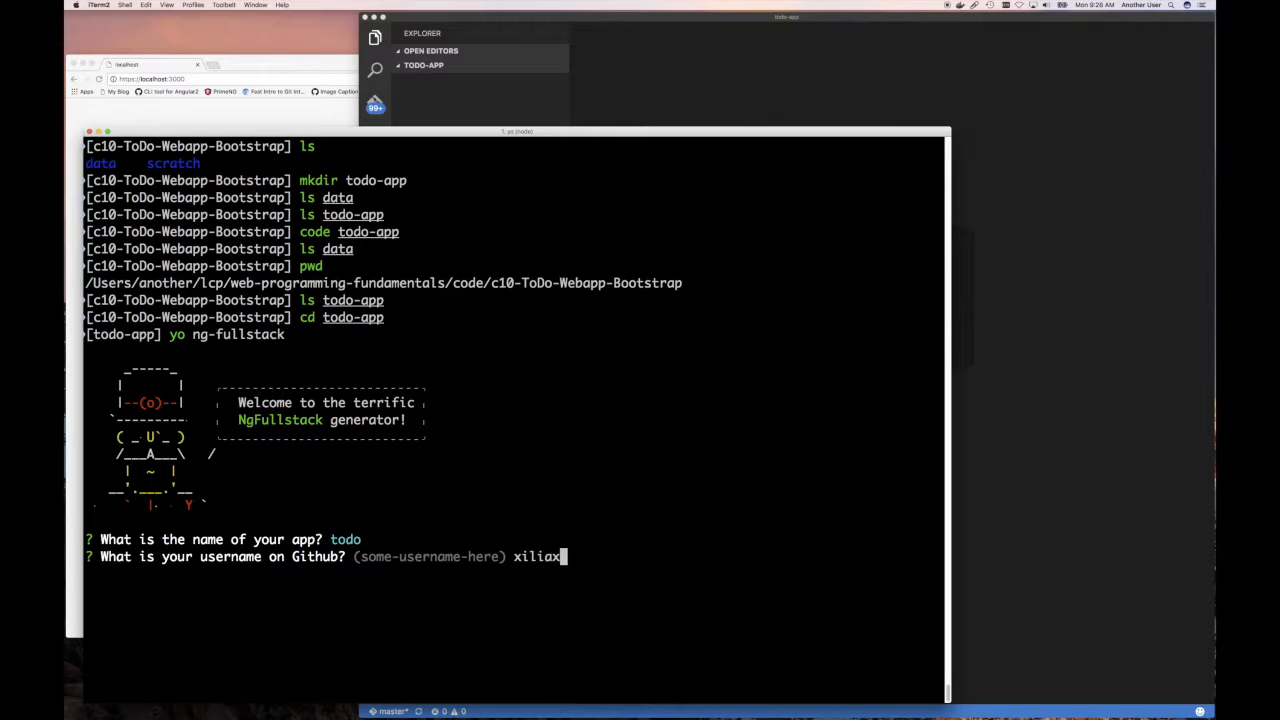
{"action": "key", "text": "enter"}
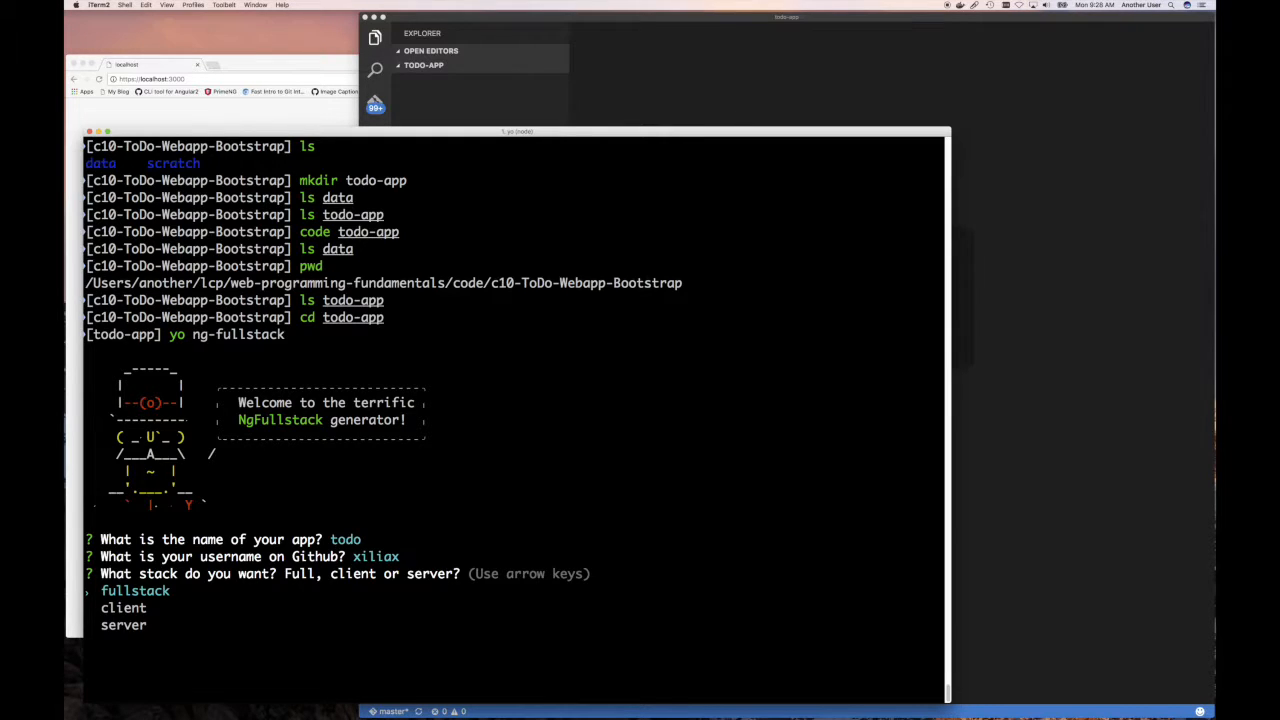
{"action": "key", "text": "enter"}
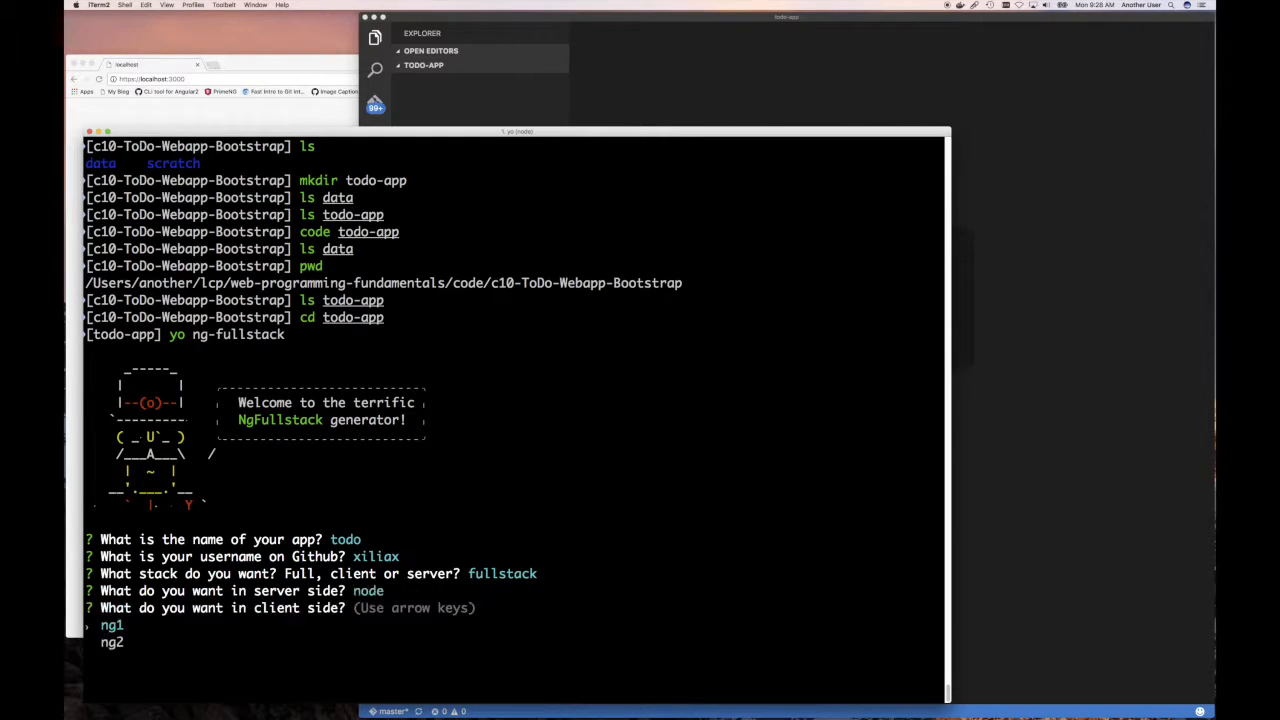
{"action": "key", "text": "enter"}
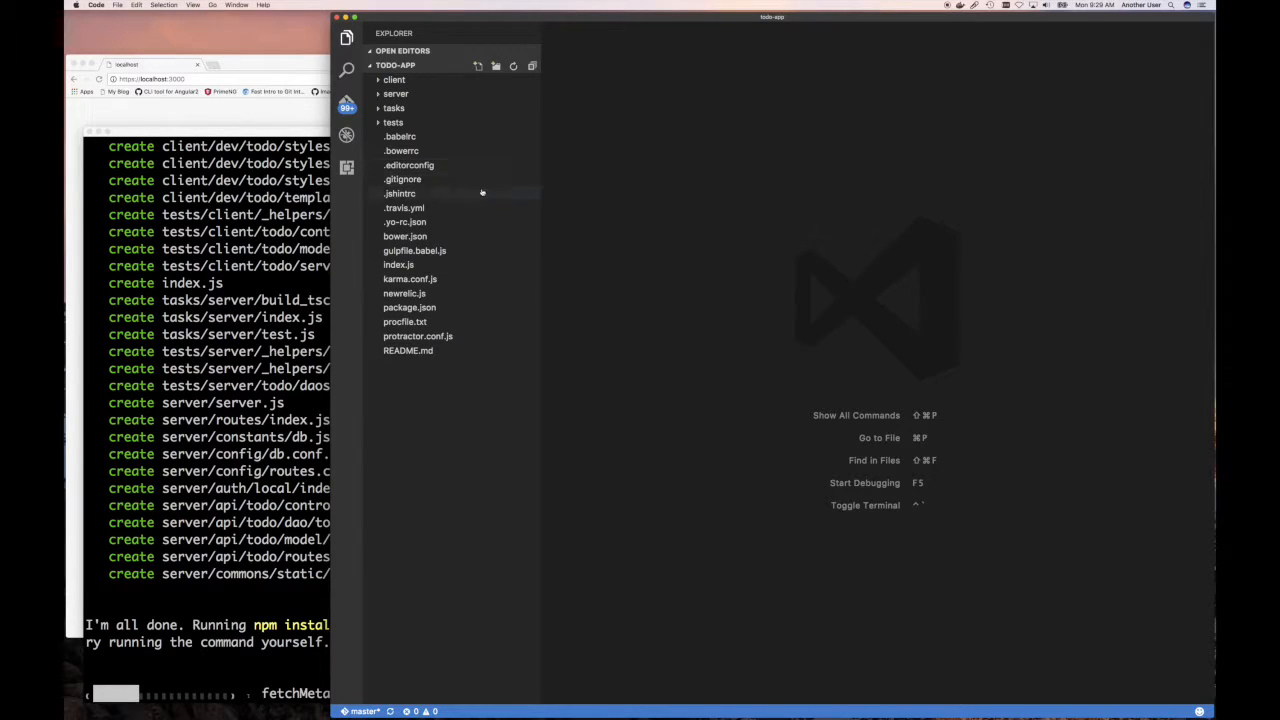
Expand client/dev/todo controllers and models and the server todo API folder, then collapse them.
{"action": "left_click", "coordinate": [393, 79]}
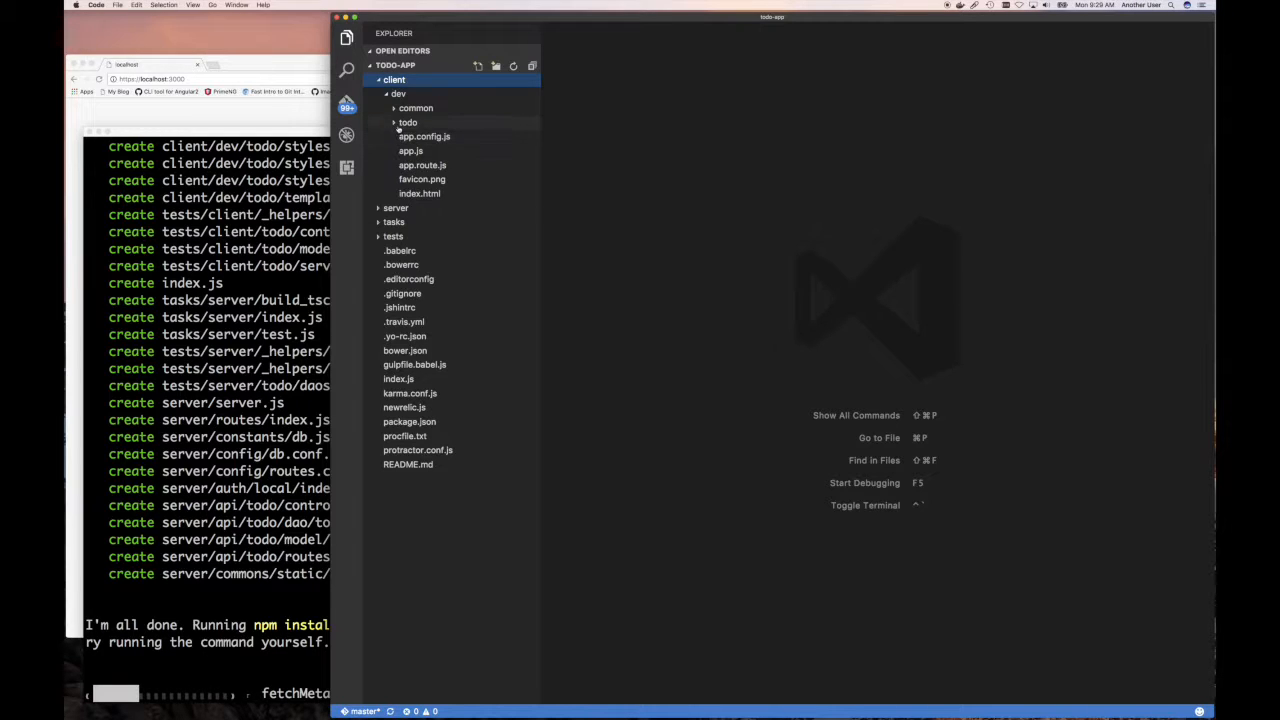
{"action": "left_click", "coordinate": [408, 122]}
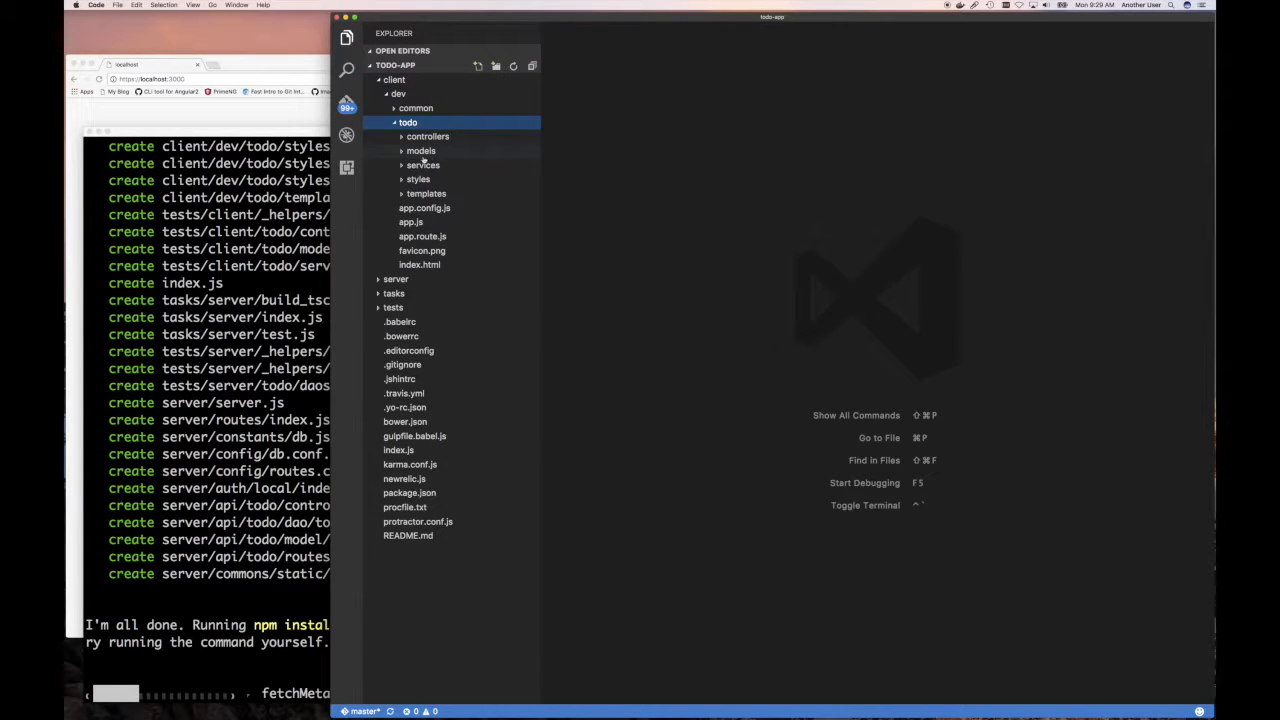
{"action": "left_click", "coordinate": [428, 136]}
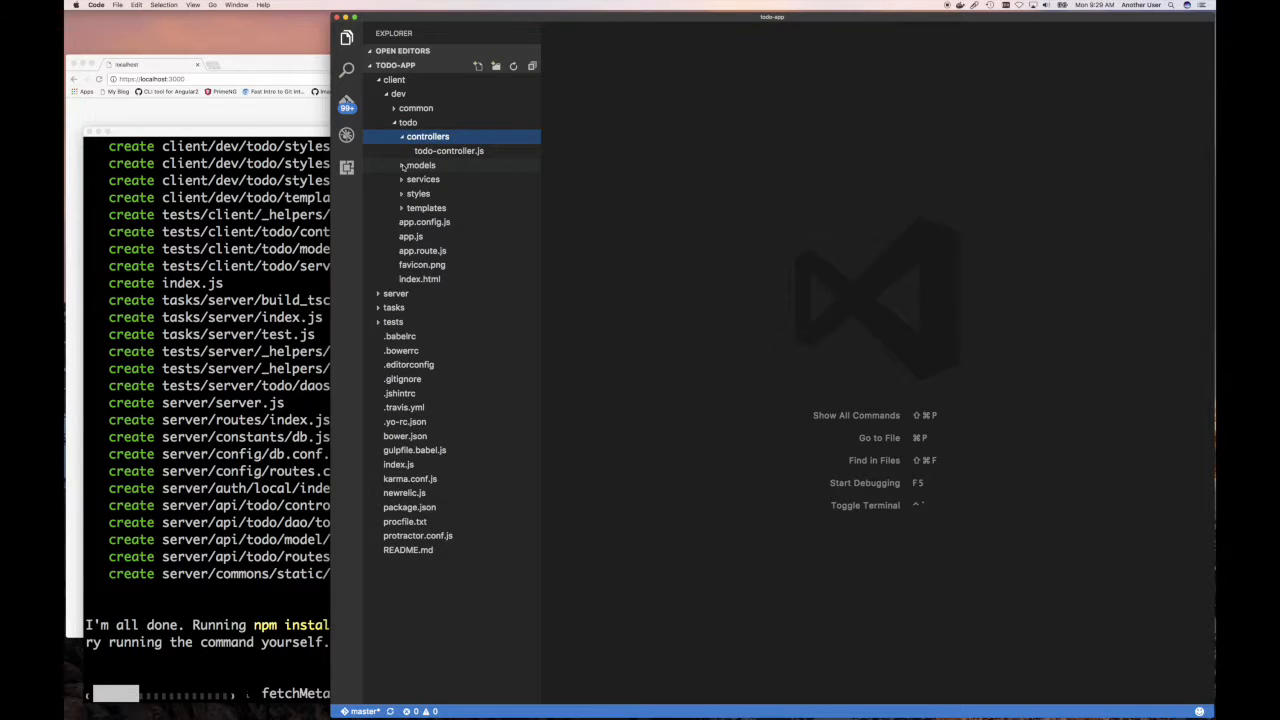
{"action": "left_click", "coordinate": [422, 193]}
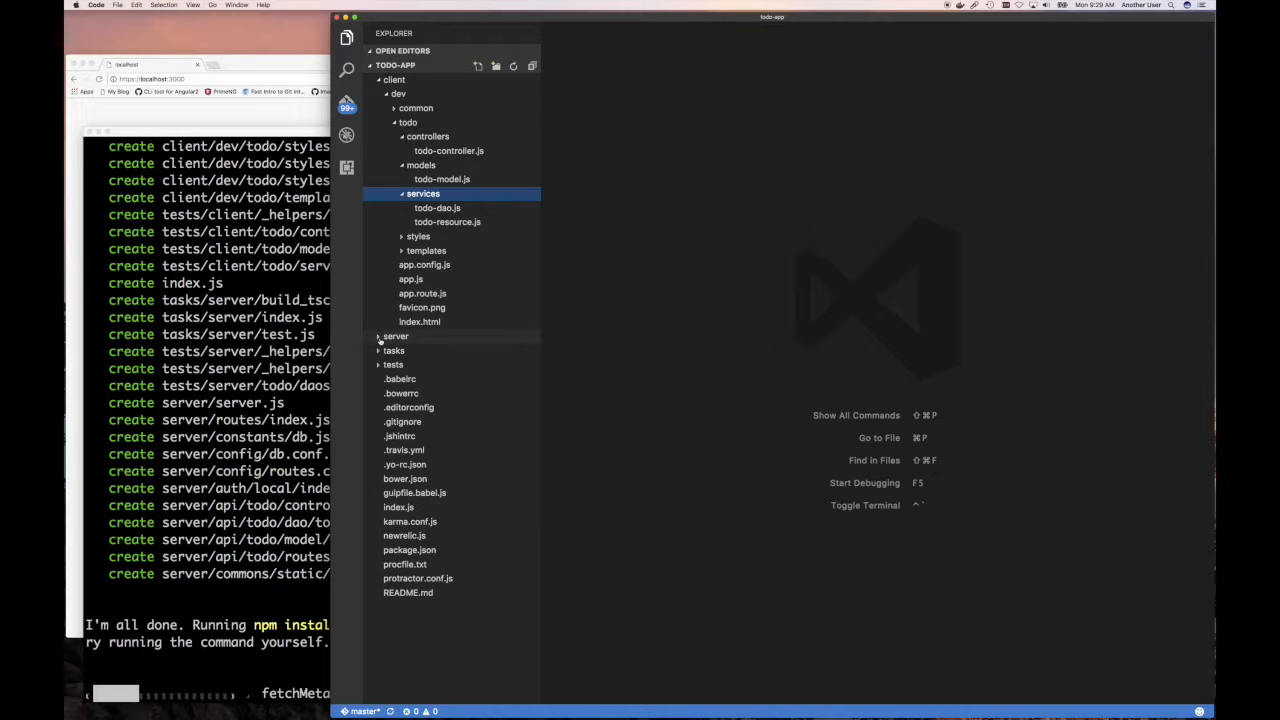
{"action": "left_click", "coordinate": [395, 336]}
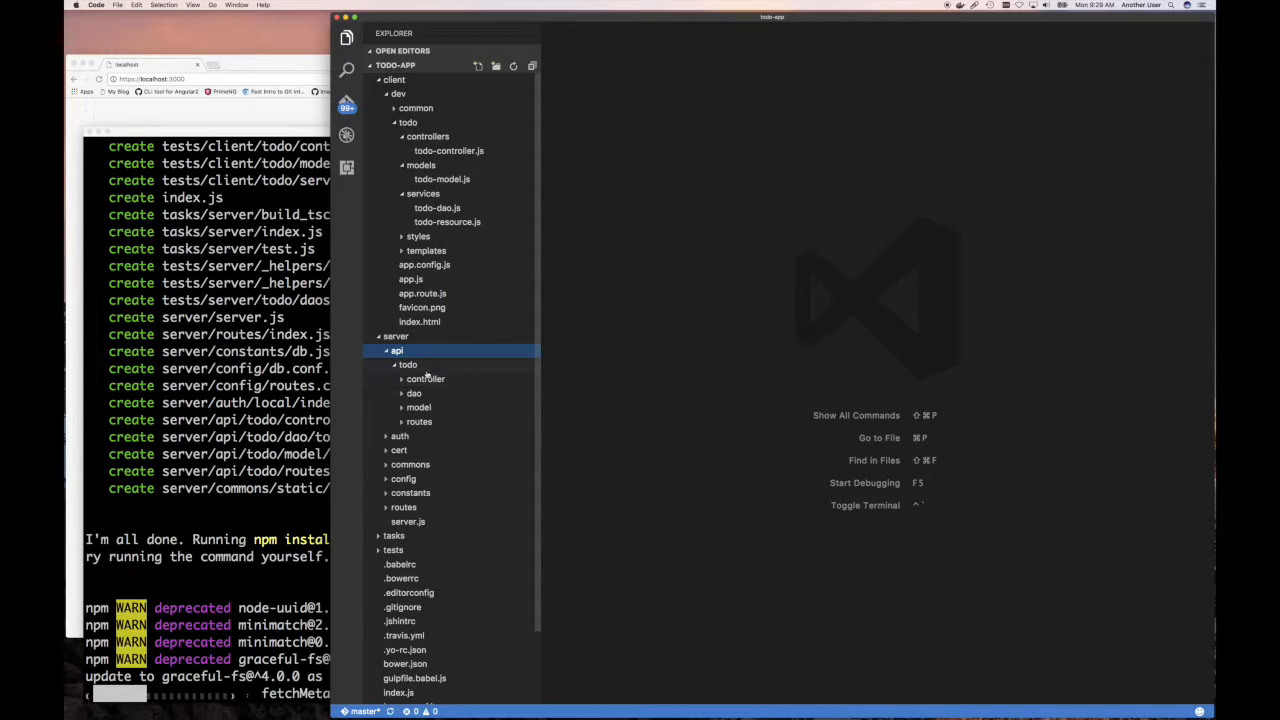
{"action": "mouse_move", "coordinate": [435, 418]}
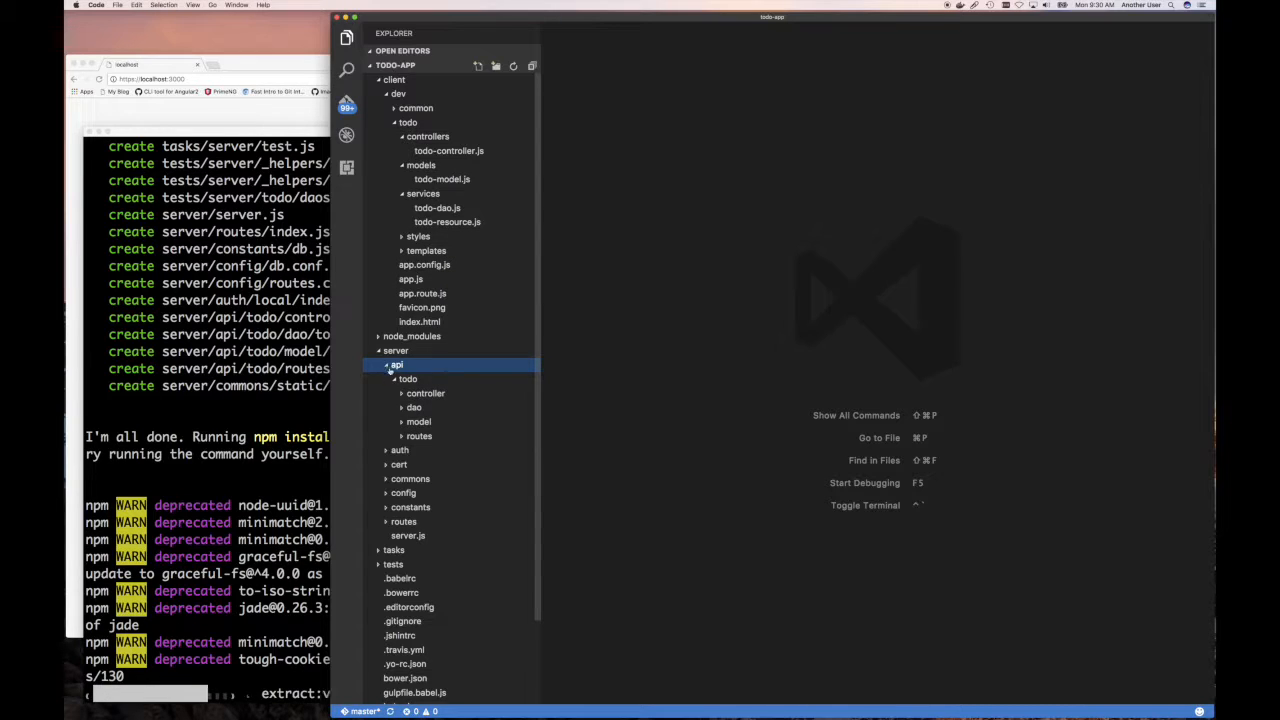
{"action": "left_click", "coordinate": [397, 365]}
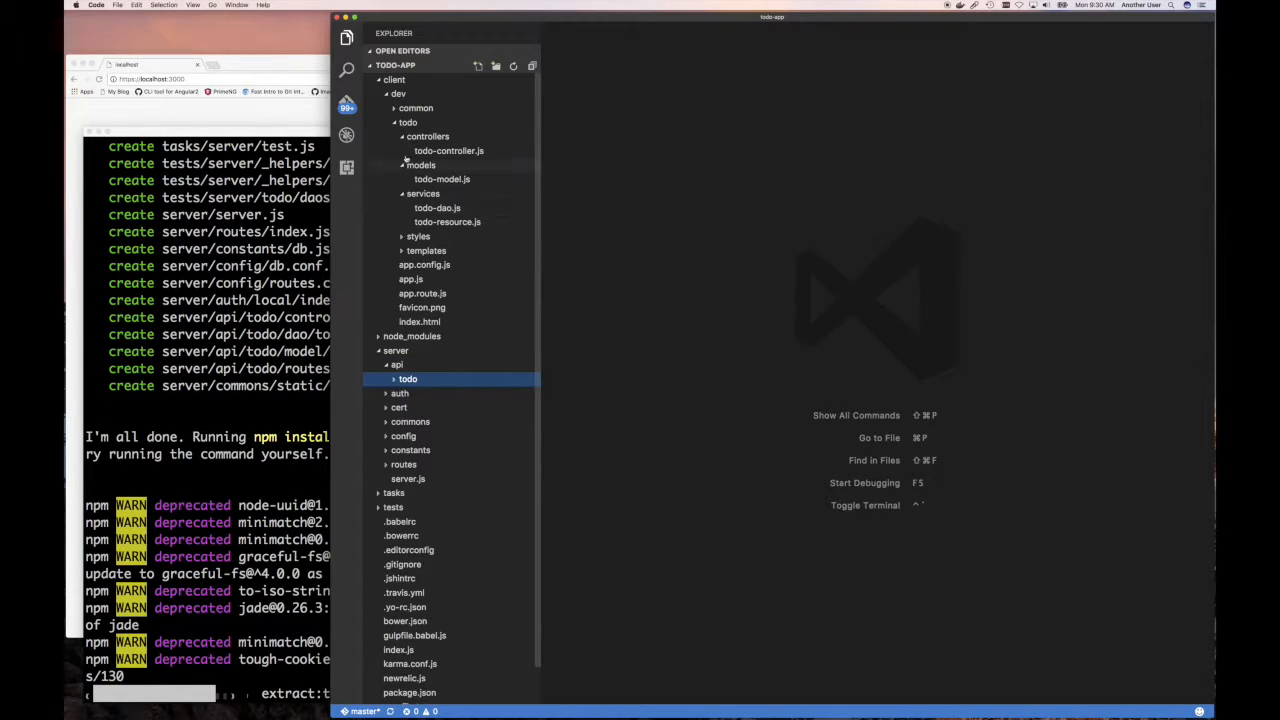
{"action": "left_click", "coordinate": [408, 122]}
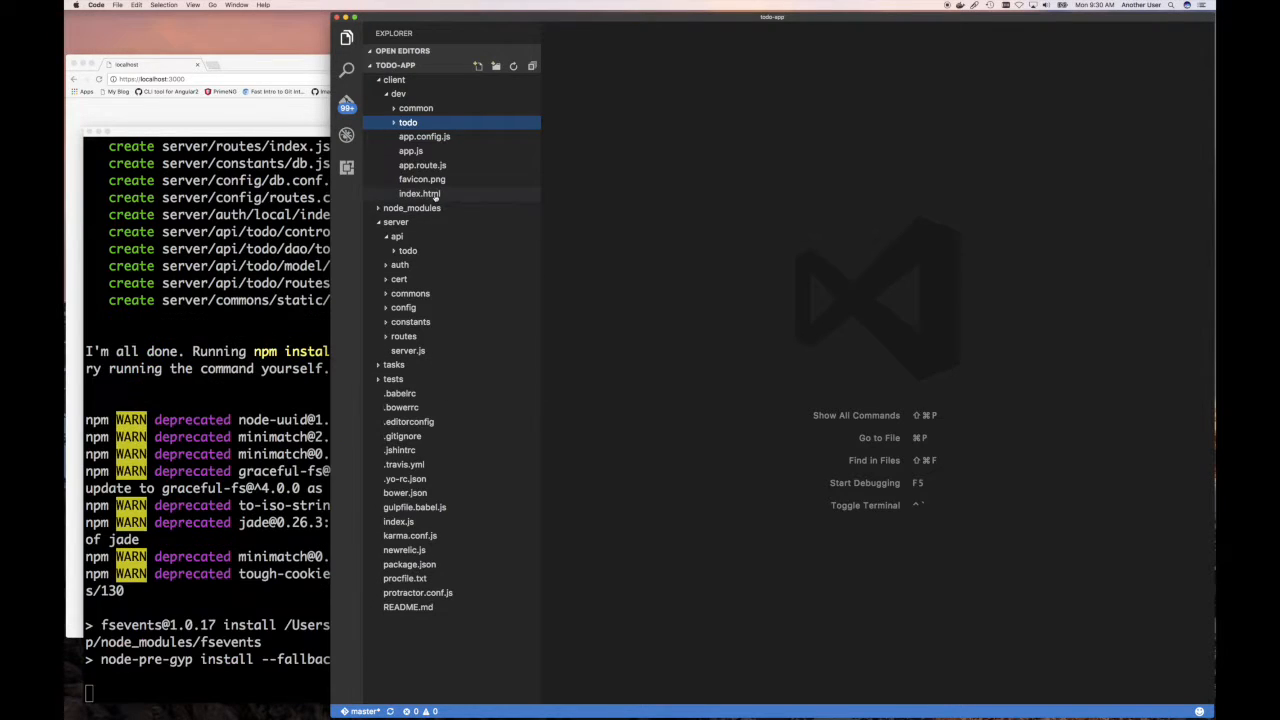
Scroll through the client index.html, then open server/routes/index.js.
{"action": "left_click", "coordinate": [419, 193]}
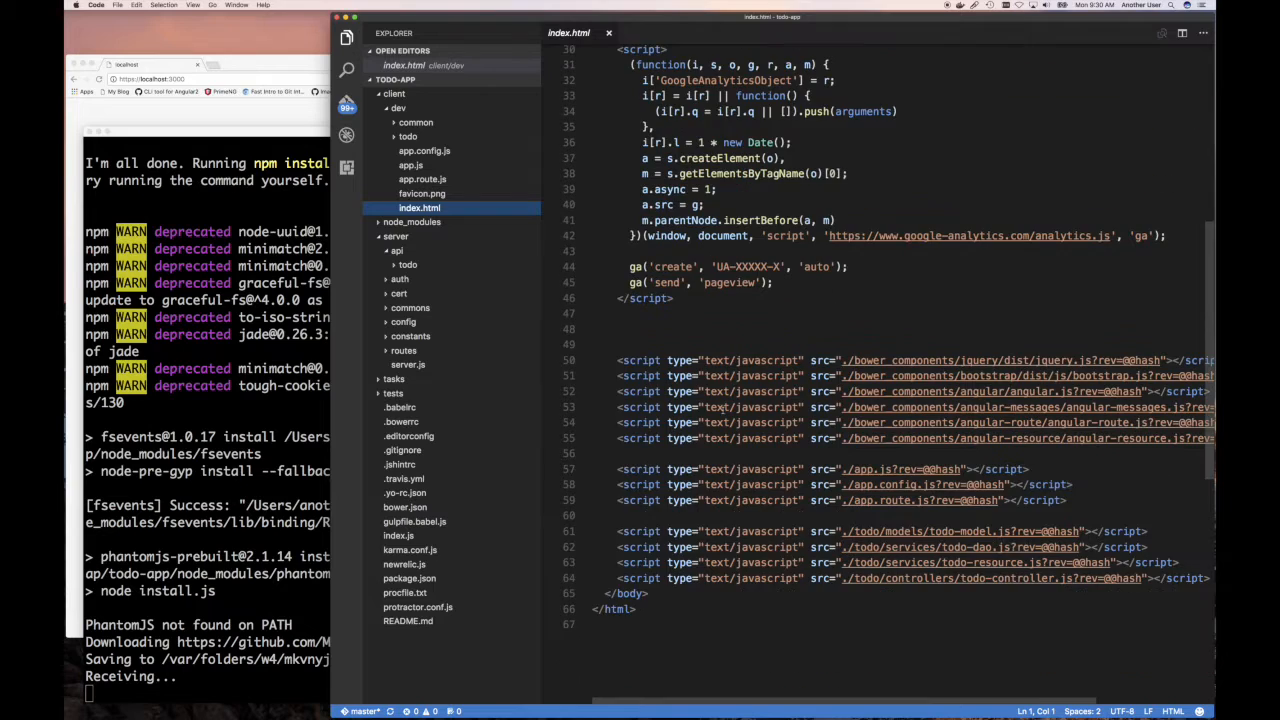
{"action": "scroll", "scroll_direction": "down", "scroll_amount": 3}
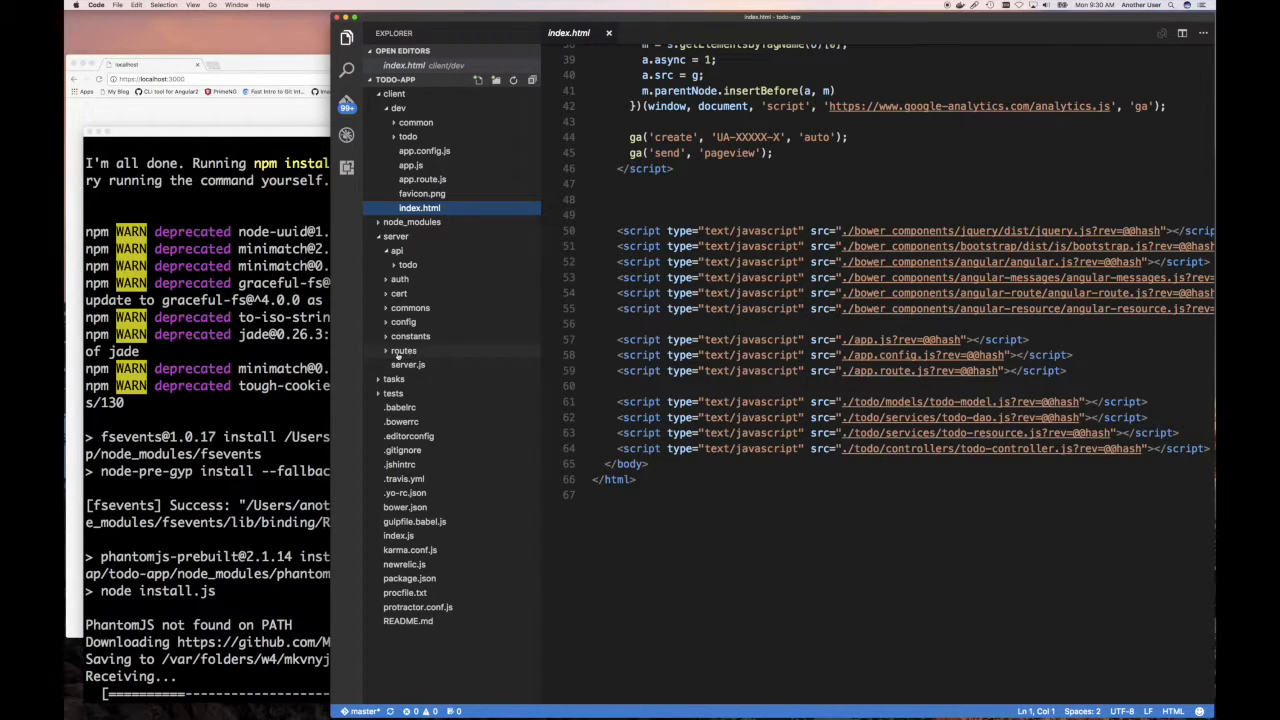
{"action": "left_click", "coordinate": [403, 351]}
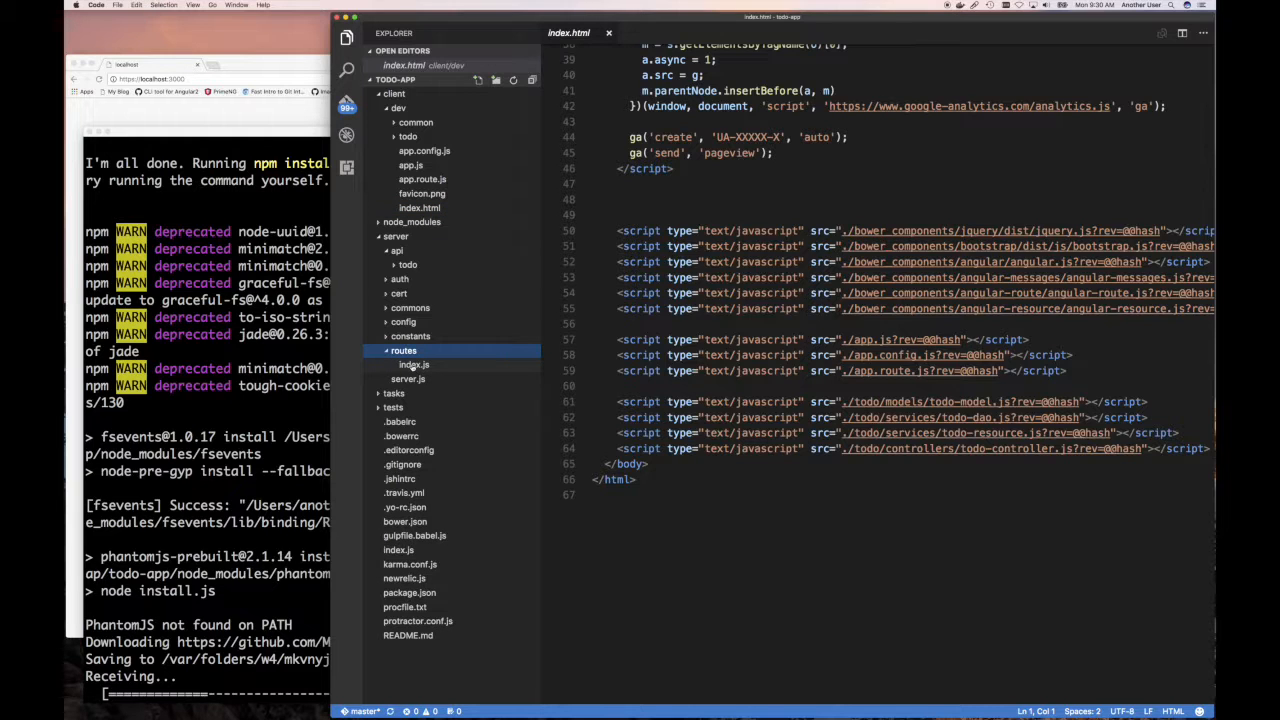
{"action": "left_click", "coordinate": [413, 364]}
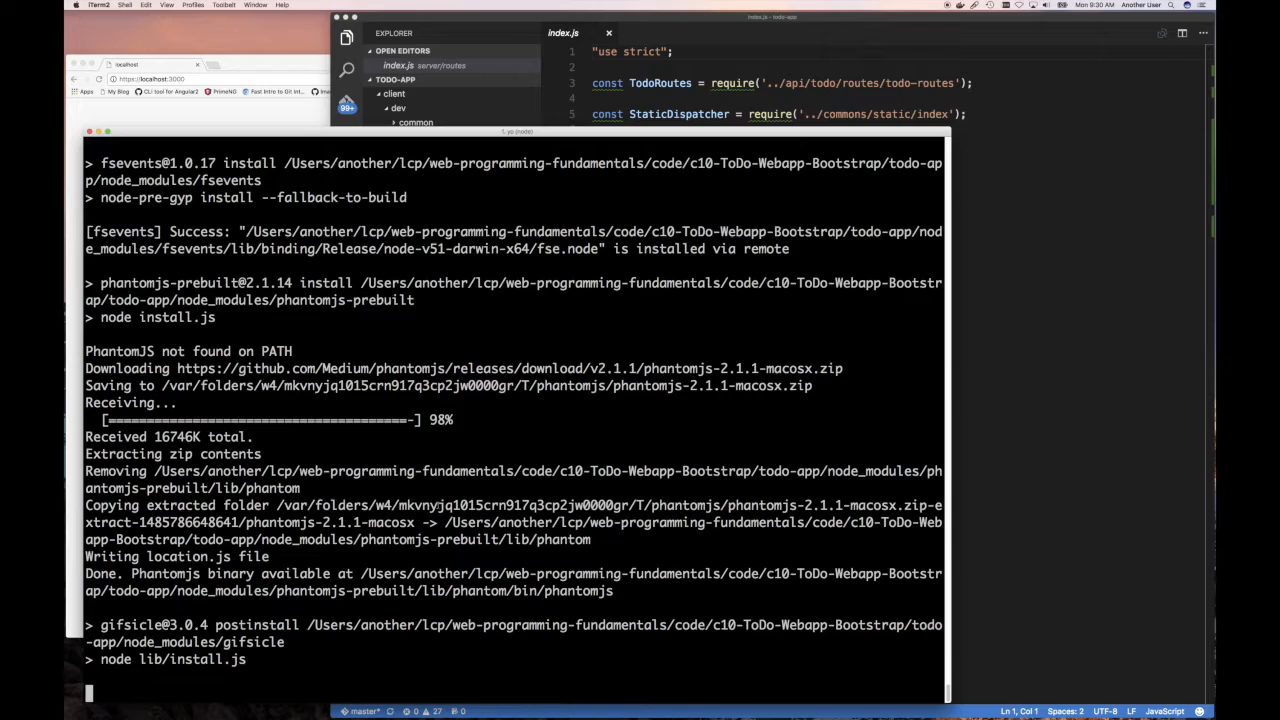
Fix a mistyped command and run npm run dev to launch the dev server.
{"action": "scroll", "scroll_direction": "down", "scroll_amount": 3}
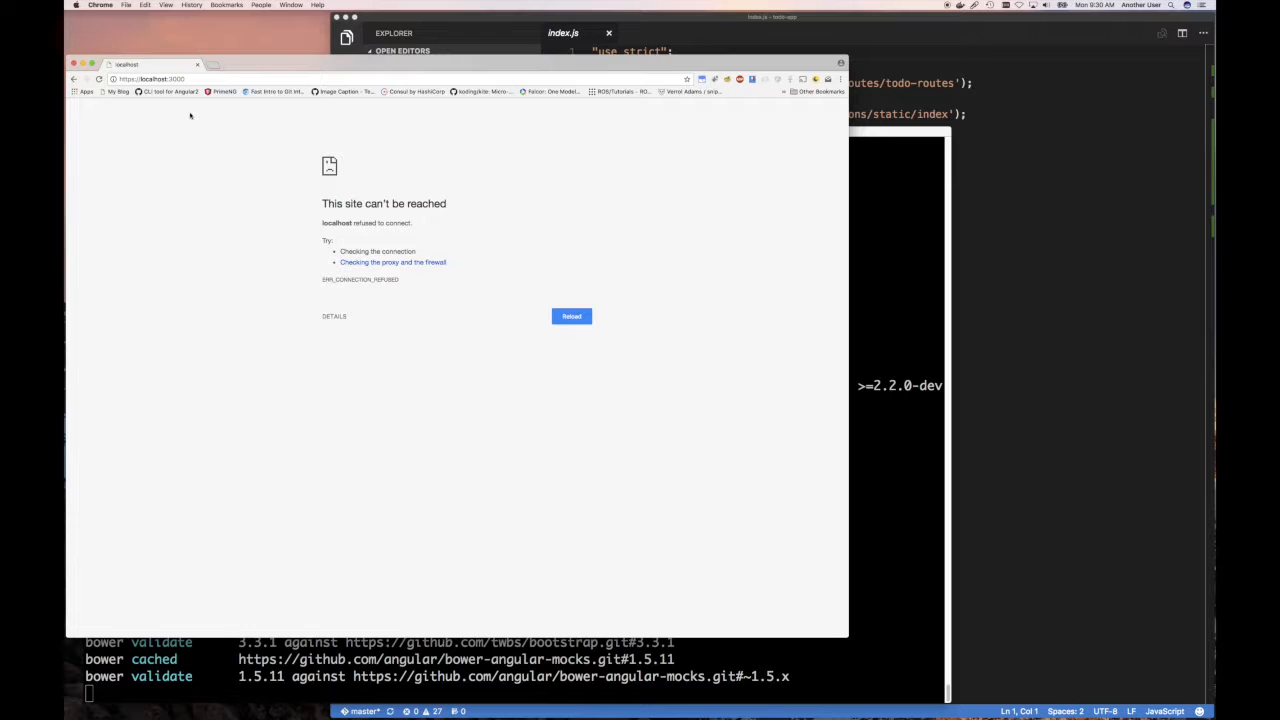
{"action": "mouse_move", "coordinate": [277, 205]}
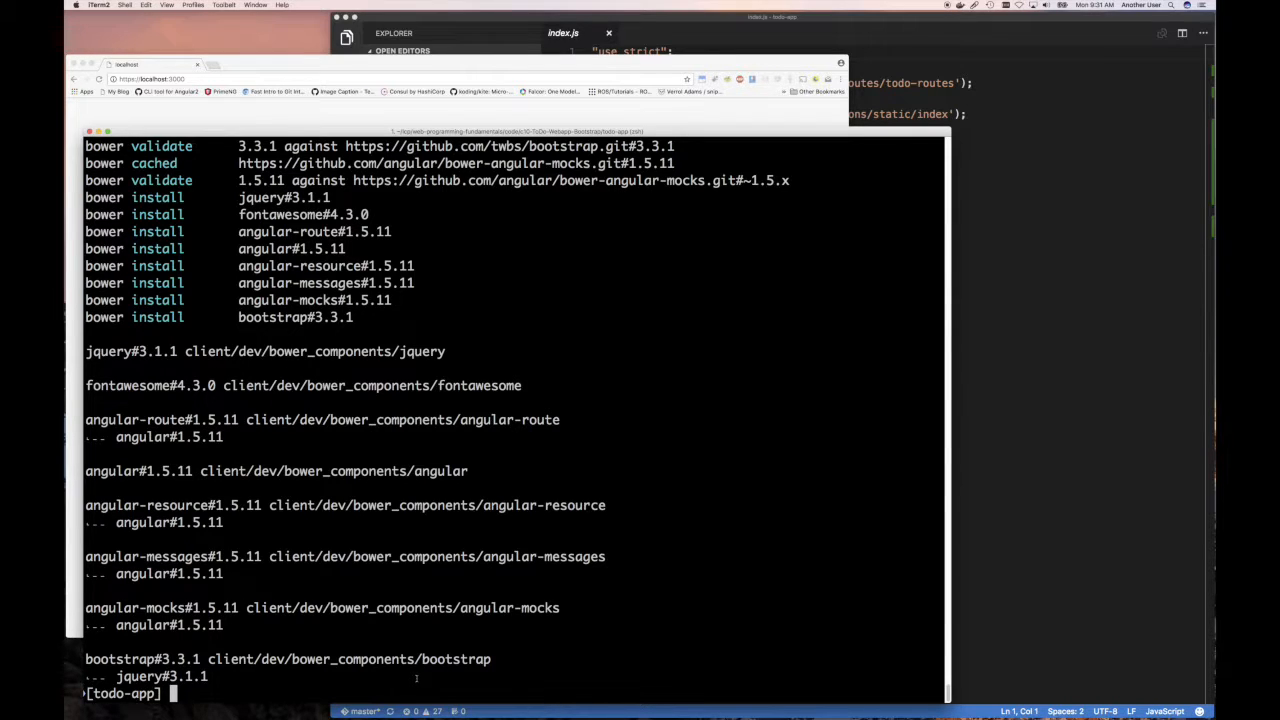
{"action": "type", "text": "git a"}
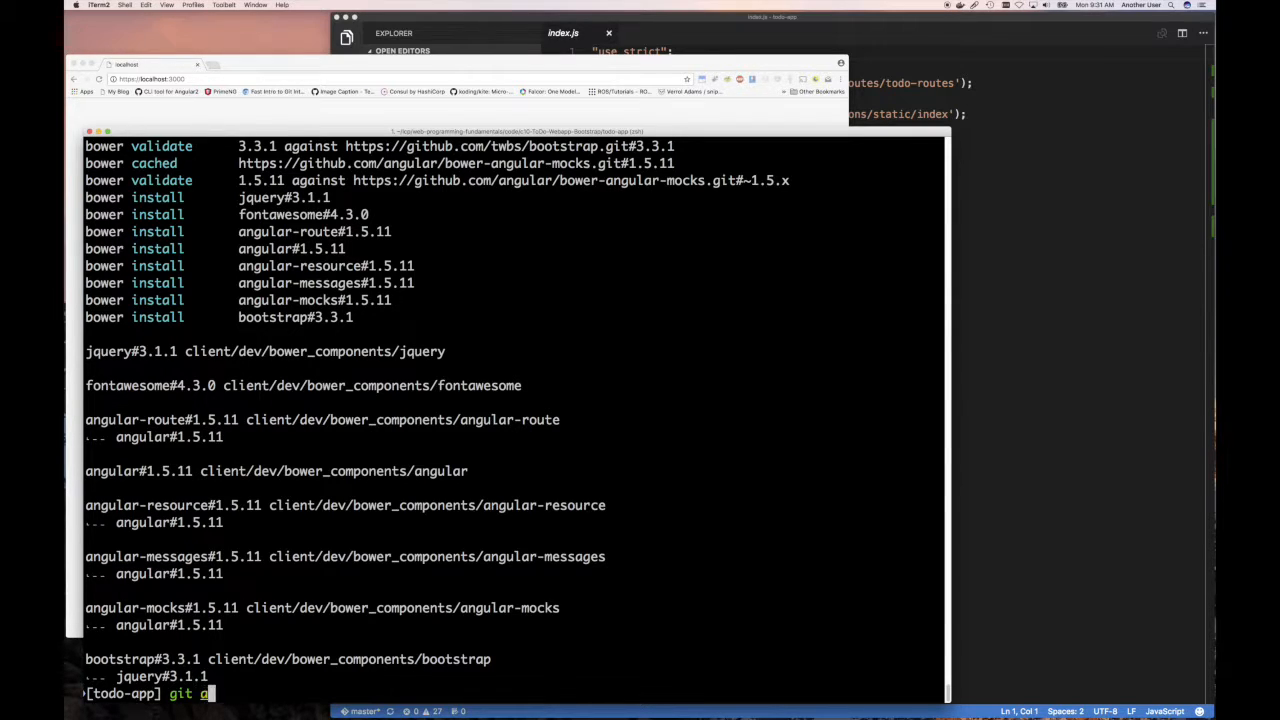
{"action": "key", "text": "Backspace"}
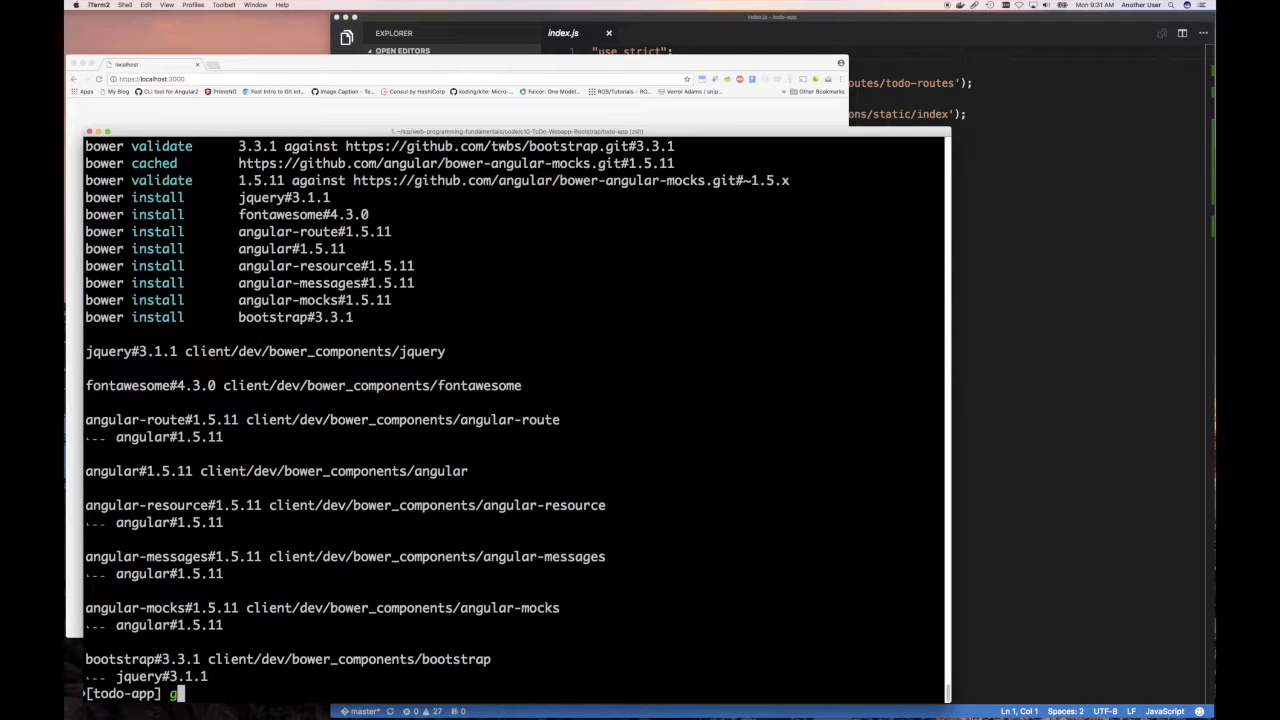
{"action": "key", "text": "Backspace"}
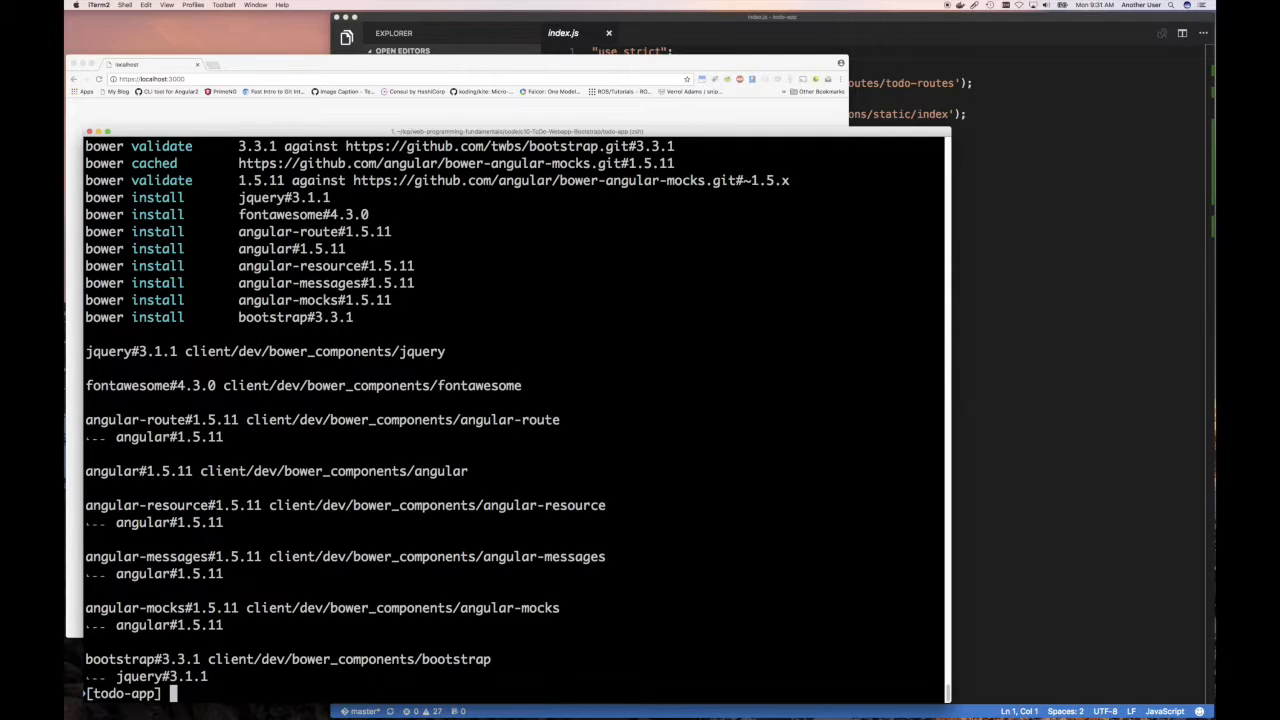
{"action": "type", "text": "npm"}
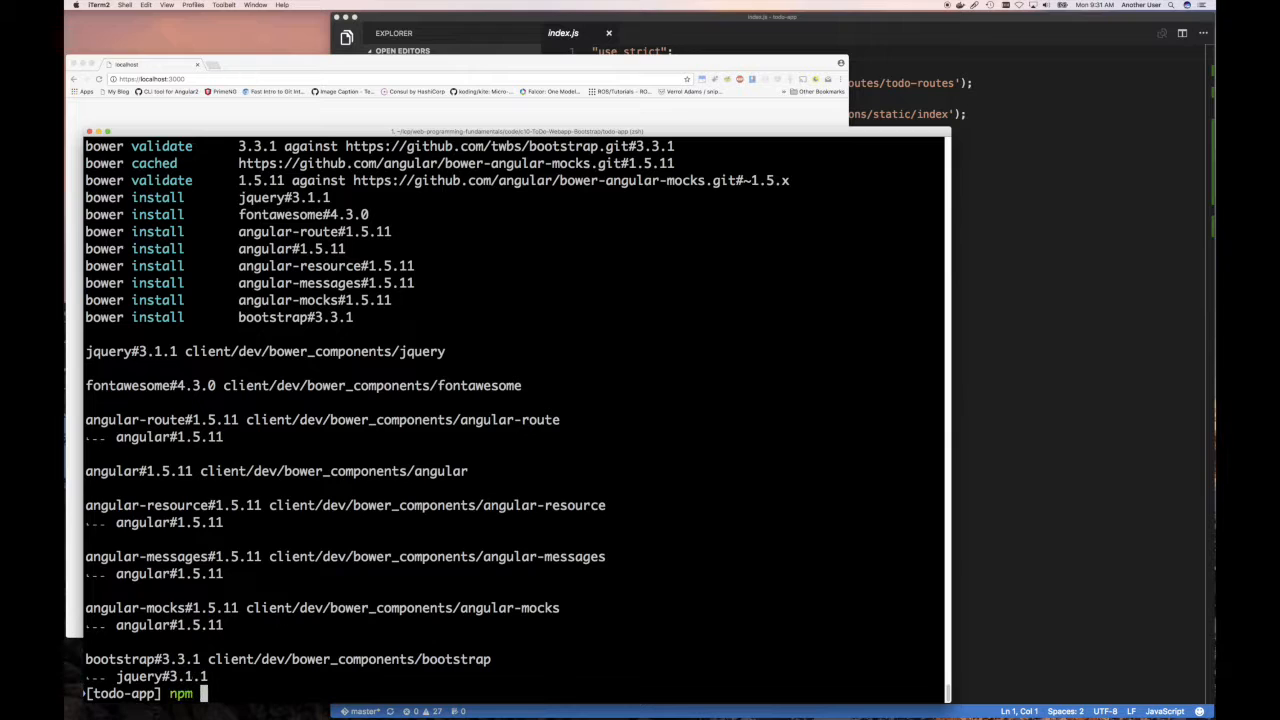
{"action": "type", "text": "run dev"}
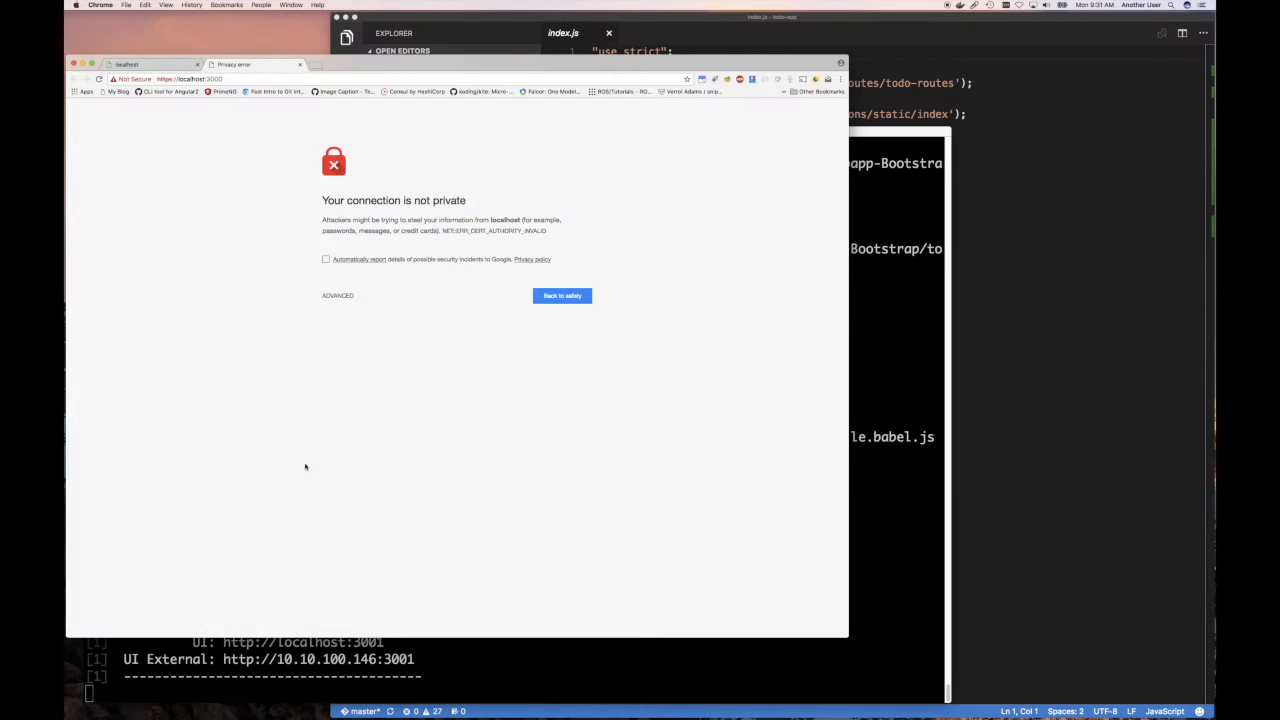
Proceed past the localhost certificate warning and add the todo 'dfdsf'.
{"action": "left_click", "coordinate": [337, 295]}
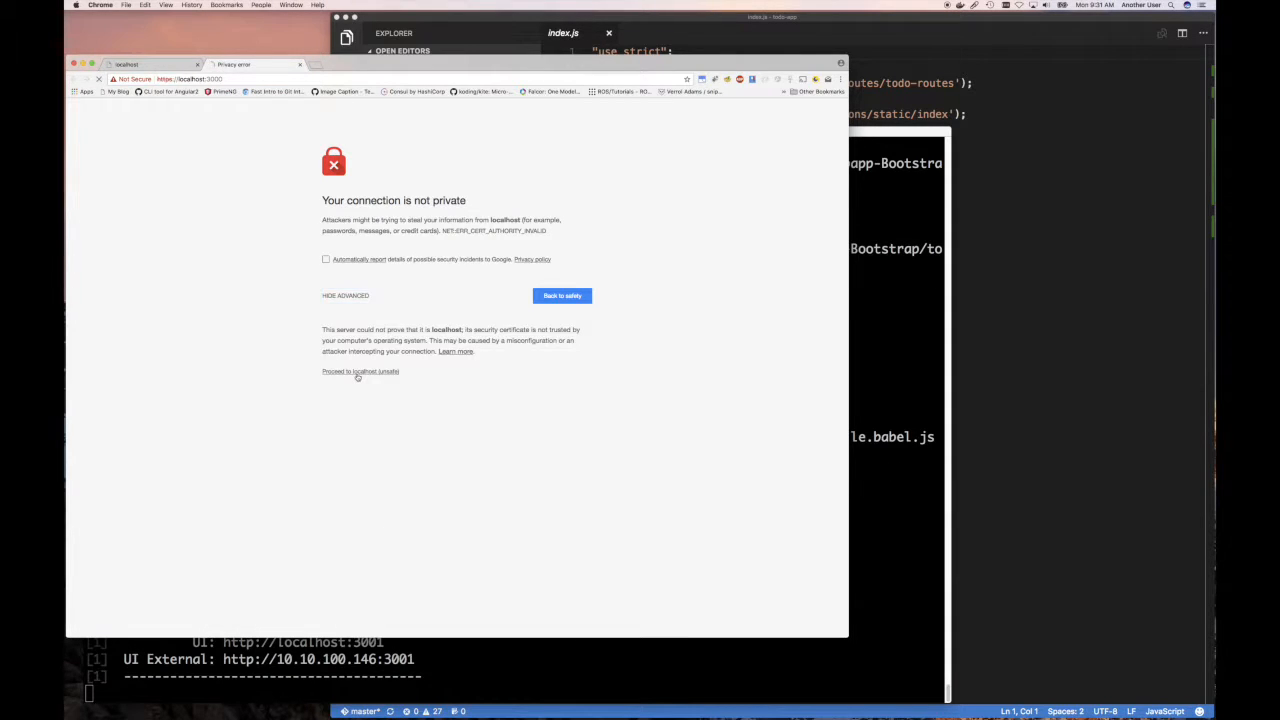
{"action": "left_click", "coordinate": [360, 371]}
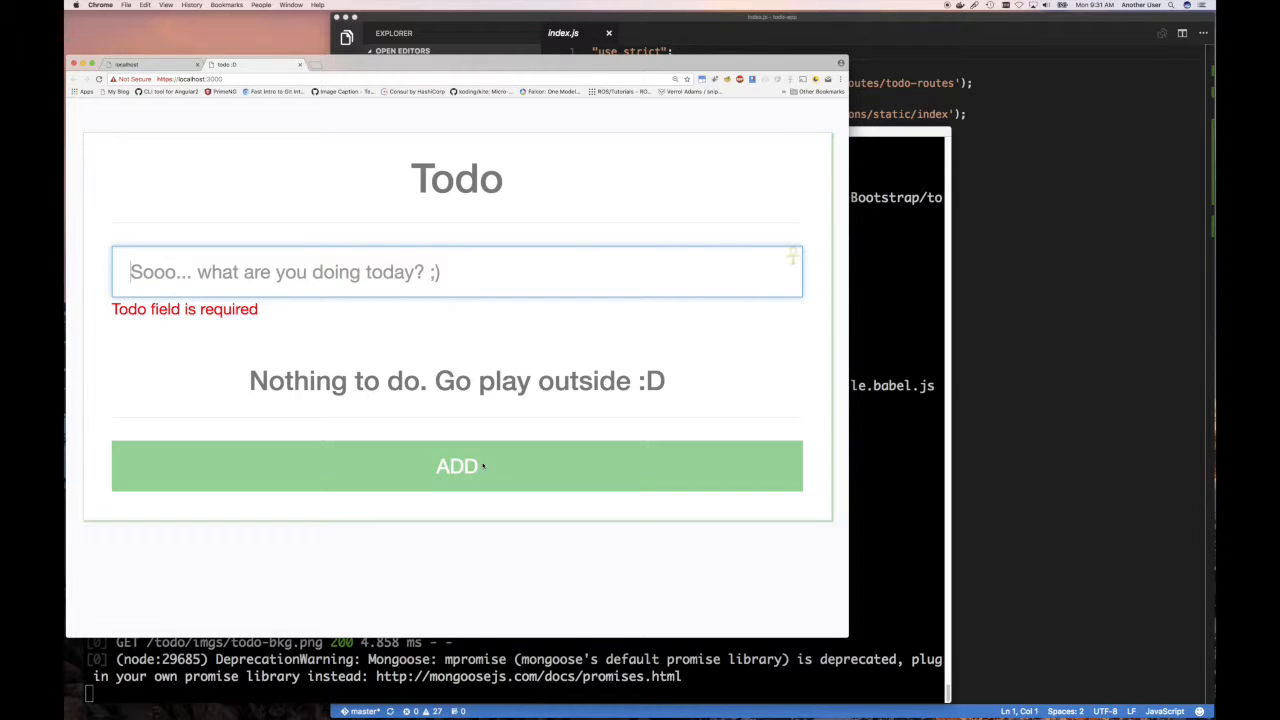
{"action": "mouse_move", "coordinate": [390, 425]}
{"action": "type", "text": "a"}
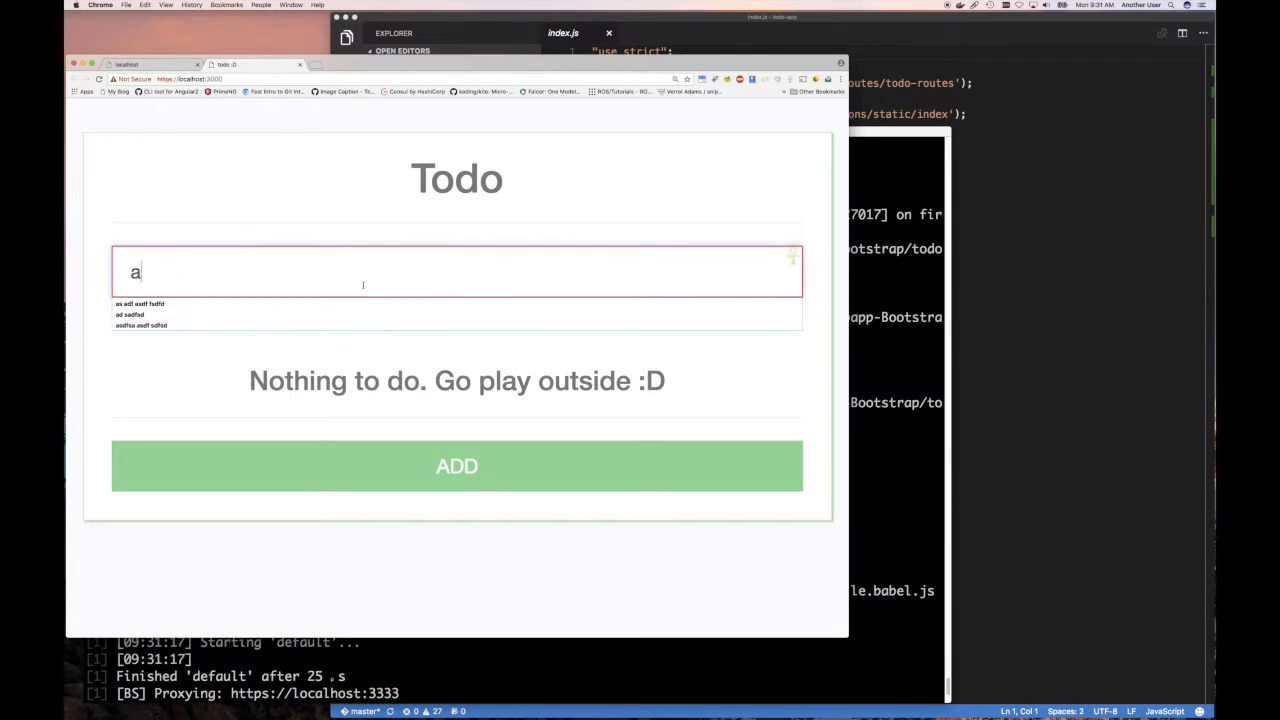
{"action": "type", "text": "dfdsf"}
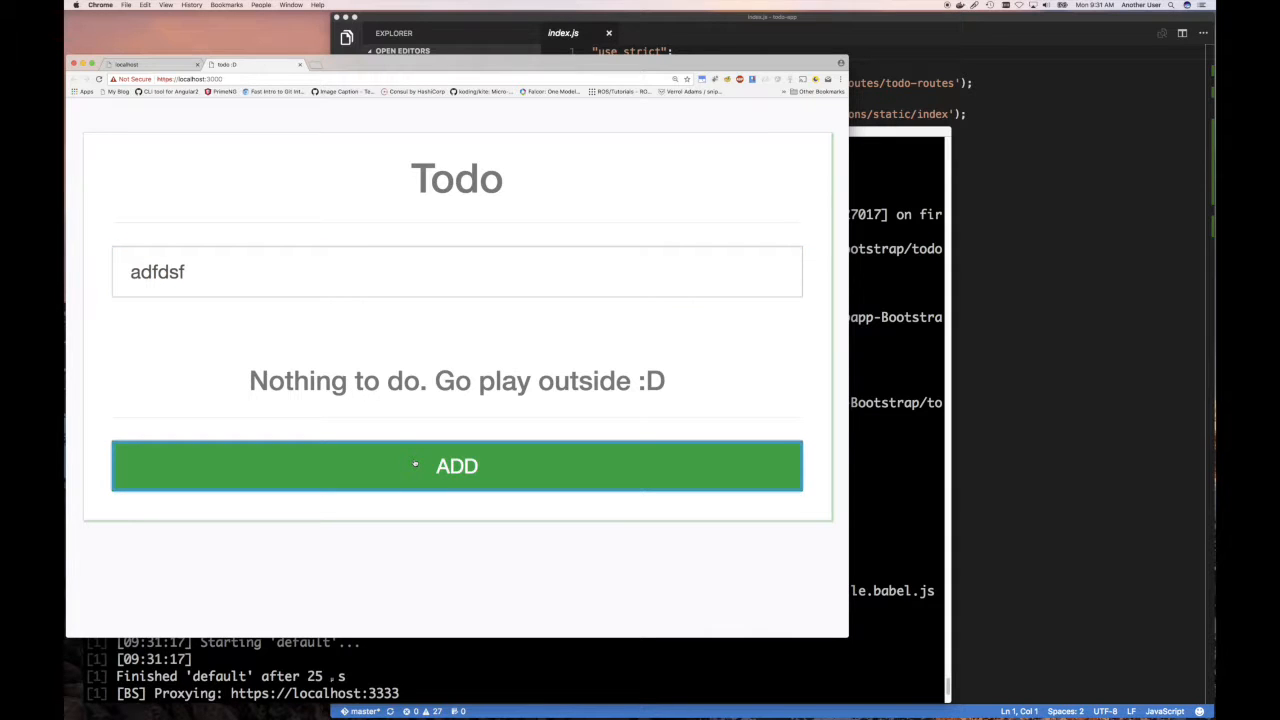
{"action": "left_click", "coordinate": [457, 466]}
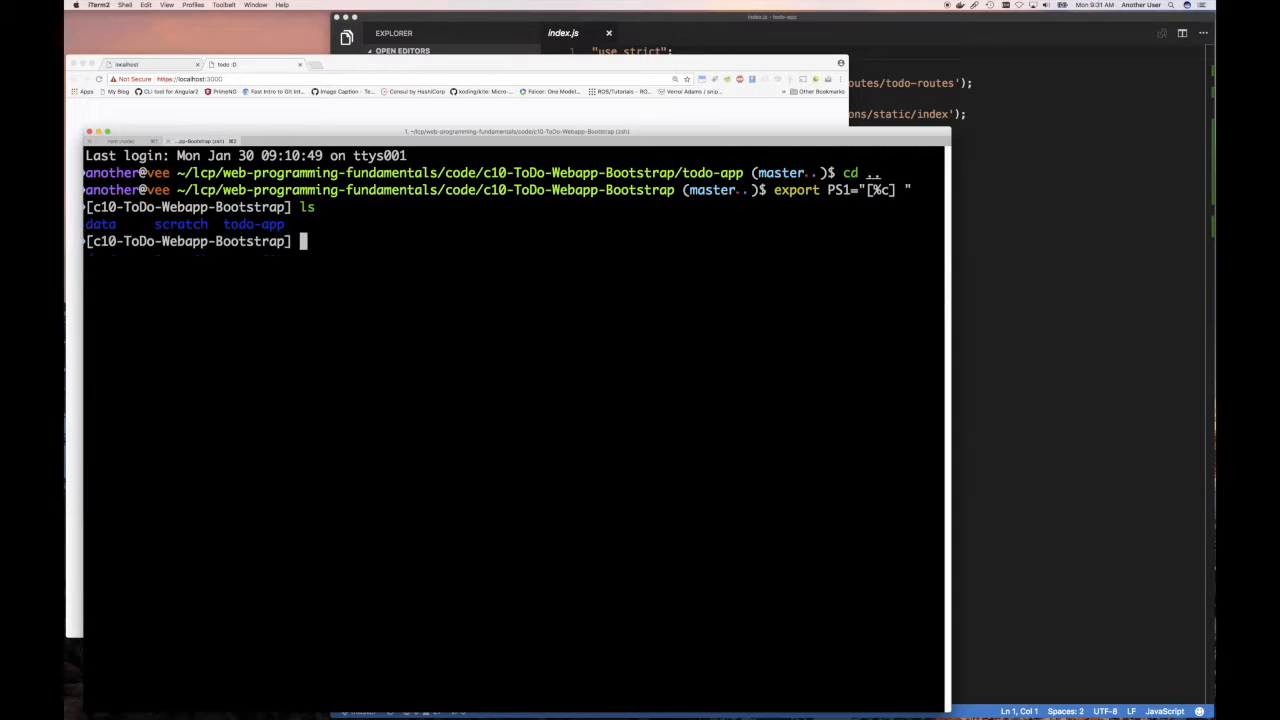
List the data folder and launch mongod -dbpath data.
{"action": "type", "text": "ls data"}
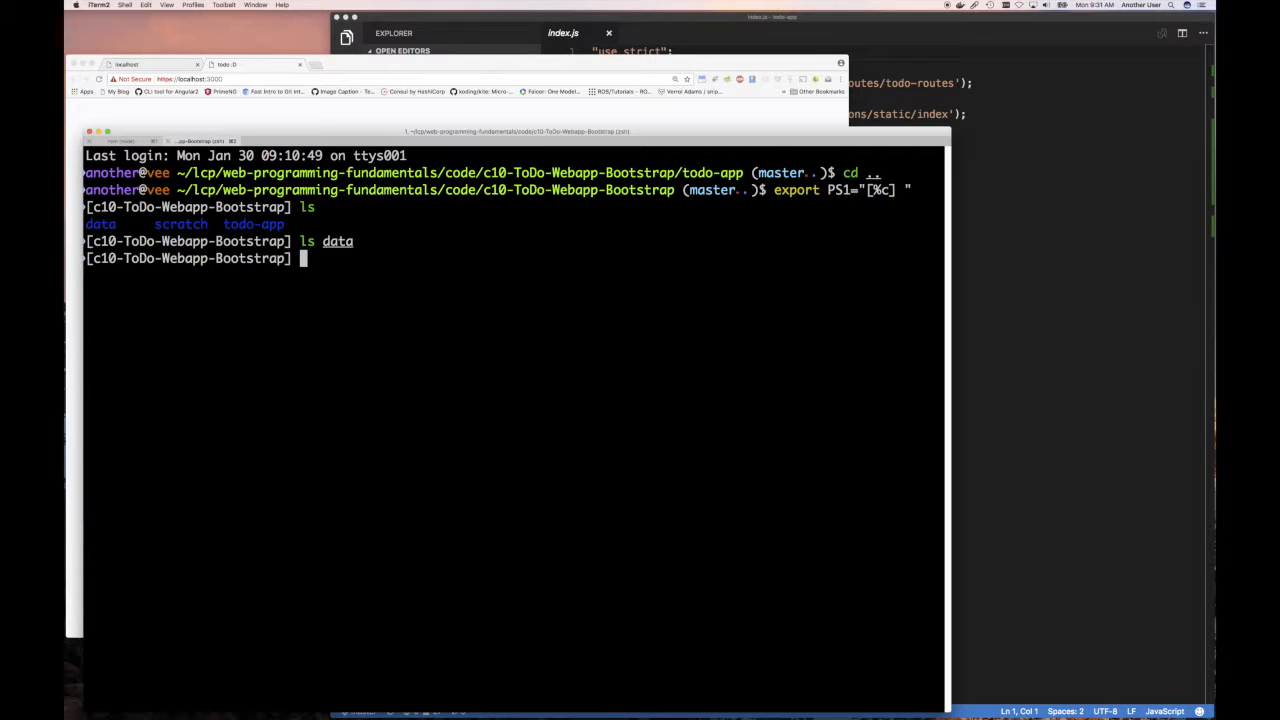
{"action": "type", "text": "mongod"}
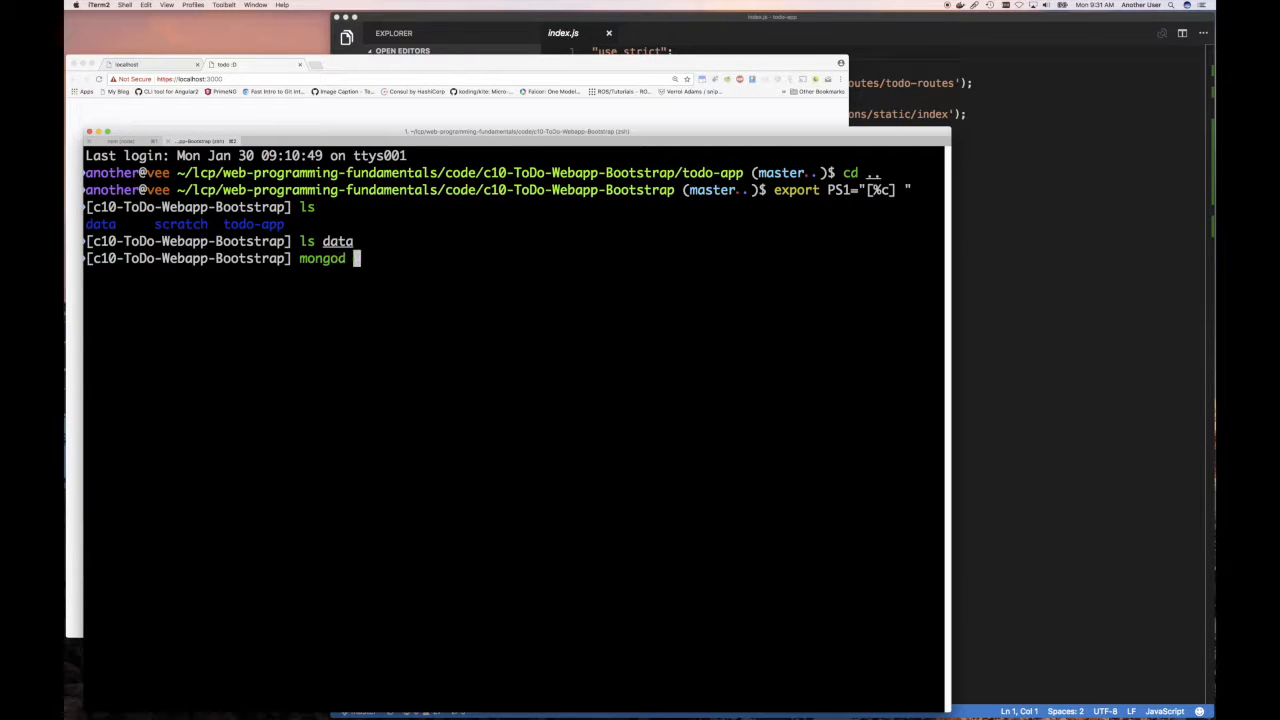
{"action": "type", "text": "-dbpath data"}
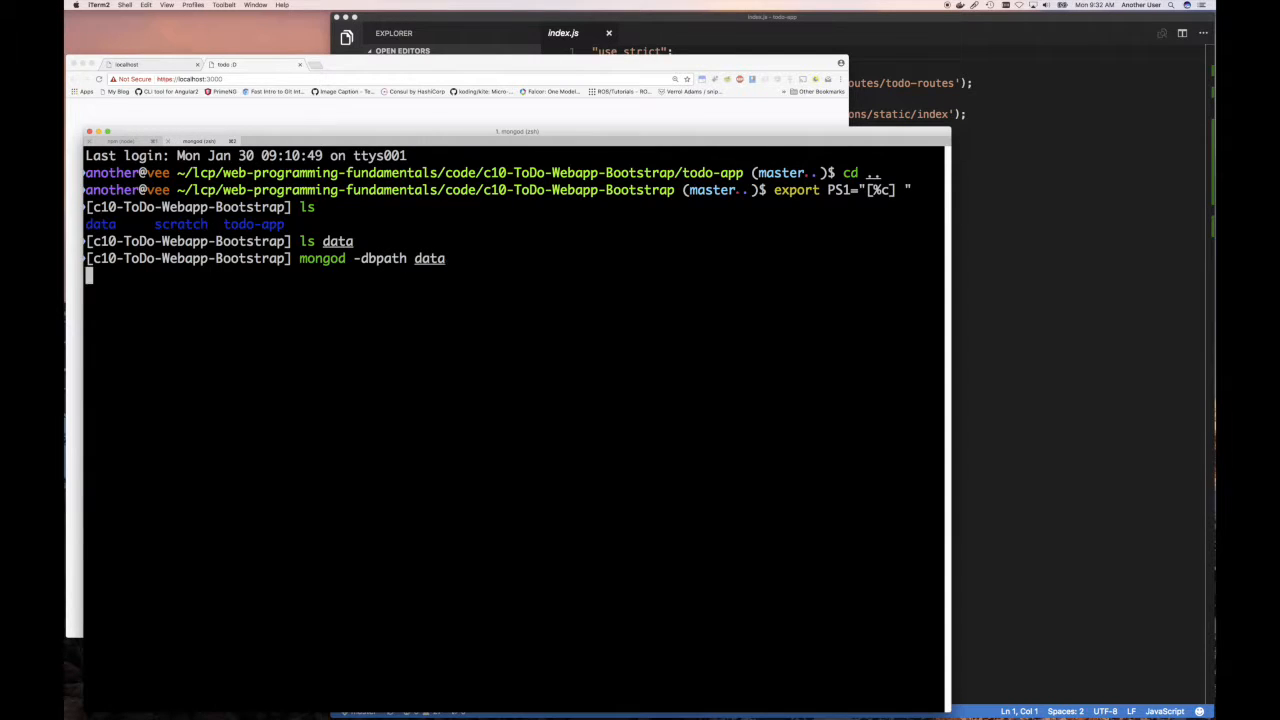
{"action": "key", "text": "enter"}
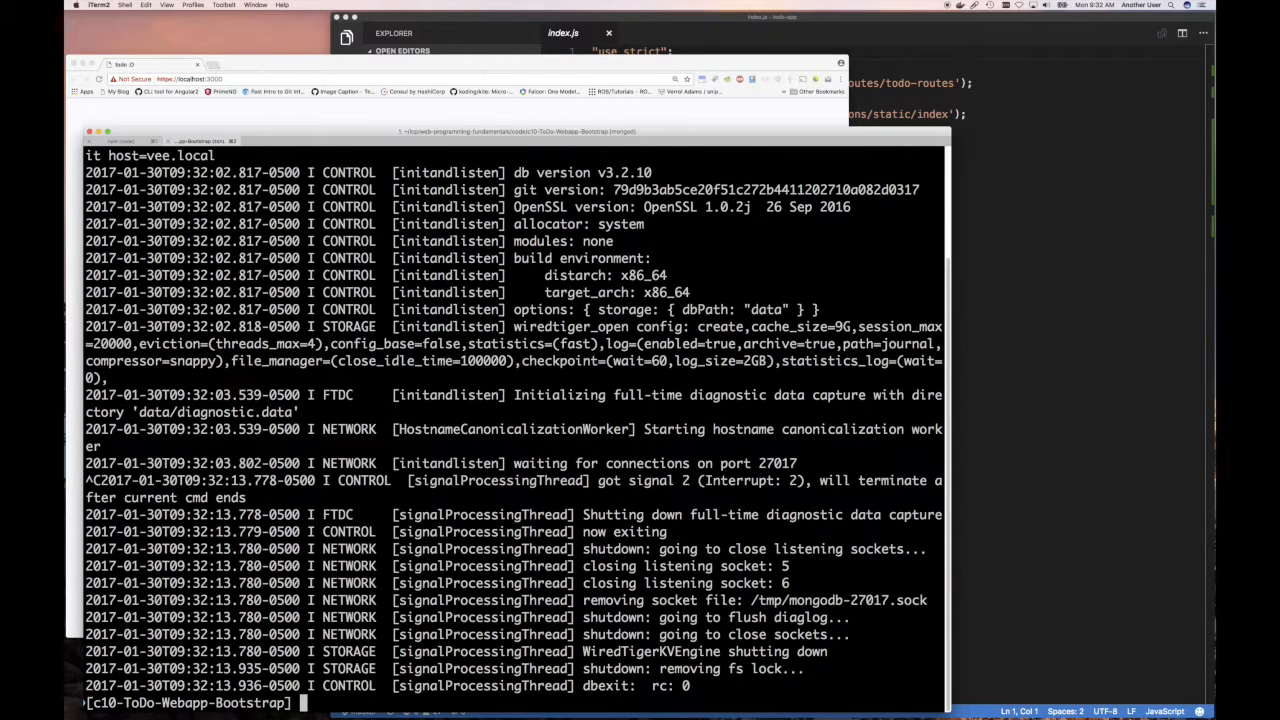
Rerun mongod -dbpath data and stop the dev server with Ctrl+C to relaunch it.
{"action": "type", "text": "mongod -dbpath data"}
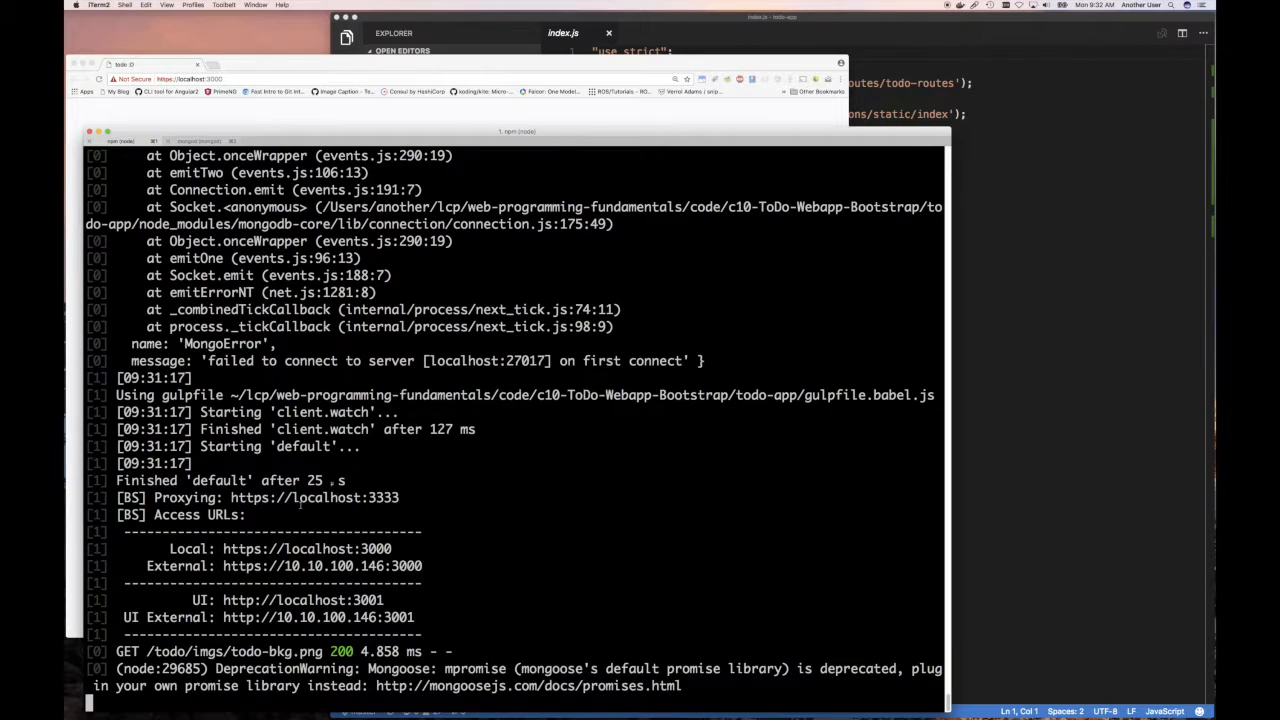
{"action": "key", "text": "ctrl+c"}
{"action": "type", "text": "npm run dev"}
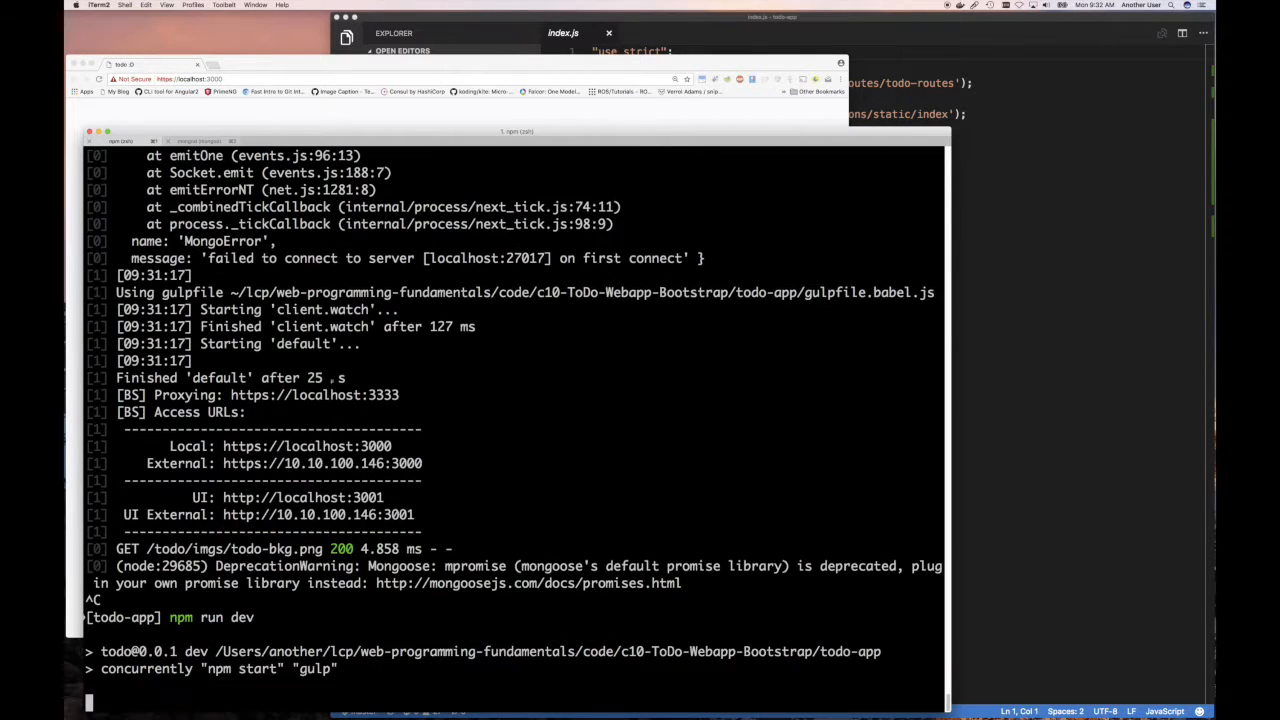
{"action": "scroll", "scroll_direction": "down", "scroll_amount": 3}
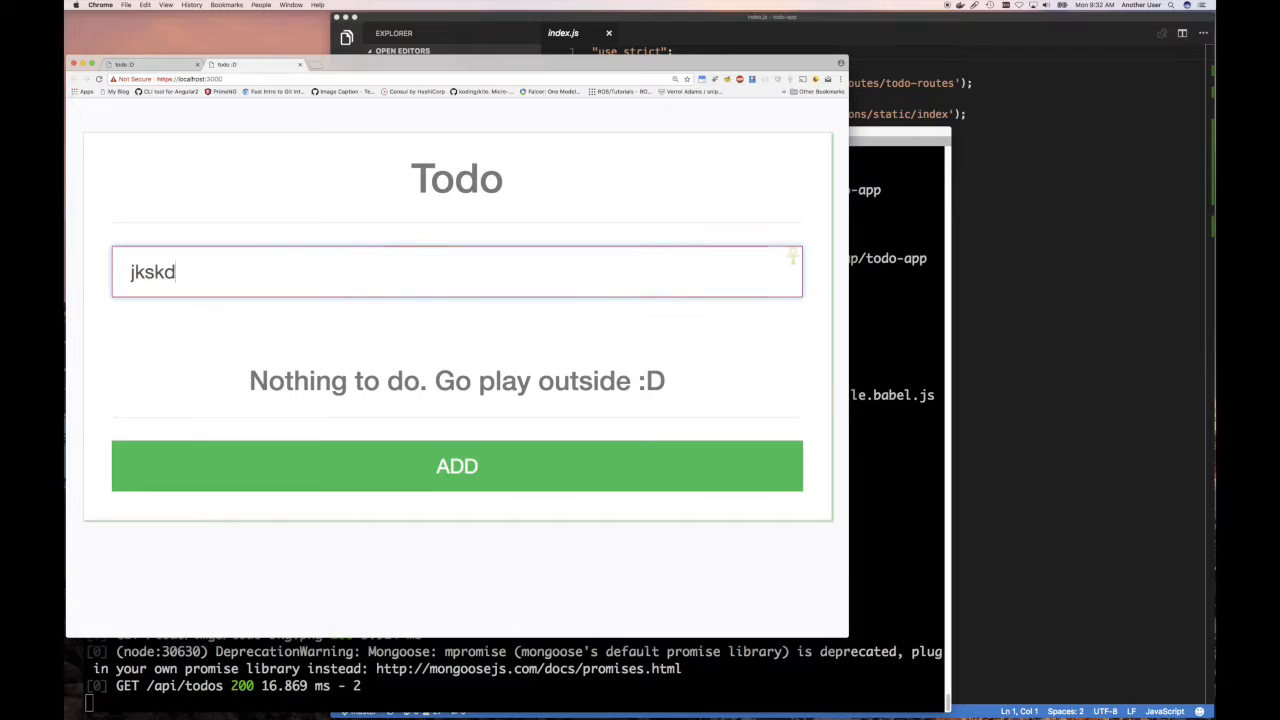
Add the todo 'jkajkdkf ksed', then delete it with its x.
{"action": "type", "text": "jkajkdkf ksed"}
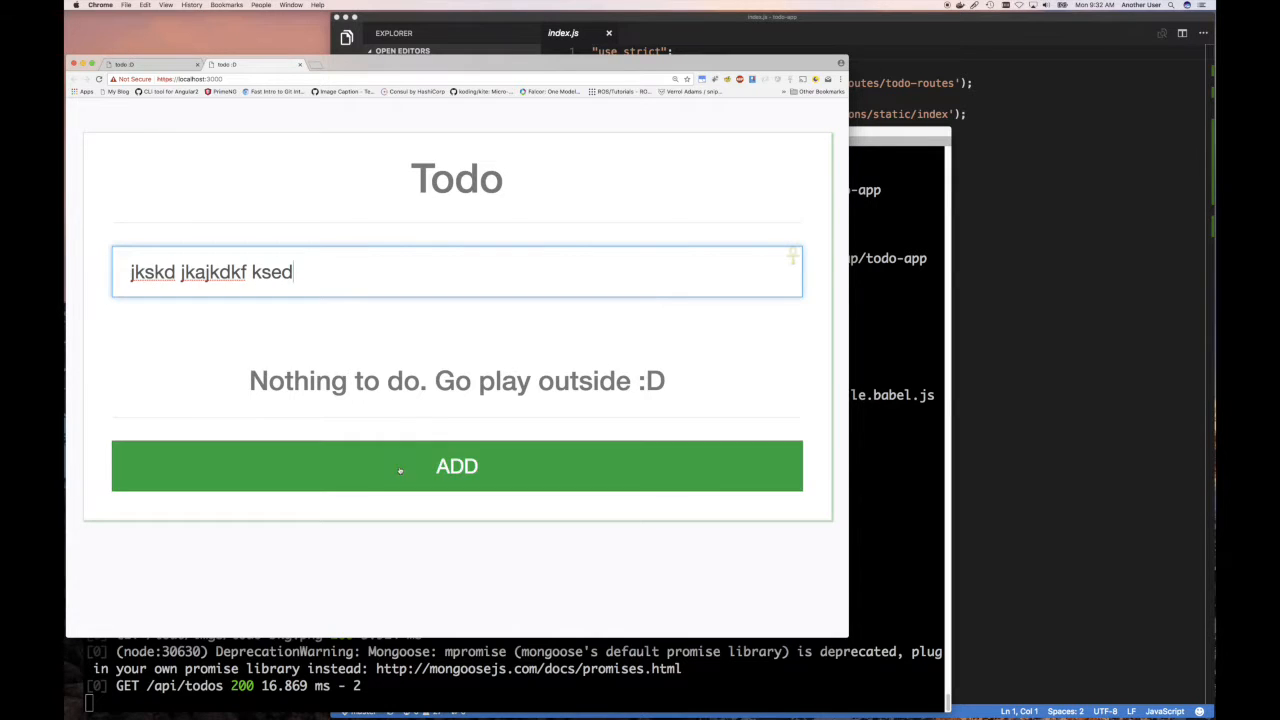
{"action": "left_click", "coordinate": [456, 466]}
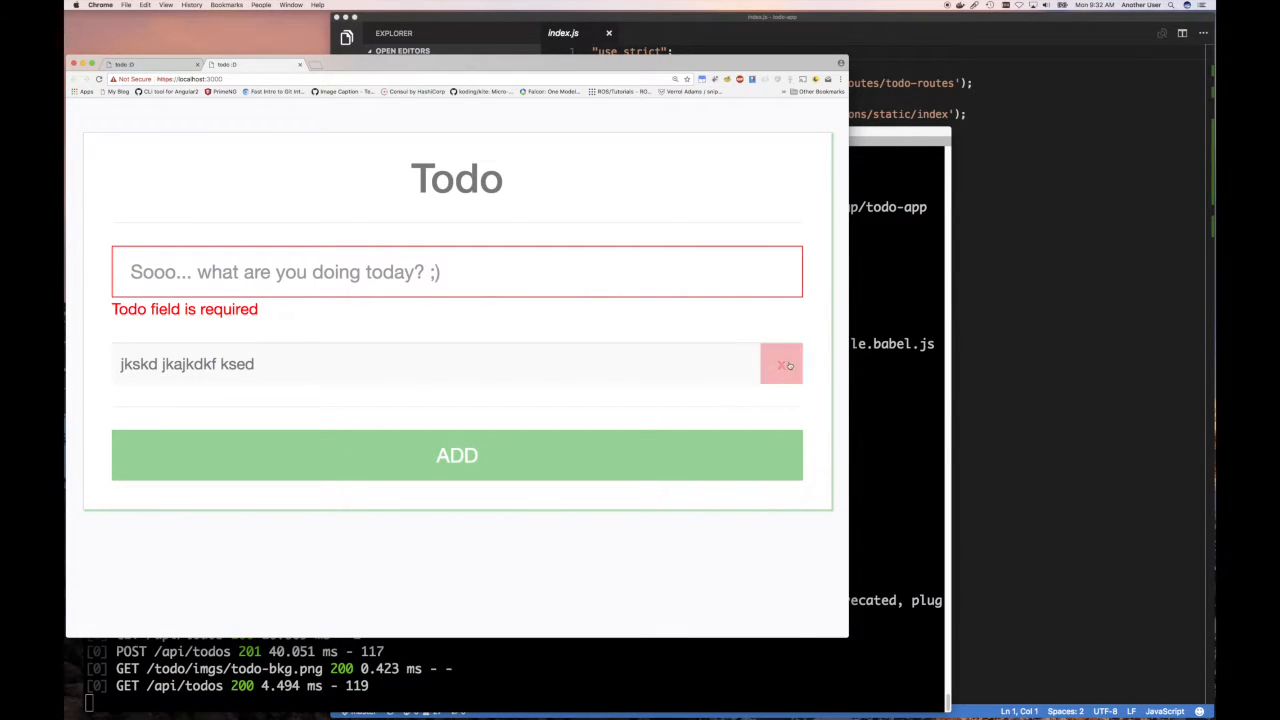
{"action": "left_click", "coordinate": [781, 363]}
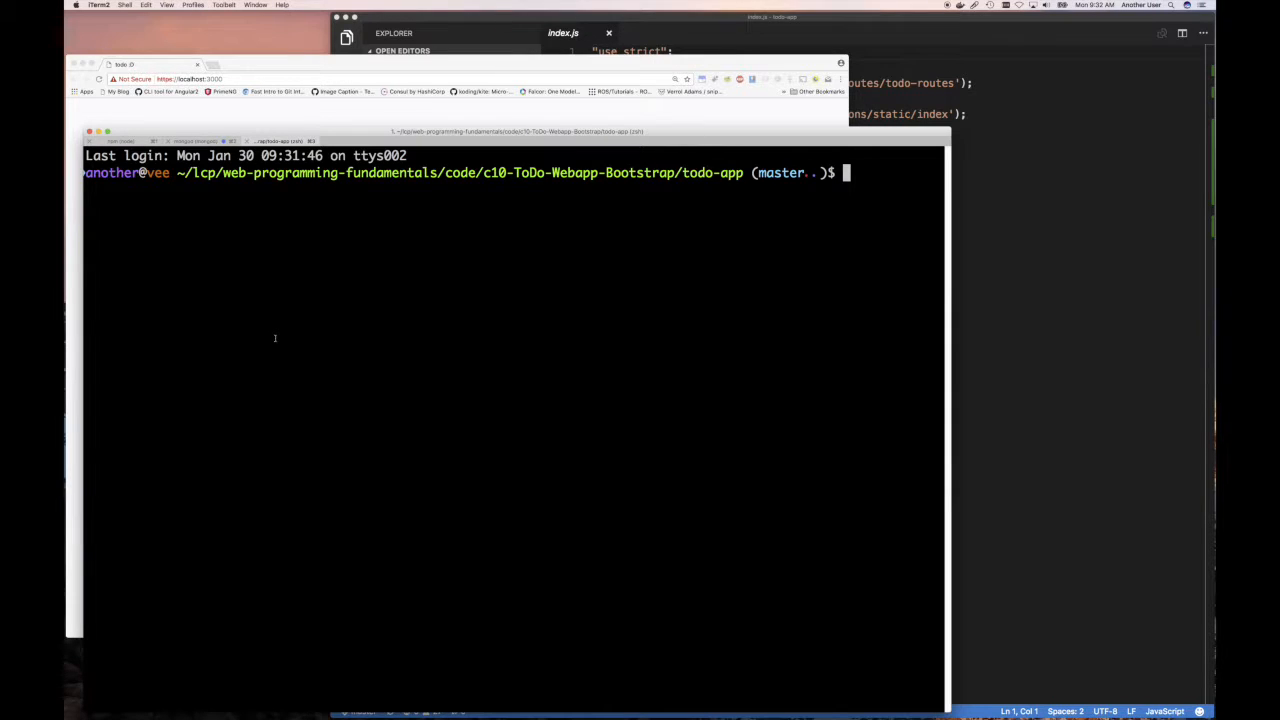
Shorten the shell prompt and run yo ng-fullstack:module task --feature.
{"action": "type", "text": "export PS1=\"[%c] \""}
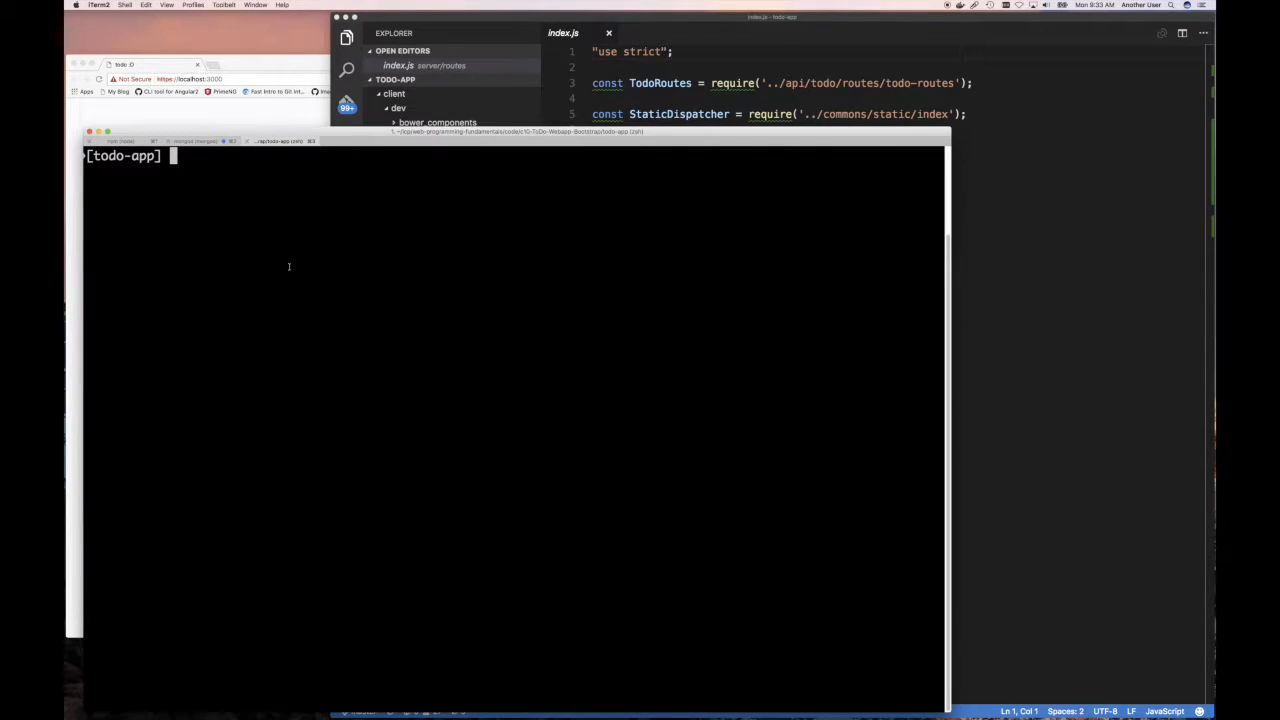
{"action": "type", "text": "yo"}
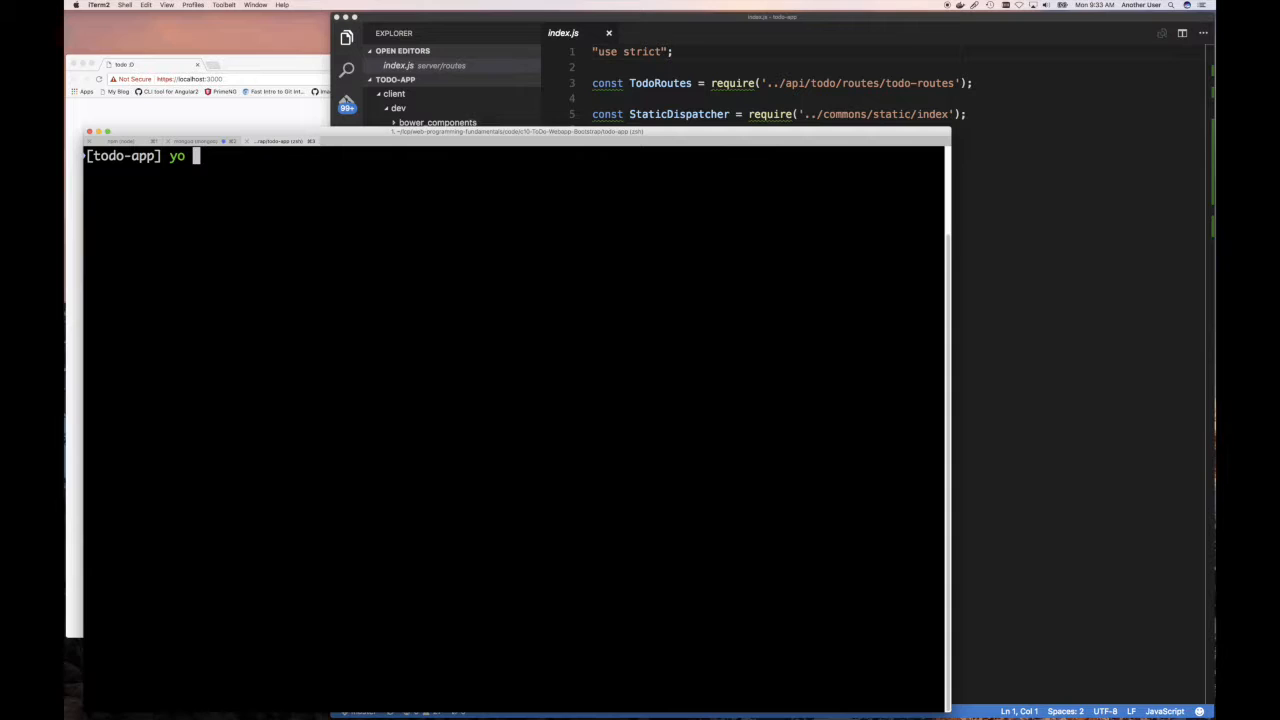
{"action": "type", "text": "ng-fullst"}
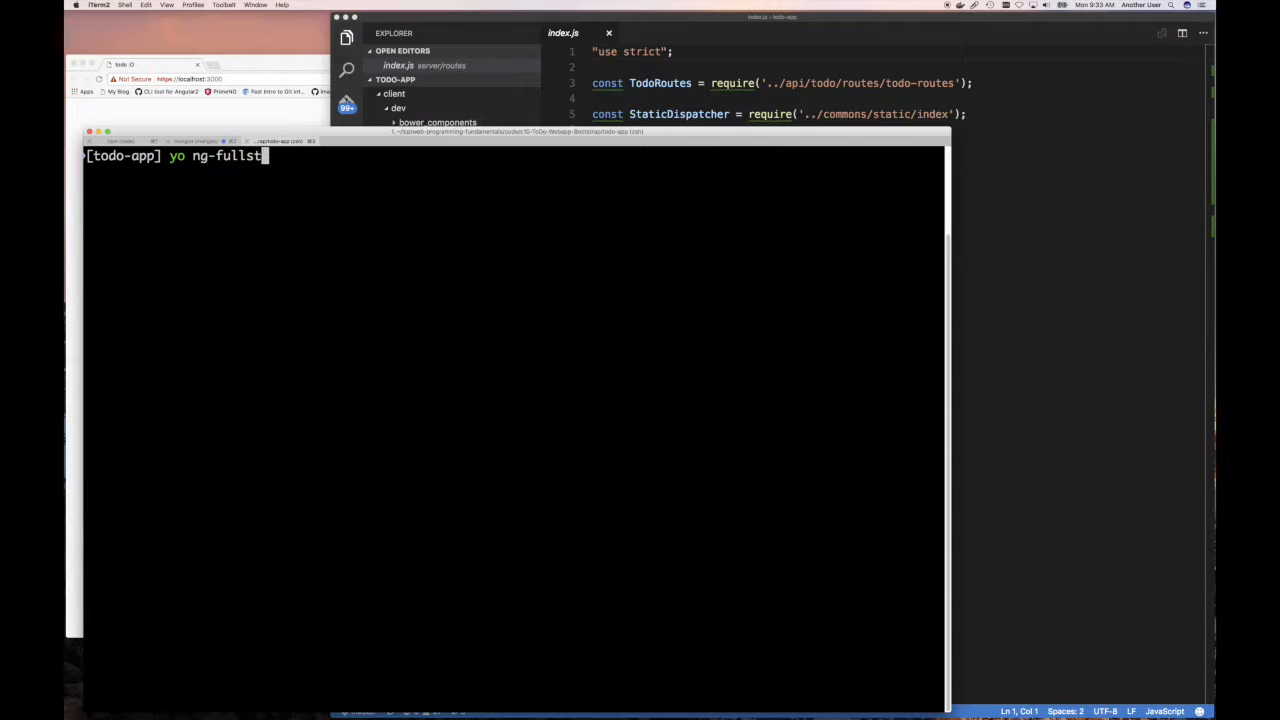
{"action": "type", "text": "ack:"}
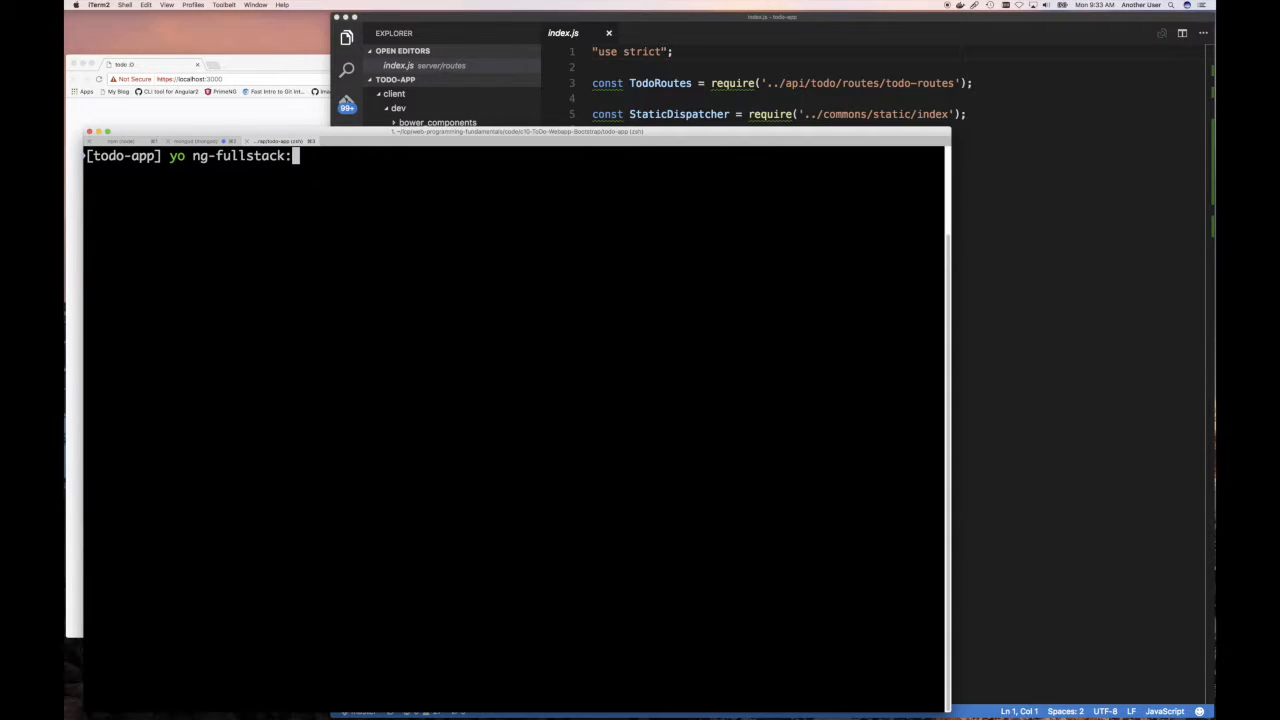
{"action": "type", "text": "module task"}
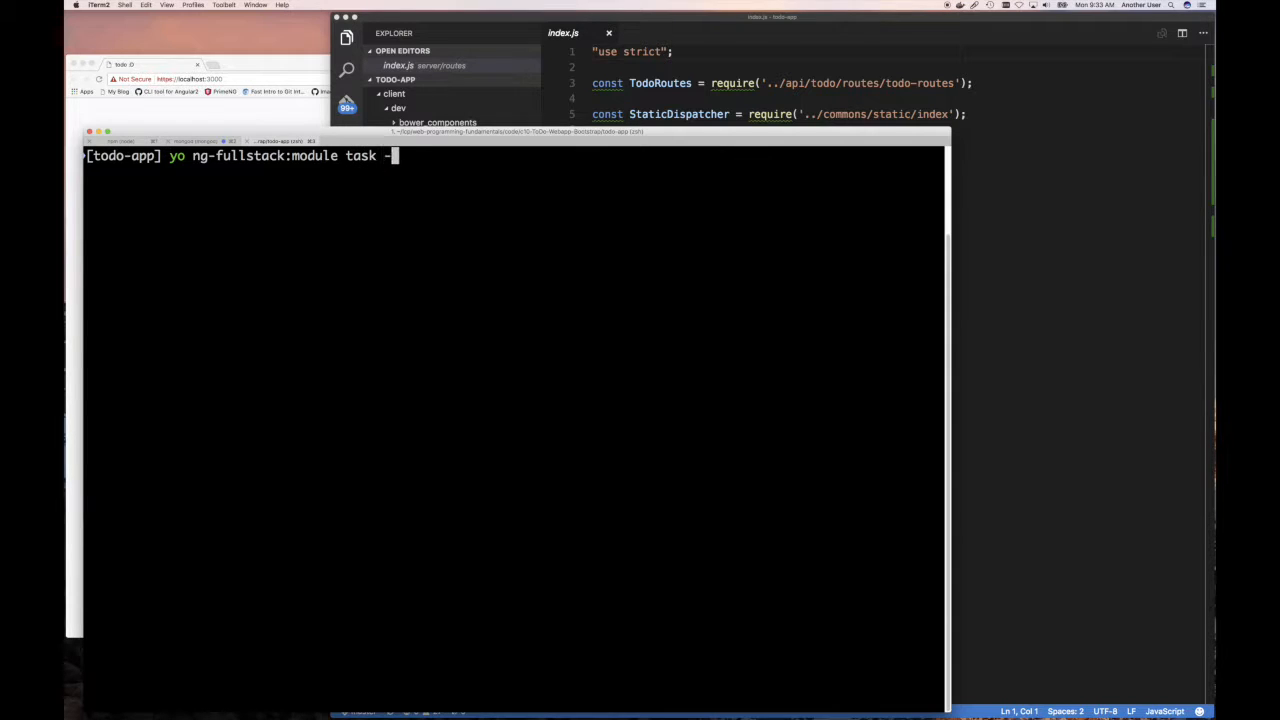
{"action": "type", "text": "-feature"}
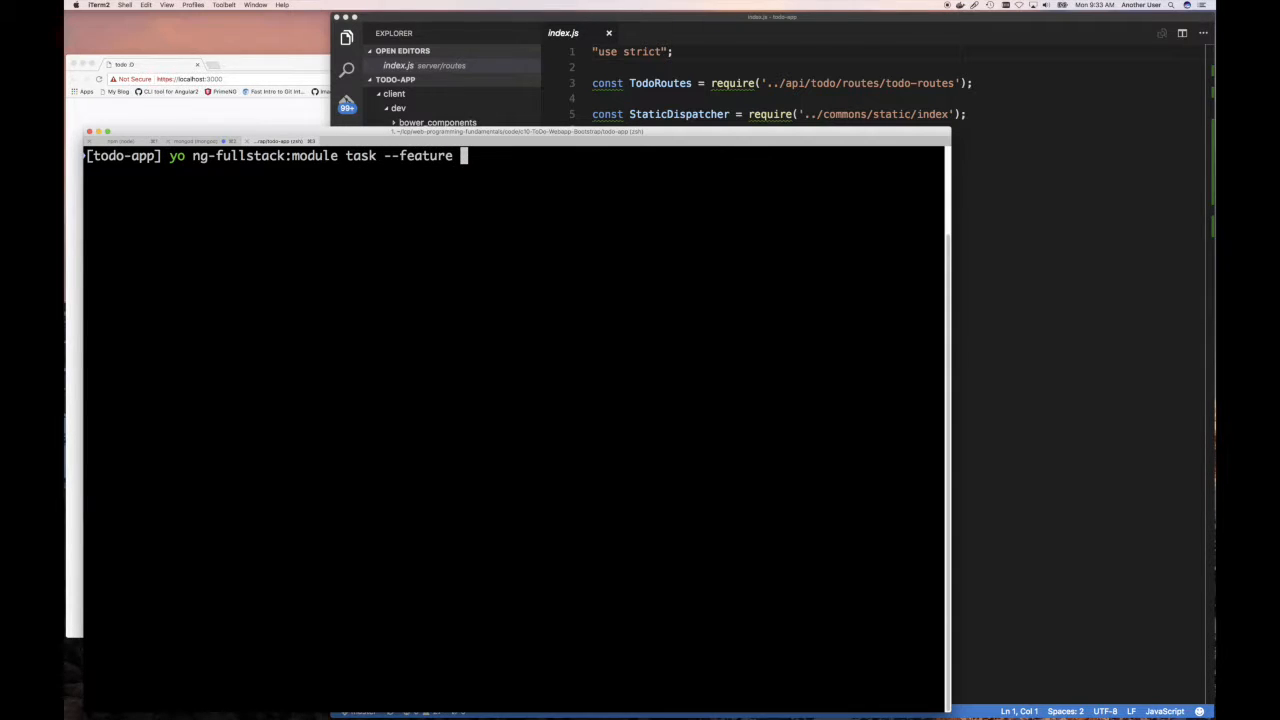
{"action": "type", "text": "task"}
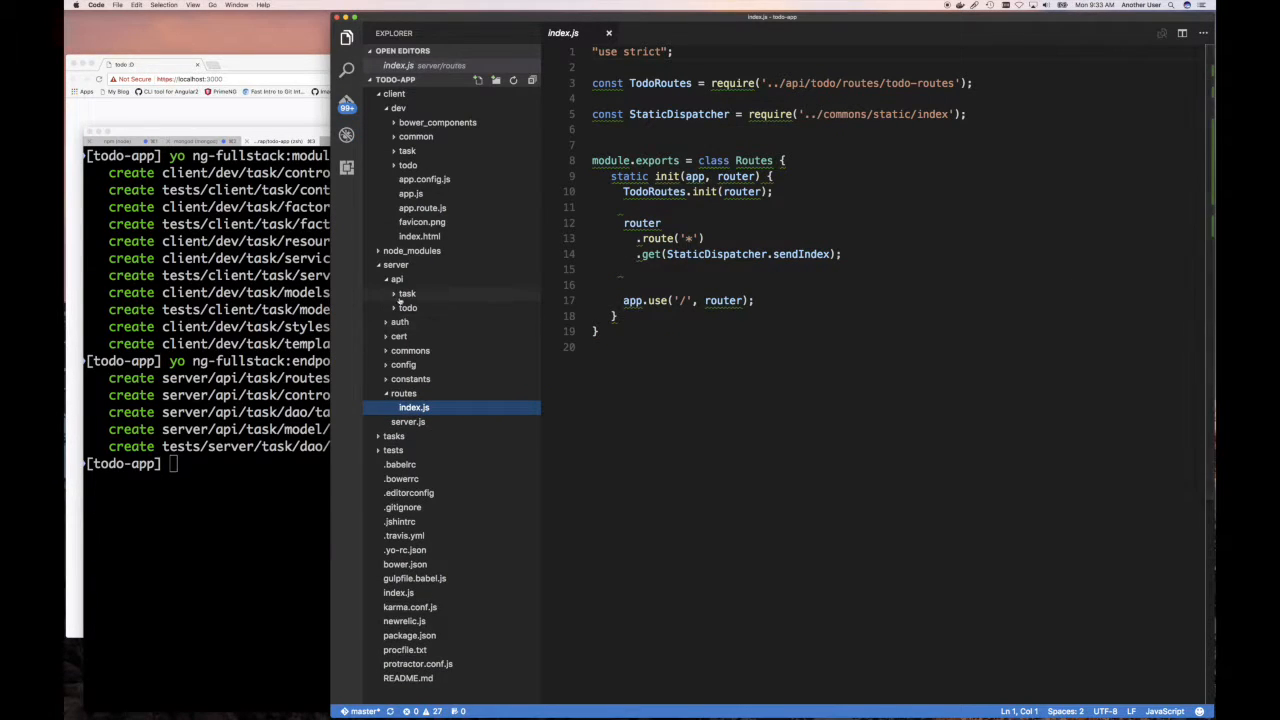
Rename the task model's somethingSomething field to subject and createdAt to createdOn.
{"action": "left_click", "coordinate": [407, 293]}
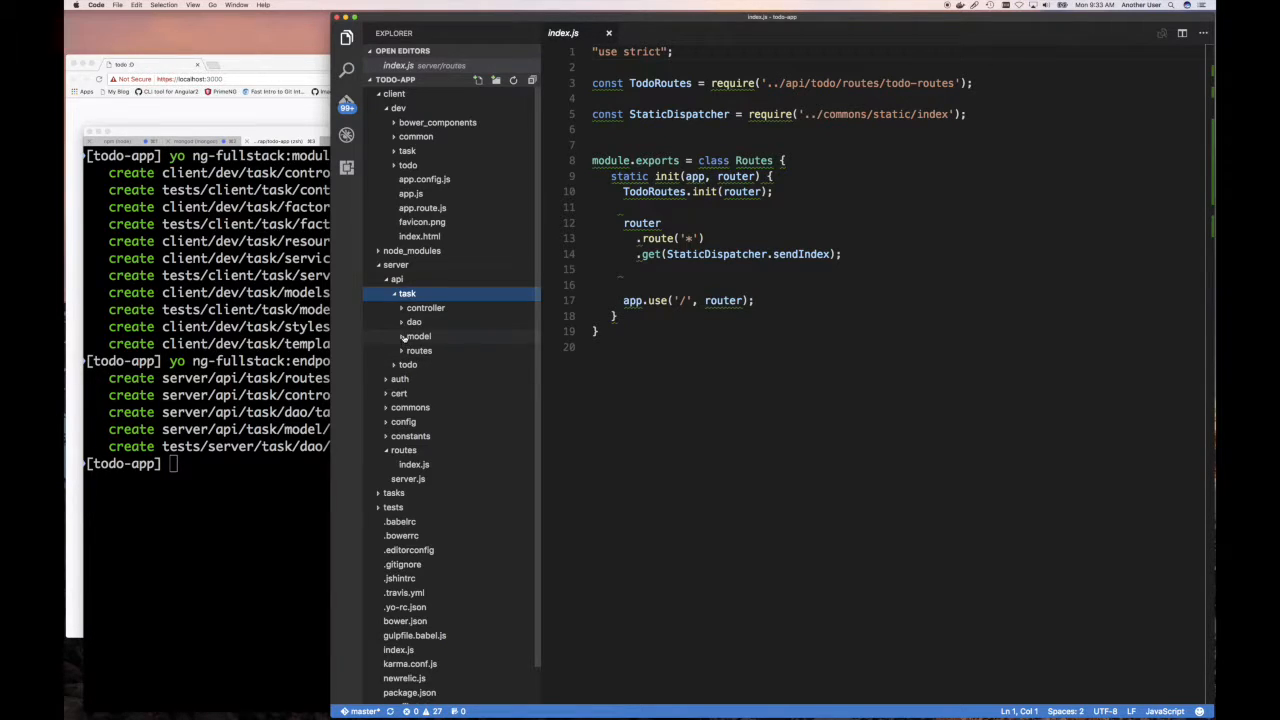
{"action": "left_click", "coordinate": [441, 350]}
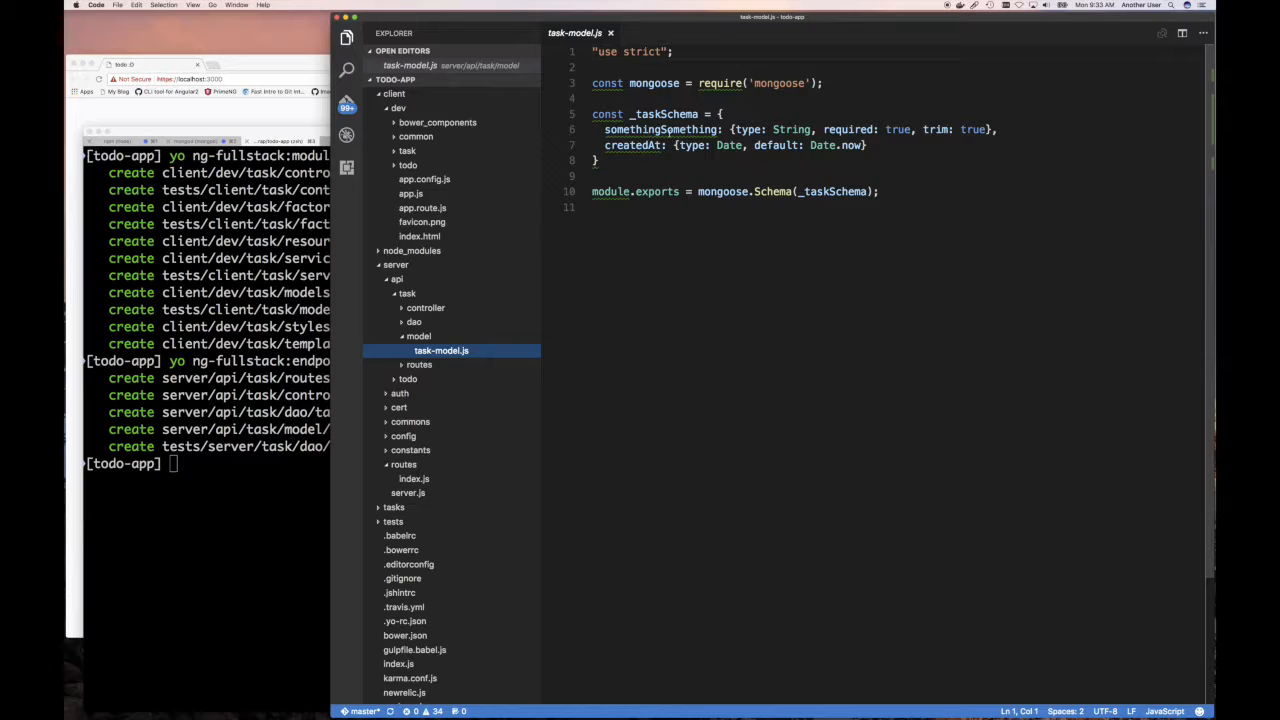
{"action": "double_click", "coordinate": [660, 129]}
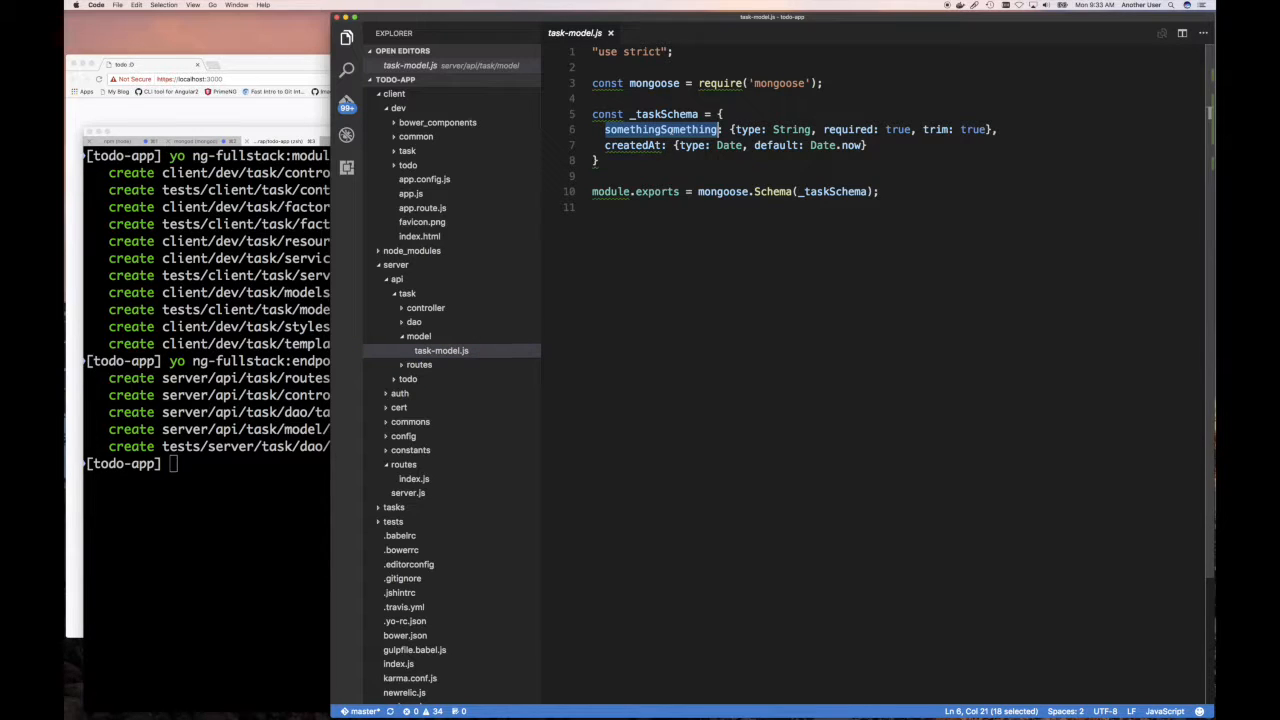
{"action": "type", "text": "subjec"}
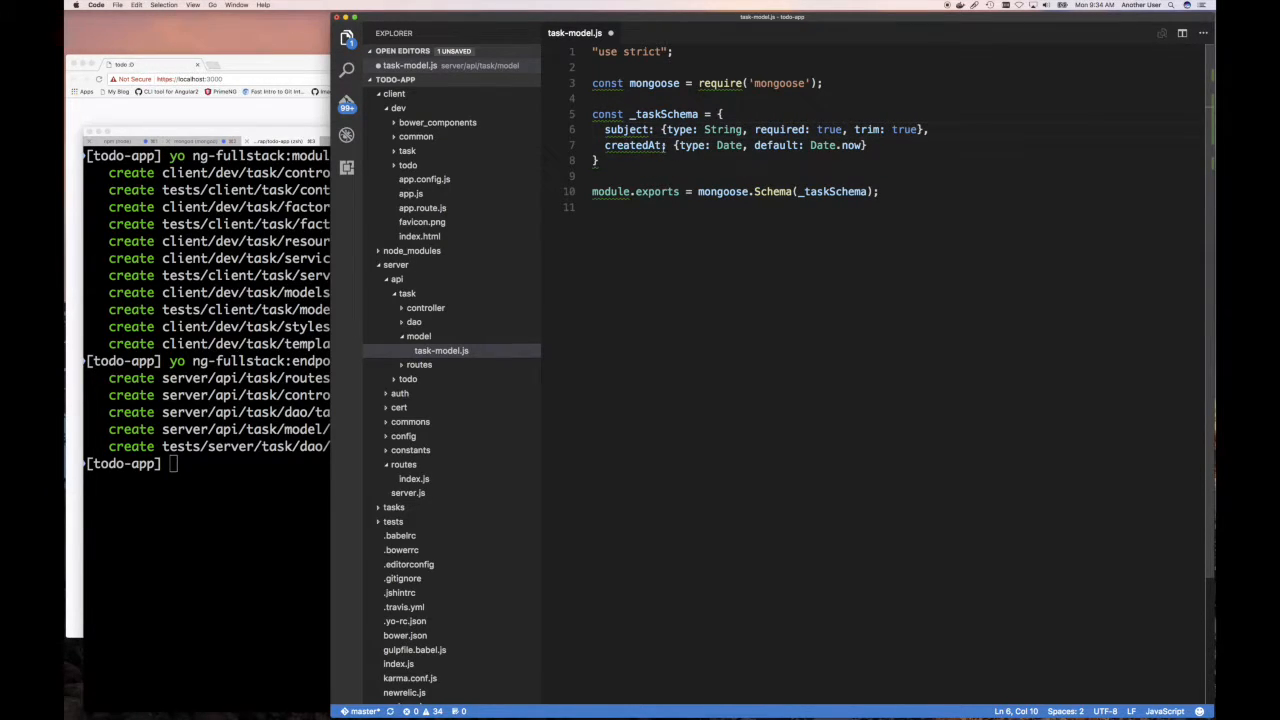
{"action": "double_click", "coordinate": [633, 145]}
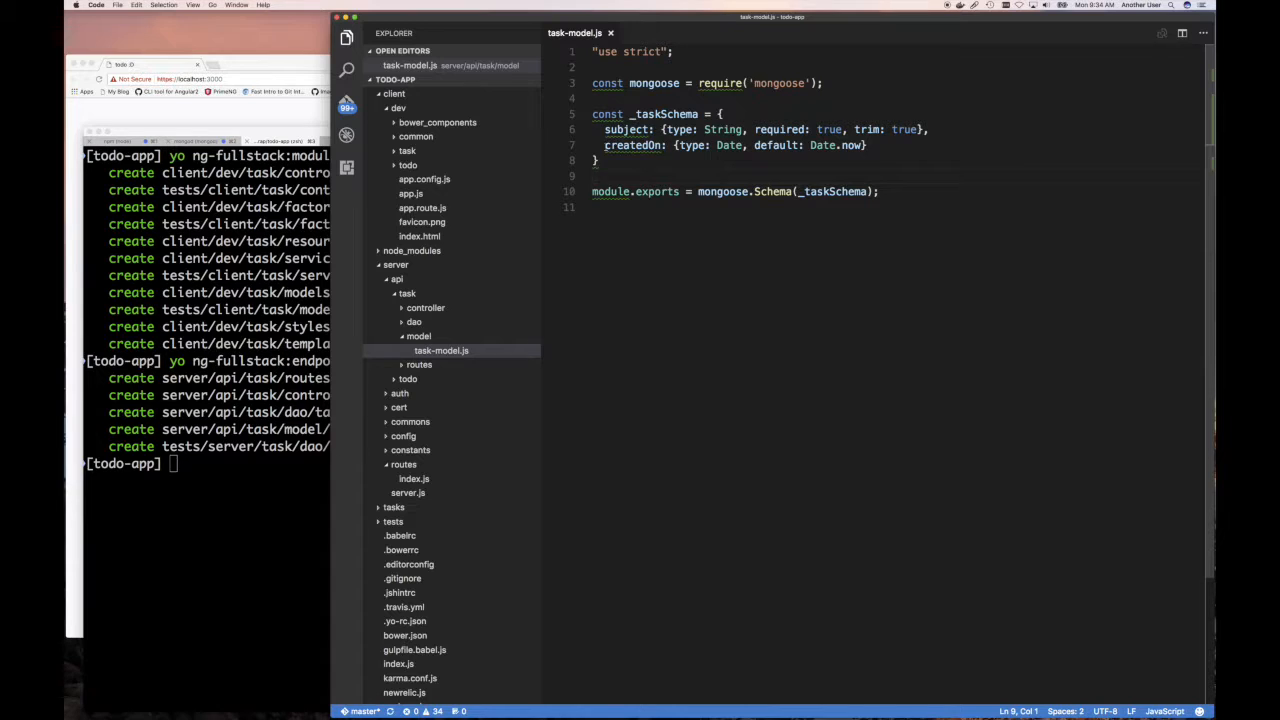
{"action": "double_click", "coordinate": [626, 129]}
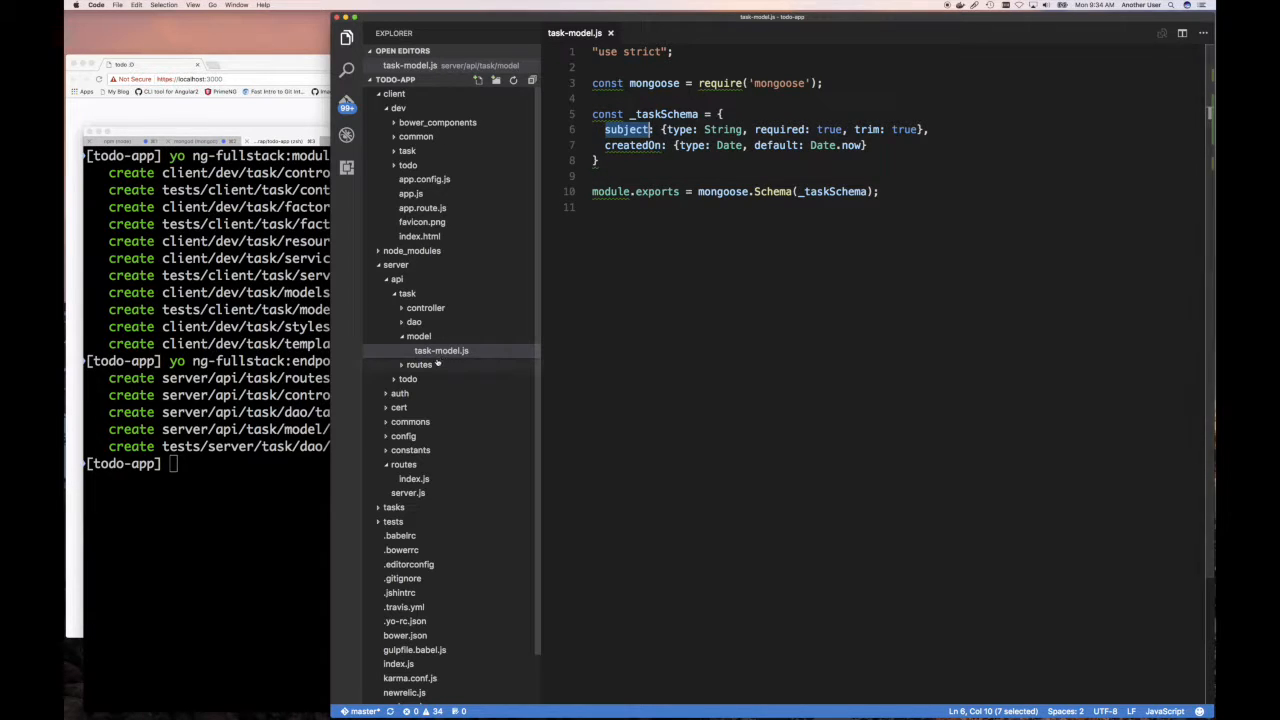
{"action": "left_click", "coordinate": [437, 336]}
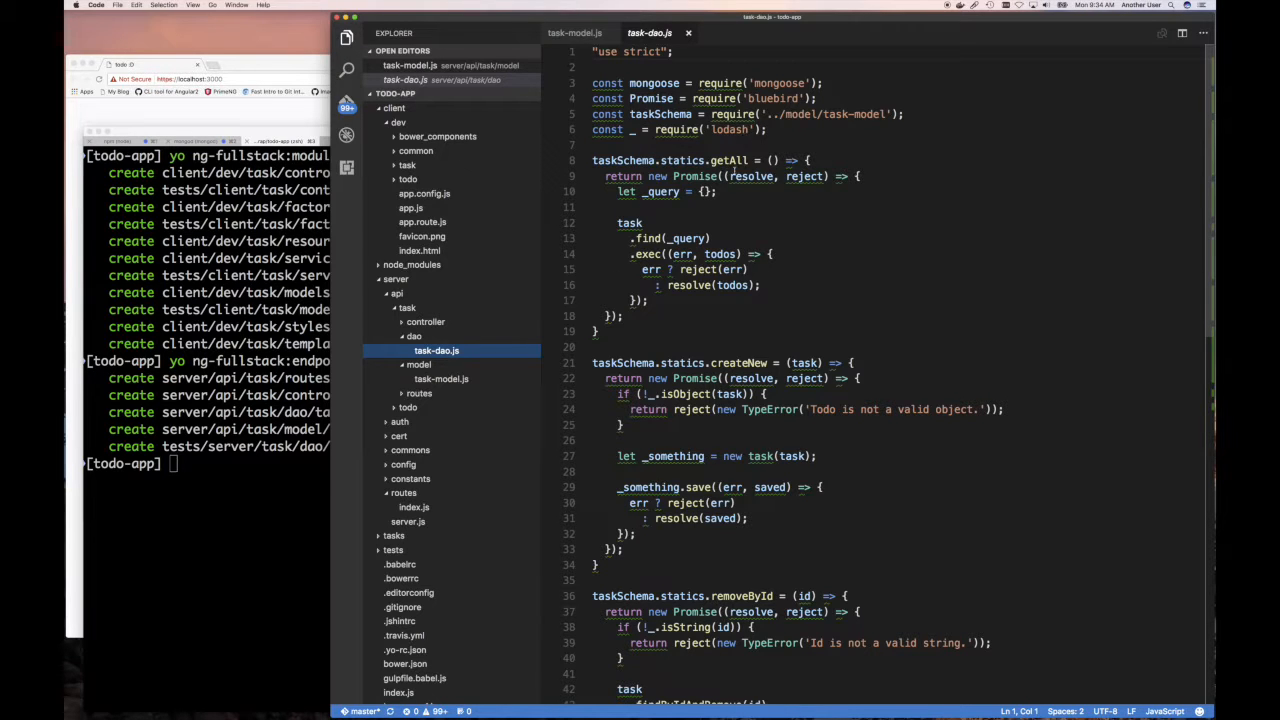
In task-dao.js, capitalize task to Task and taskSchema to TaskSchema.
{"action": "scroll", "scroll_direction": "down", "scroll_amount": 3}
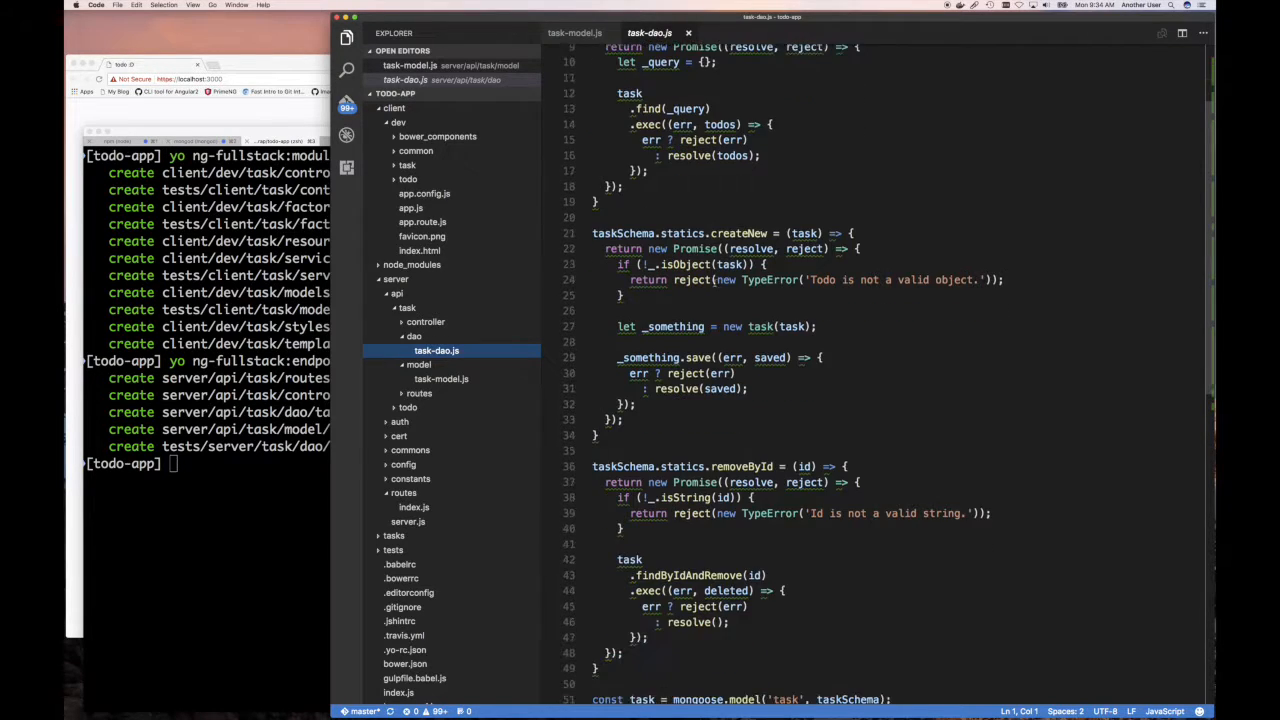
{"action": "scroll", "scroll_direction": "down", "scroll_amount": 3}
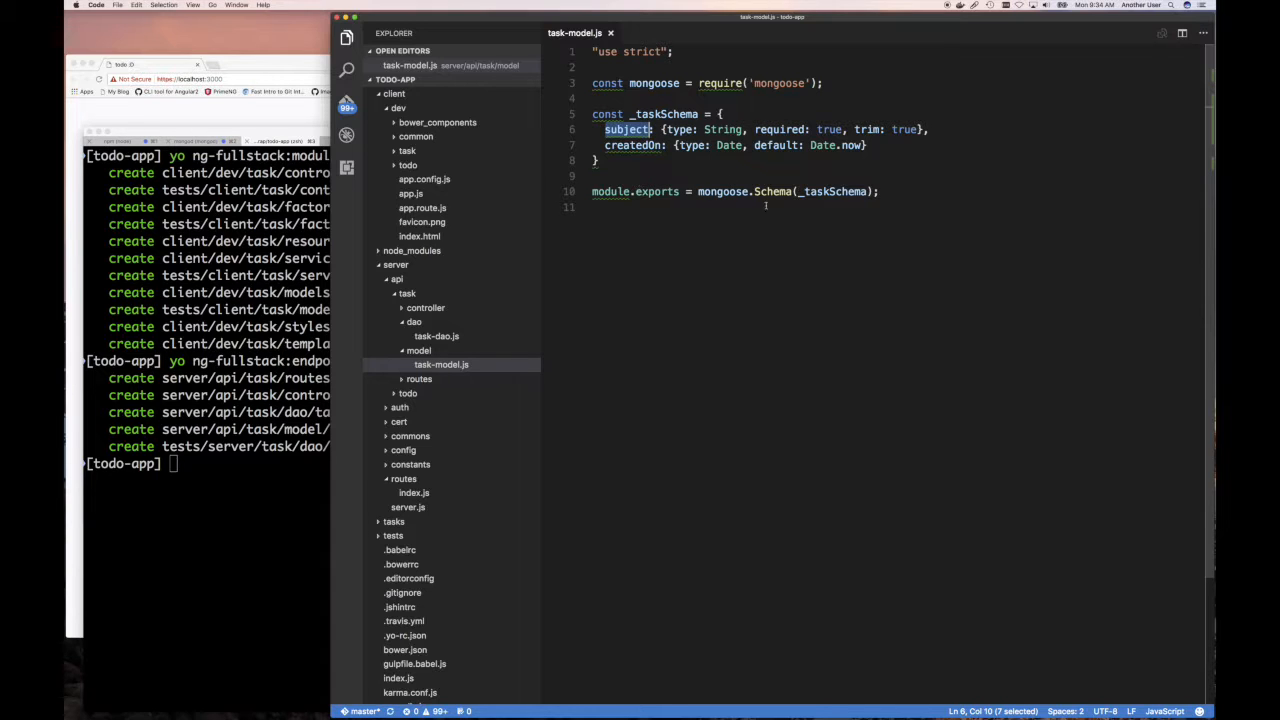
{"action": "left_click", "coordinate": [436, 336]}
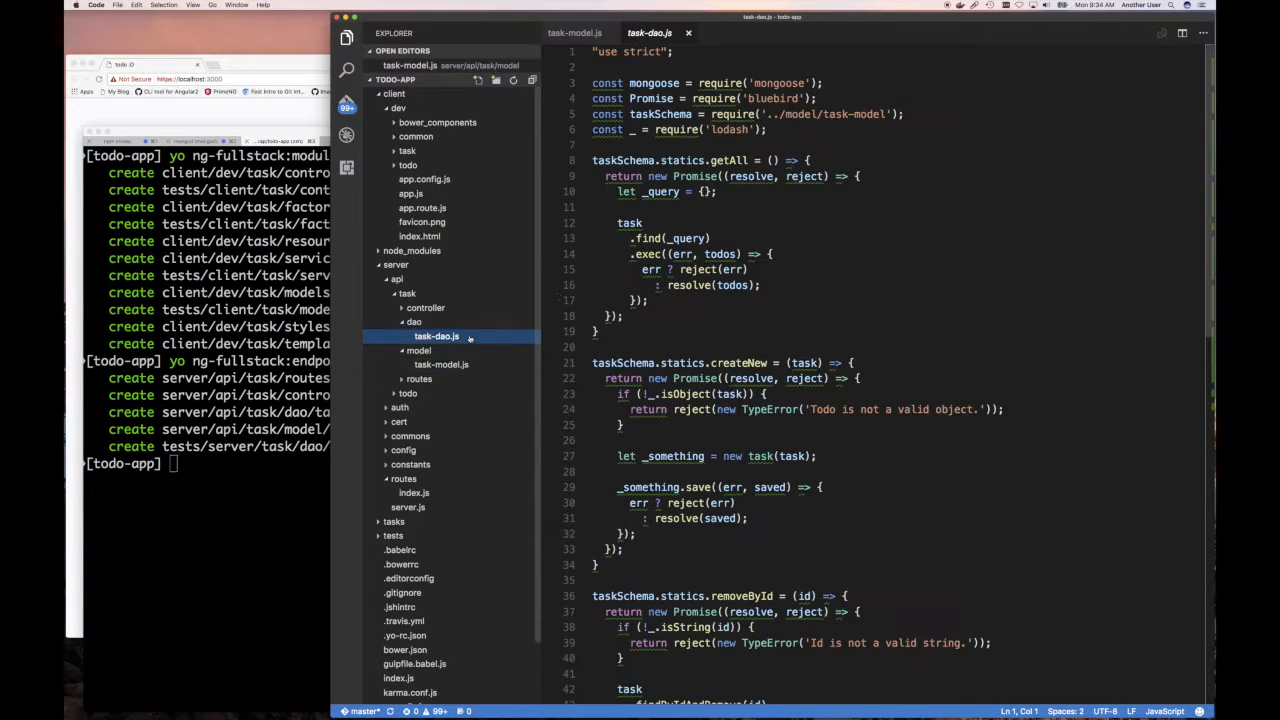
{"action": "scroll", "scroll_direction": "down", "scroll_amount": 3}
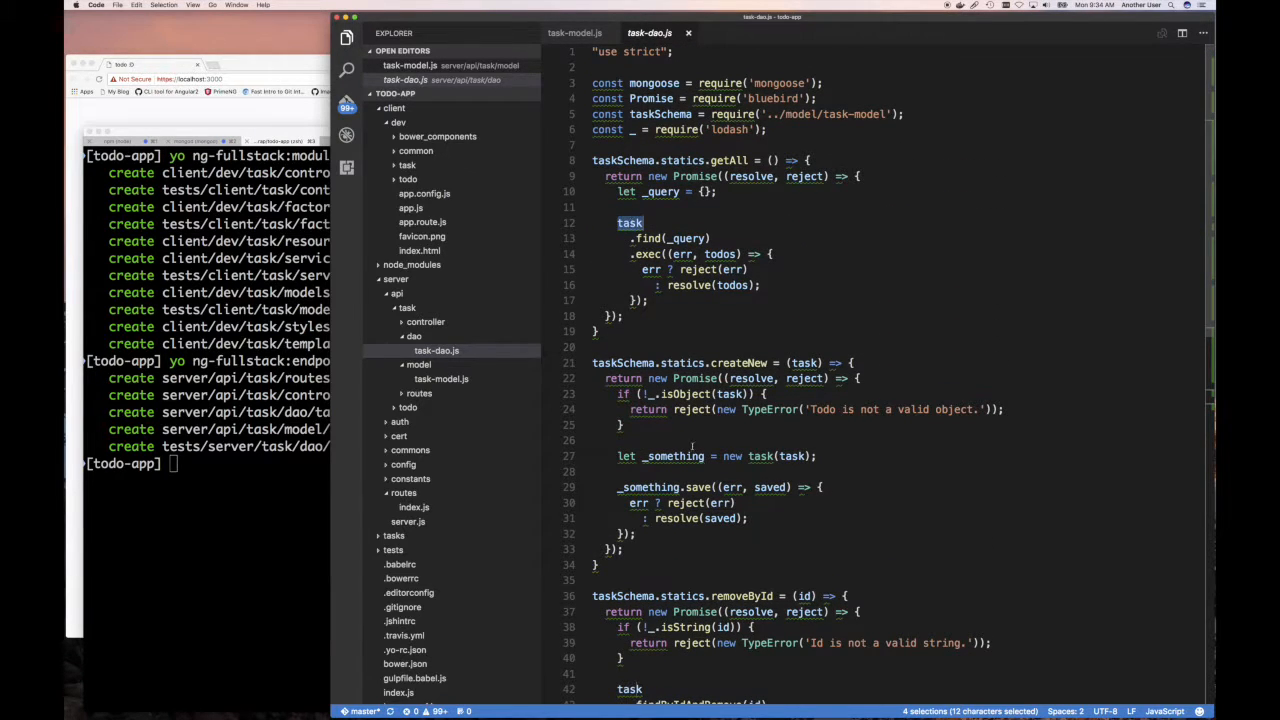
{"action": "mouse_move", "coordinate": [673, 456]}
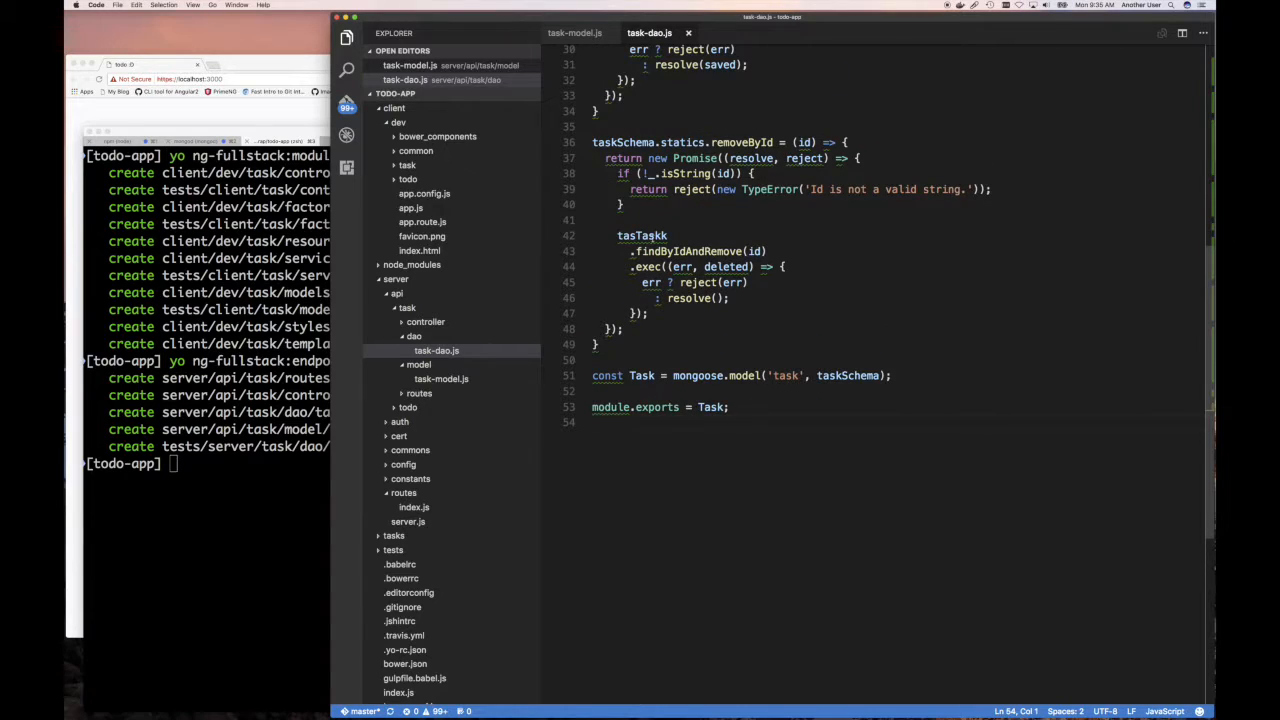
{"action": "type", "text": "Task"}
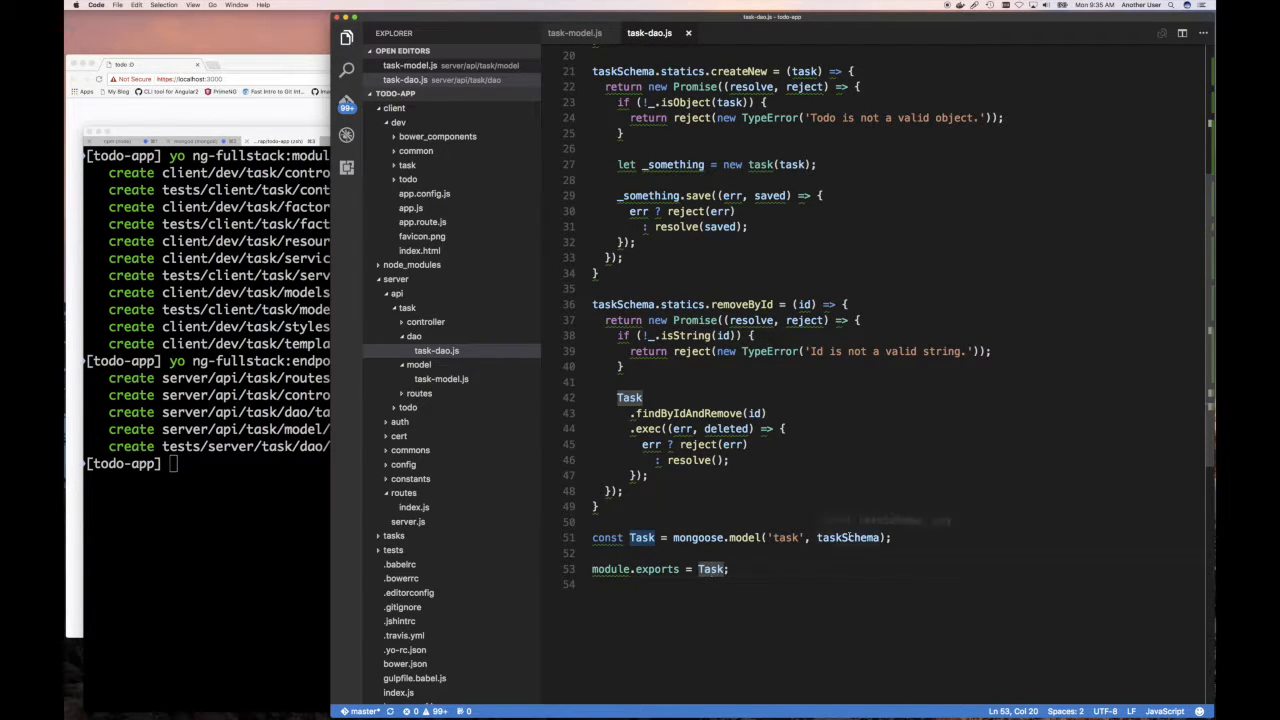
{"action": "double_click", "coordinate": [848, 538]}
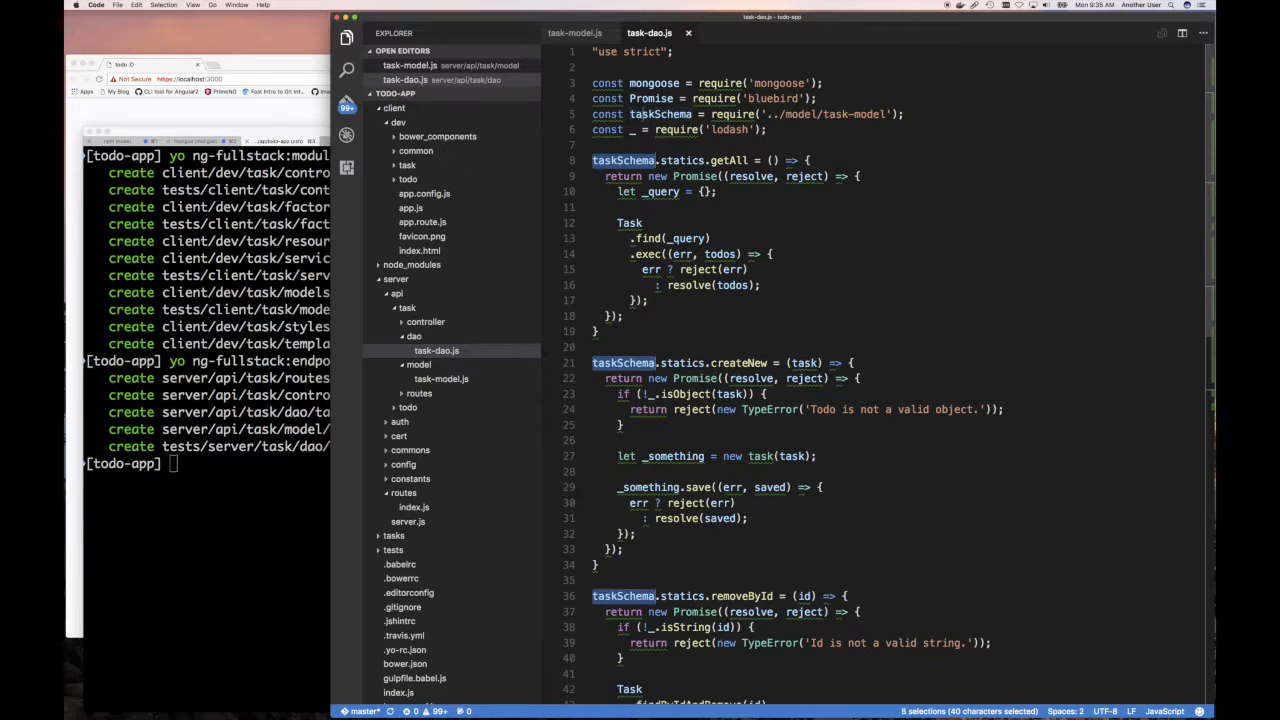
{"action": "type", "text": "Task"}
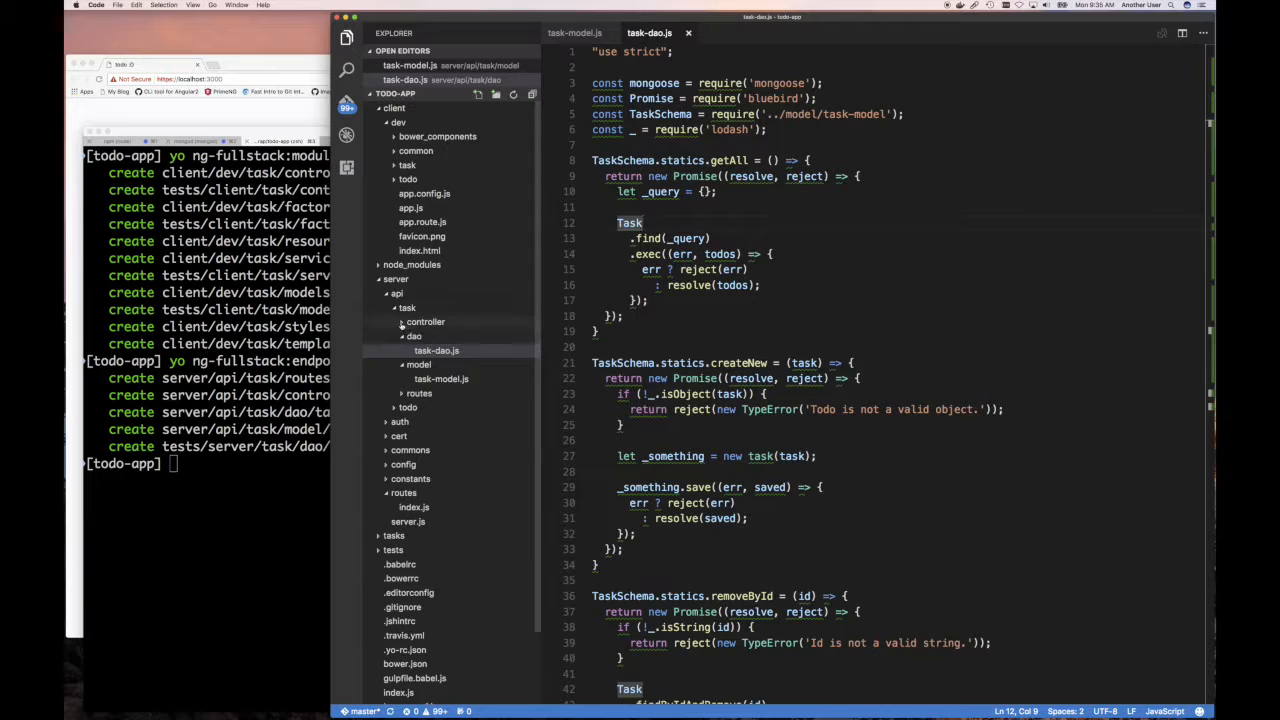
Open task-controller.js and capitalize the imported task name to Task.
{"action": "left_click", "coordinate": [425, 321]}
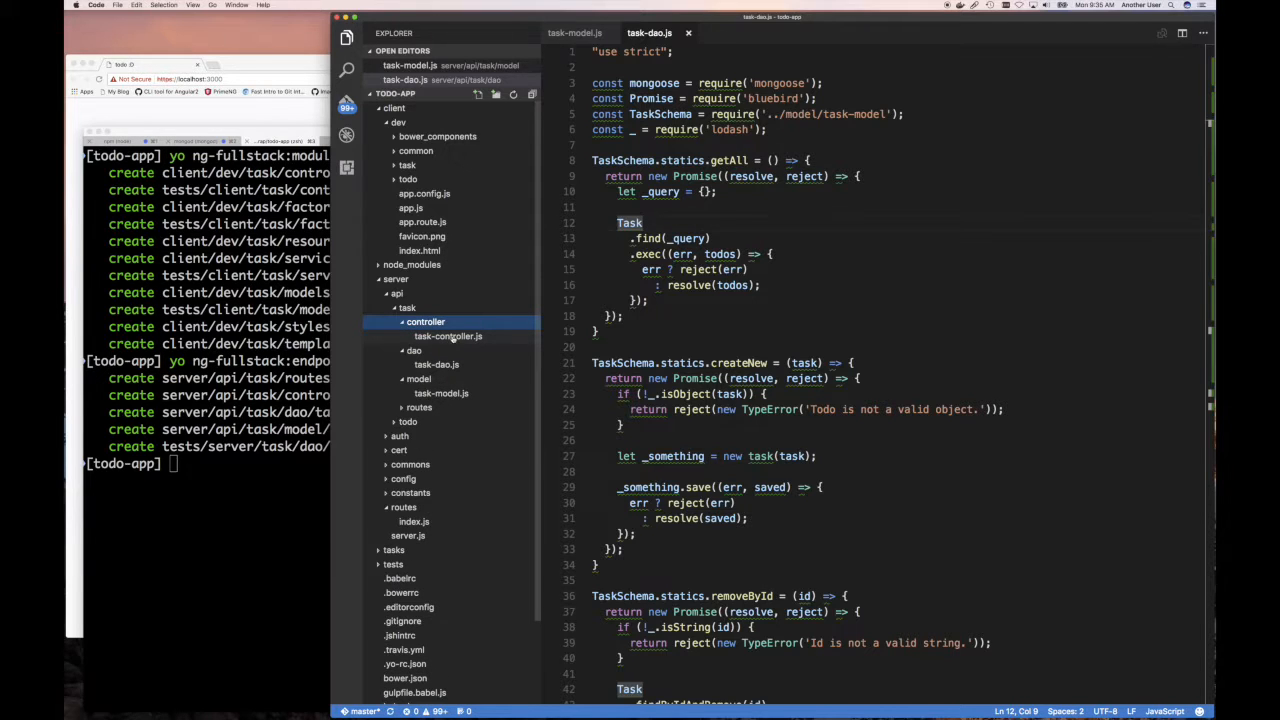
{"action": "left_click", "coordinate": [448, 336]}
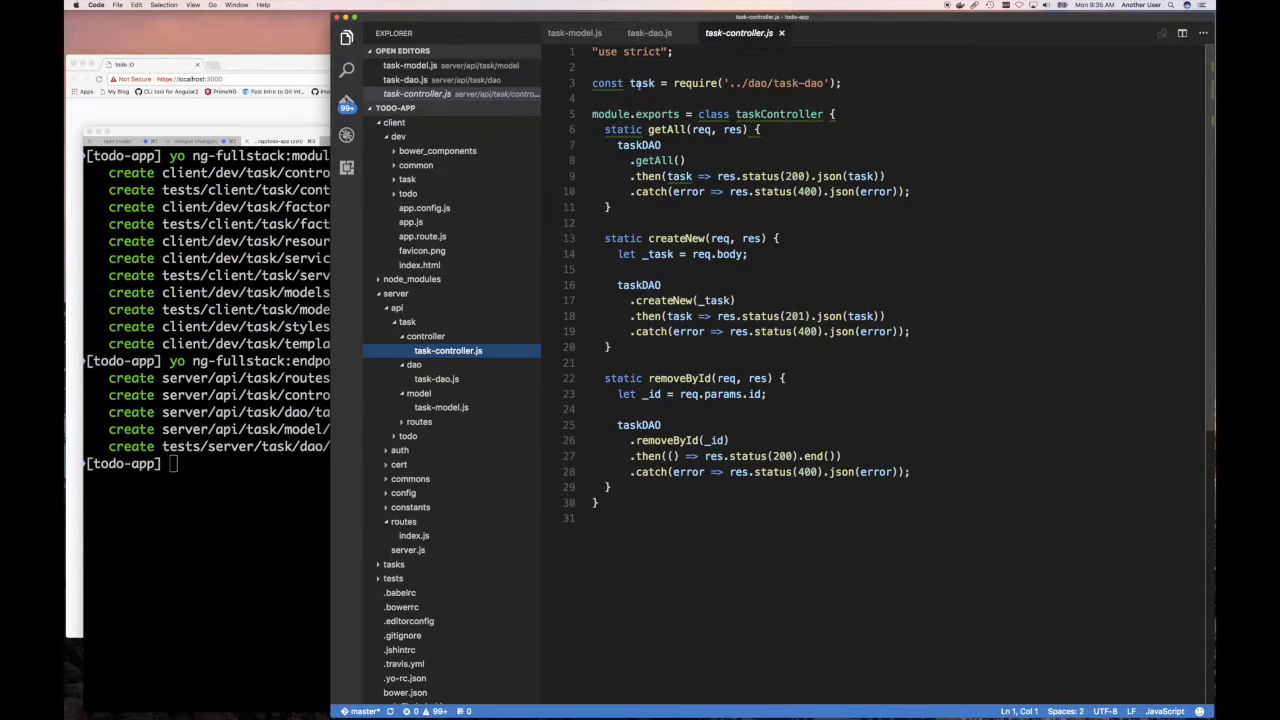
{"action": "double_click", "coordinate": [642, 83]}
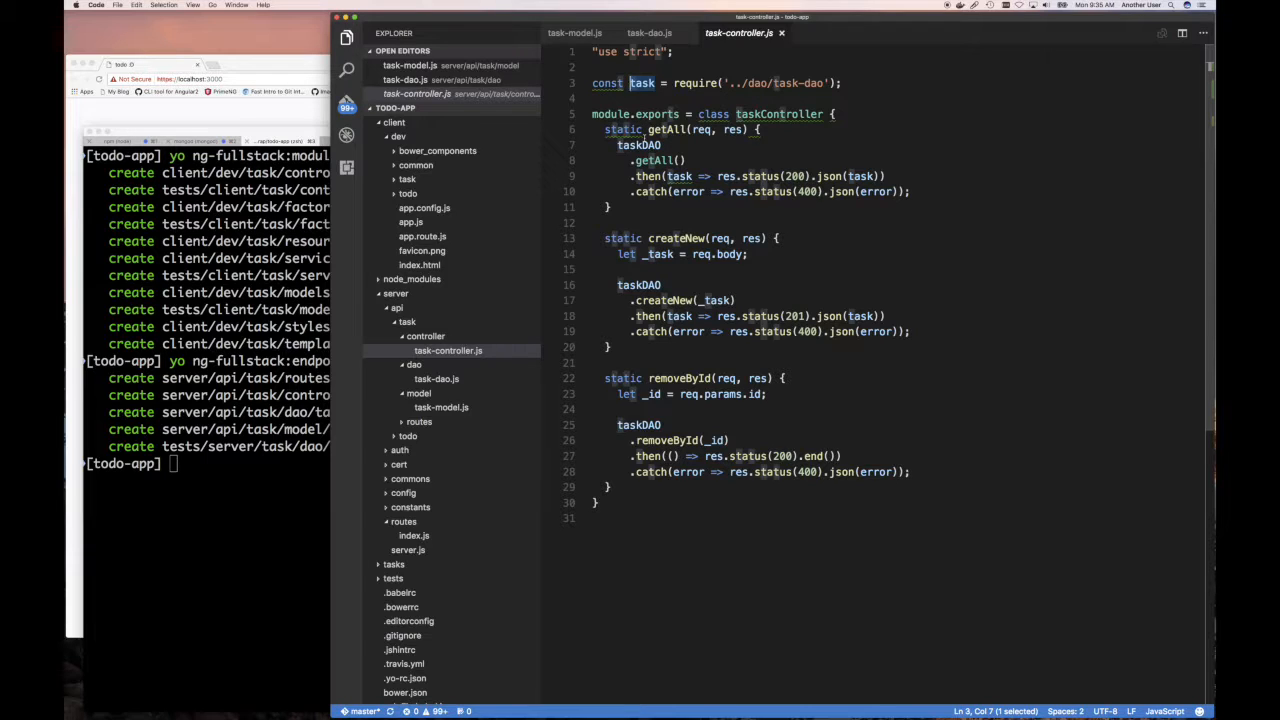
{"action": "type", "text": "Task"}
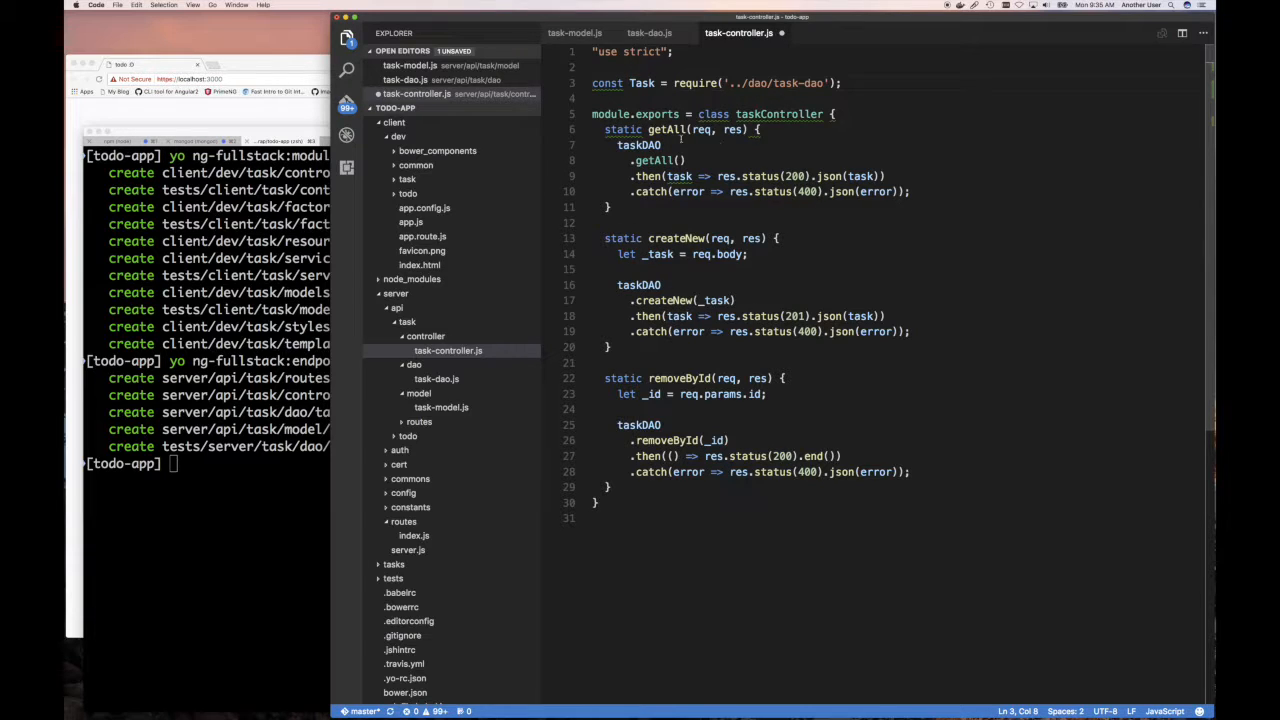
Make the import TaskDAO and the class TaskController.
{"action": "double_click", "coordinate": [779, 114]}
{"action": "type", "text": "T"}
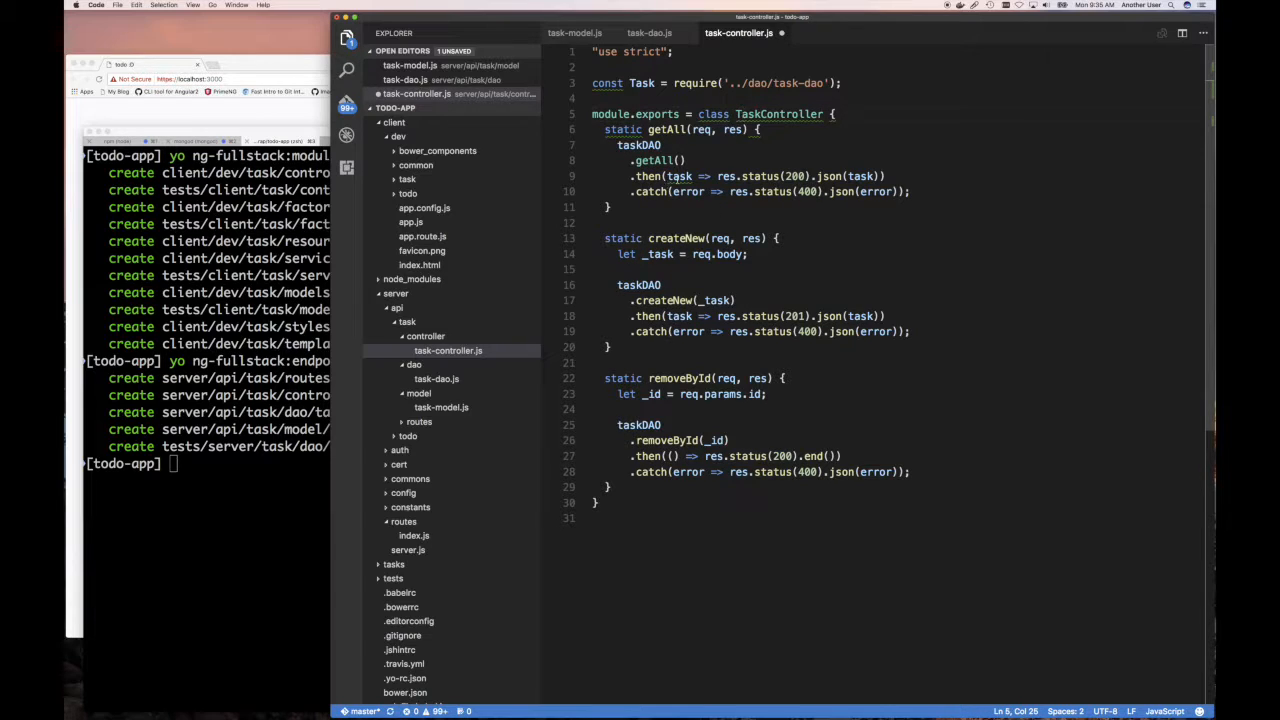
{"action": "double_click", "coordinate": [679, 176]}
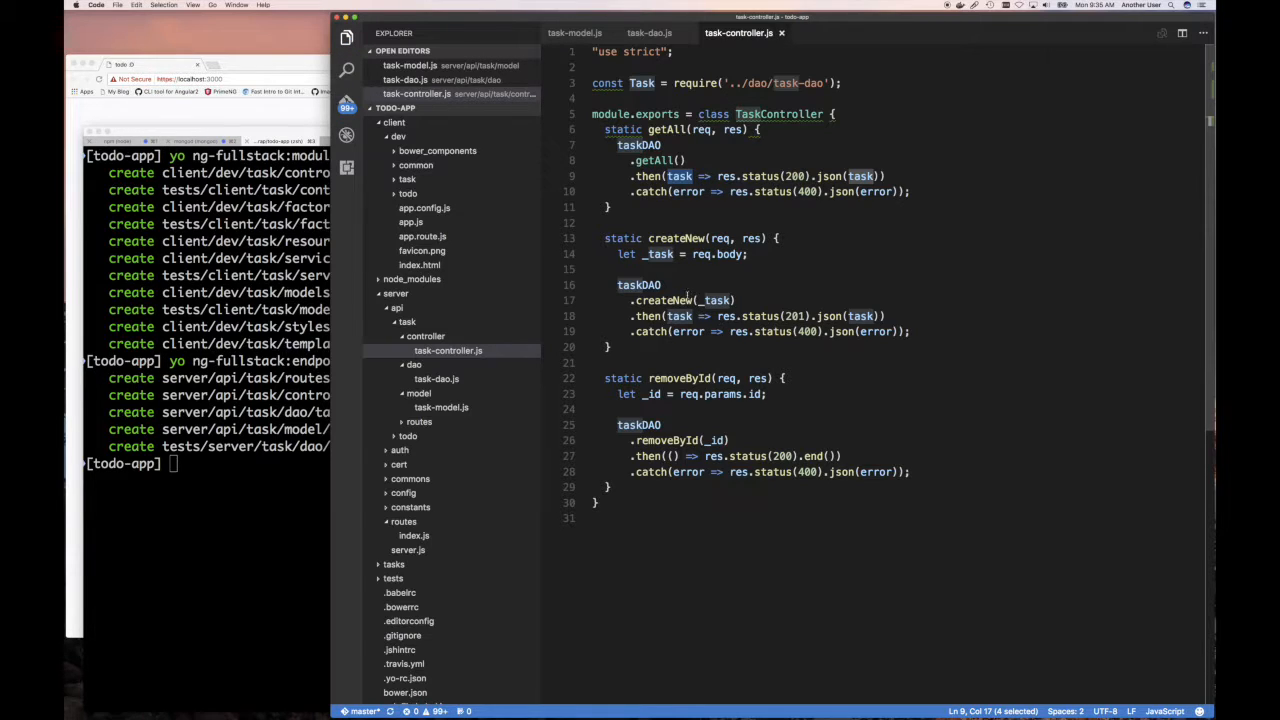
{"action": "left_click", "coordinate": [640, 83]}
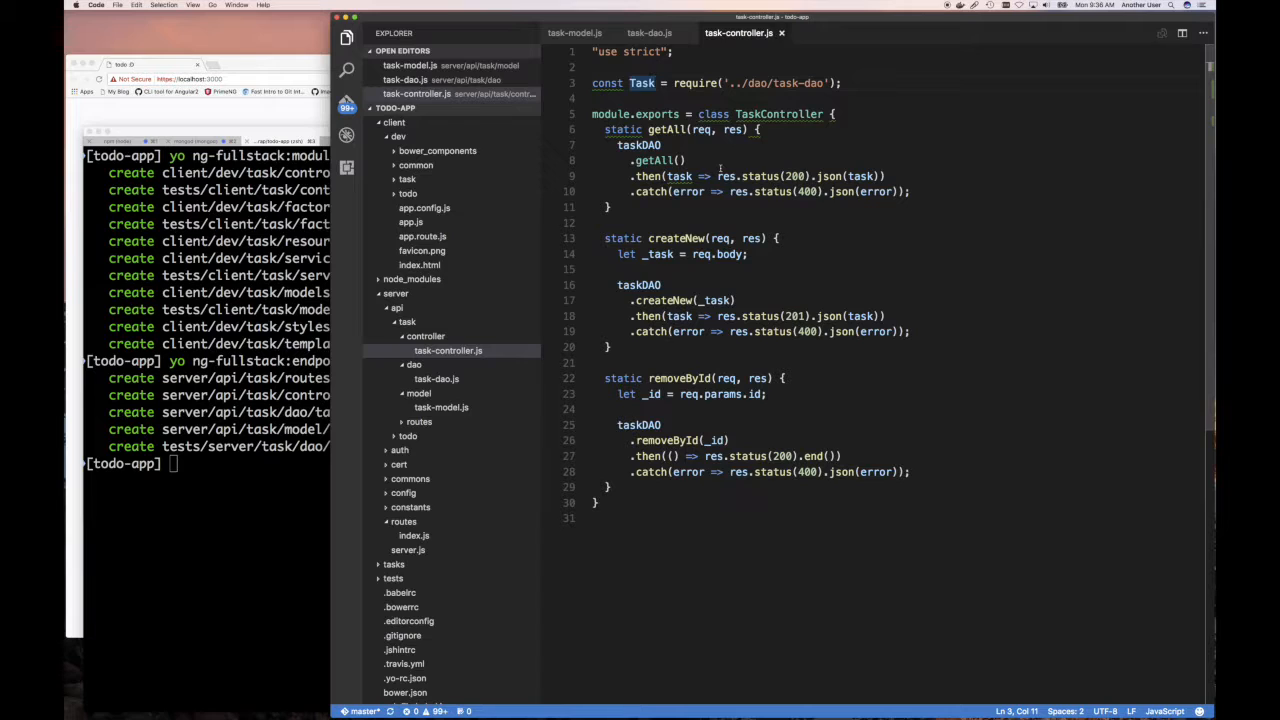
{"action": "type", "text": "Da"}
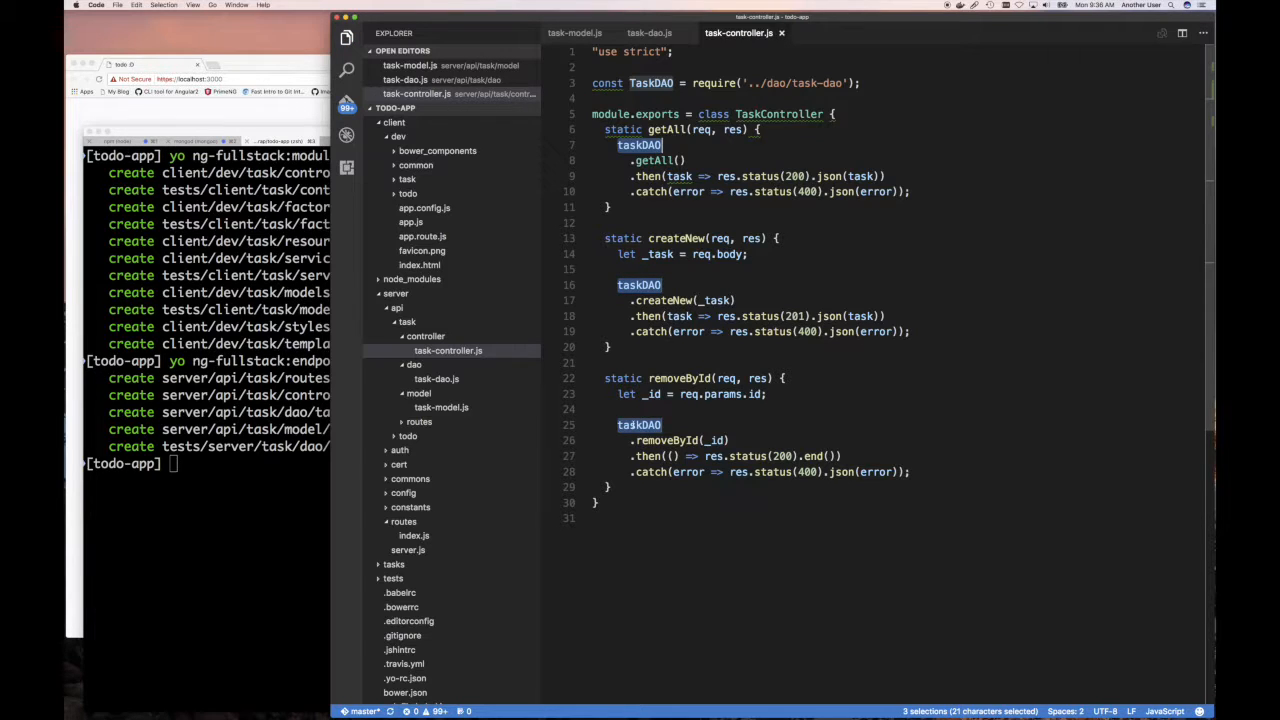
{"action": "type", "text": "Ta"}
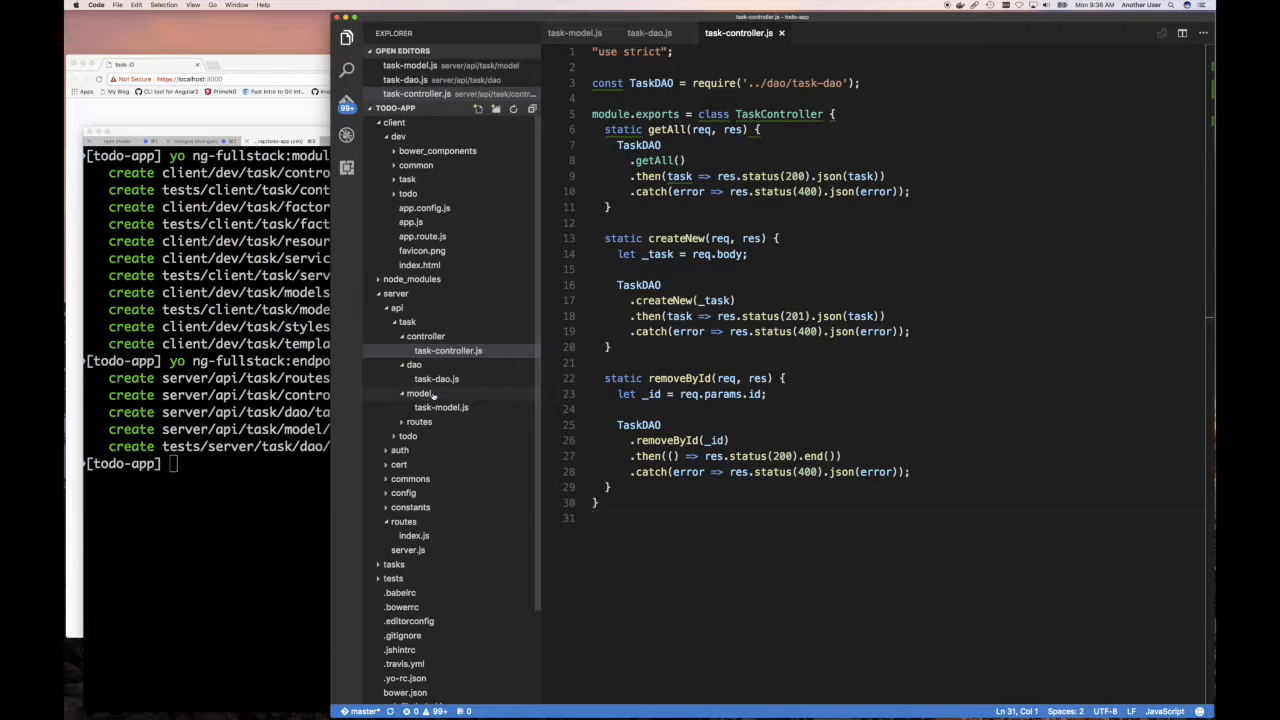
In task-route.js, change every taskController reference to TaskController.
{"action": "left_click", "coordinate": [440, 436]}
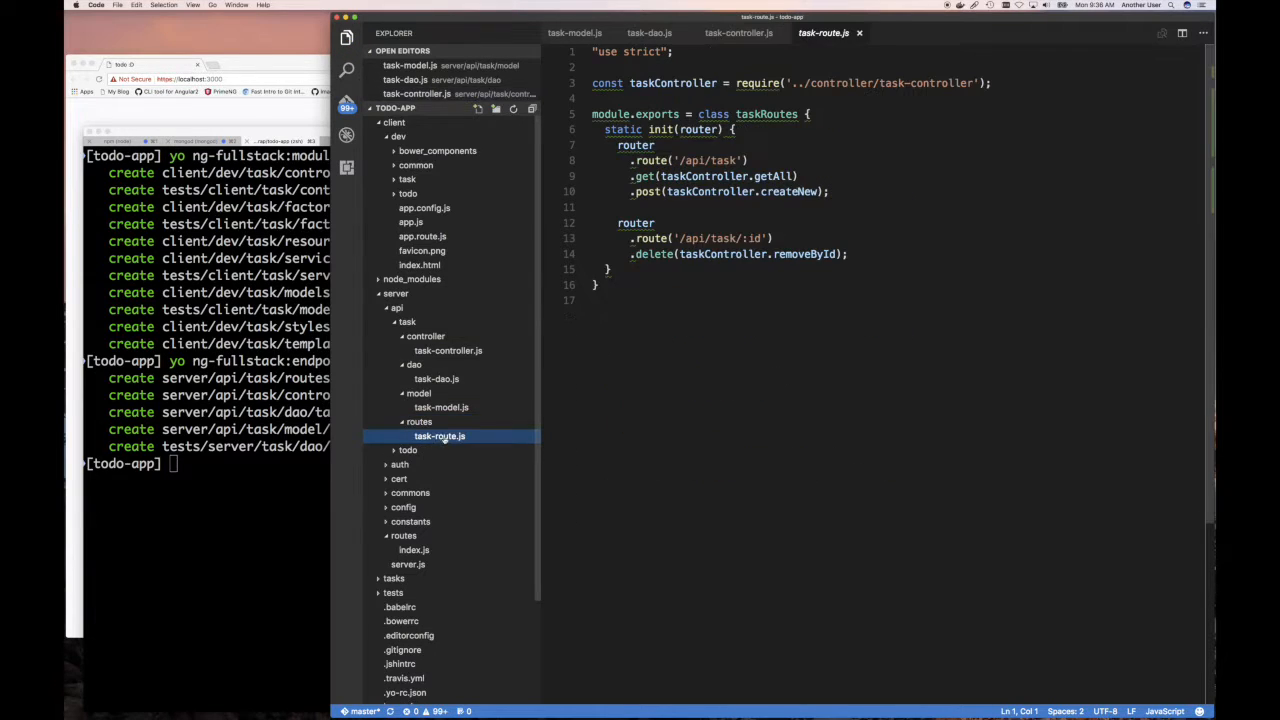
{"action": "double_click", "coordinate": [673, 83]}
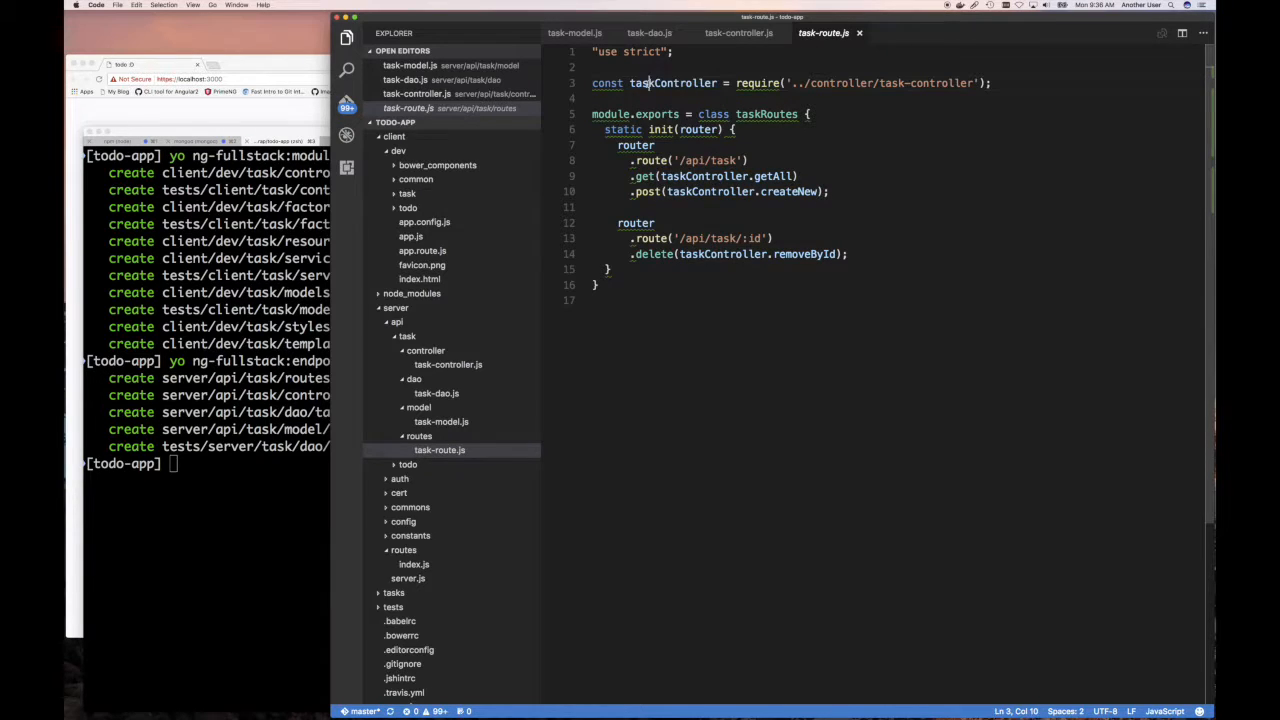
{"action": "double_click", "coordinate": [672, 83]}
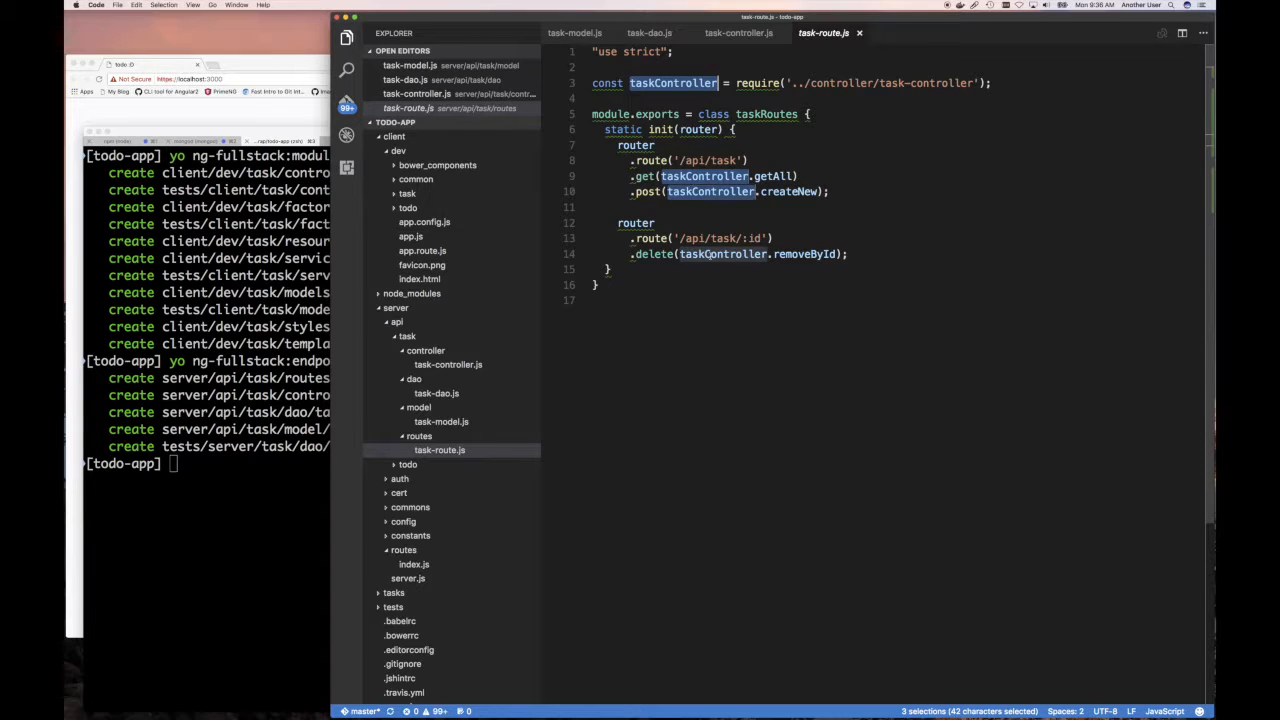
{"action": "type", "text": "T"}
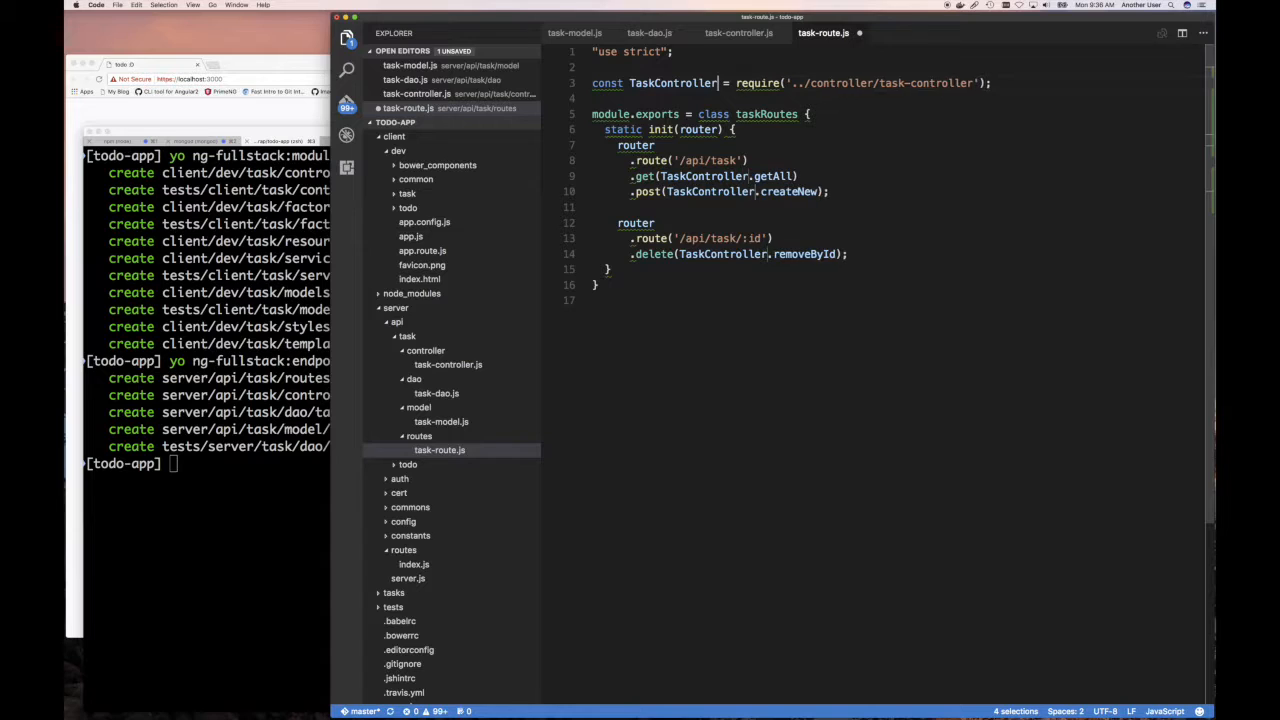
{"action": "left_click", "coordinate": [625, 300]}
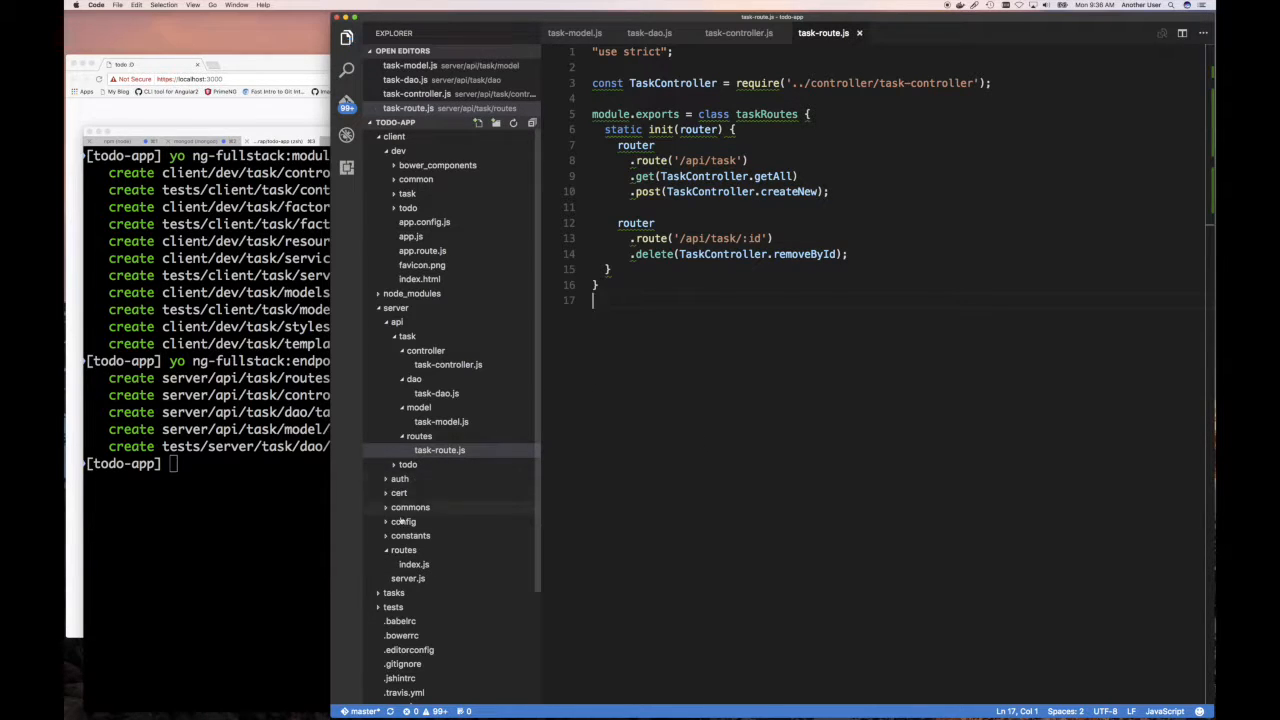
In routes/index.js, comment out TodoRoutes and point the TaskRoutes require to task routes.
{"action": "left_click", "coordinate": [414, 578]}
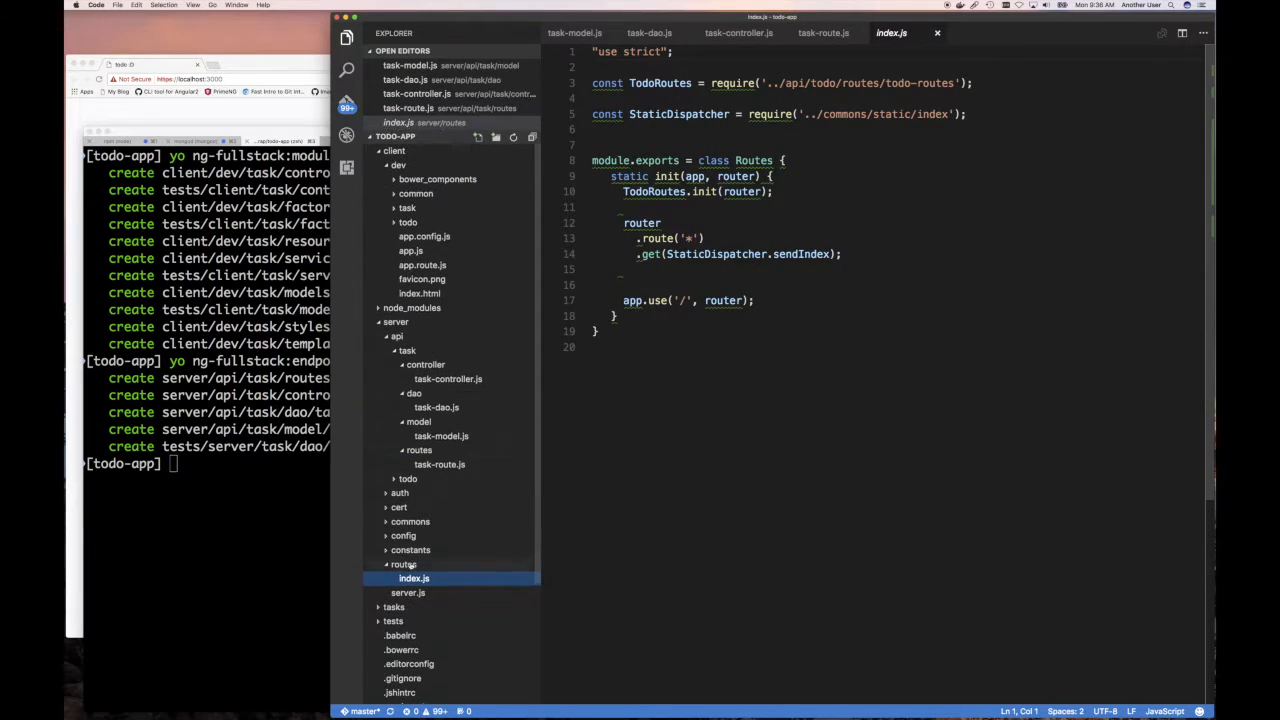
{"action": "mouse_move", "coordinate": [660, 83]}
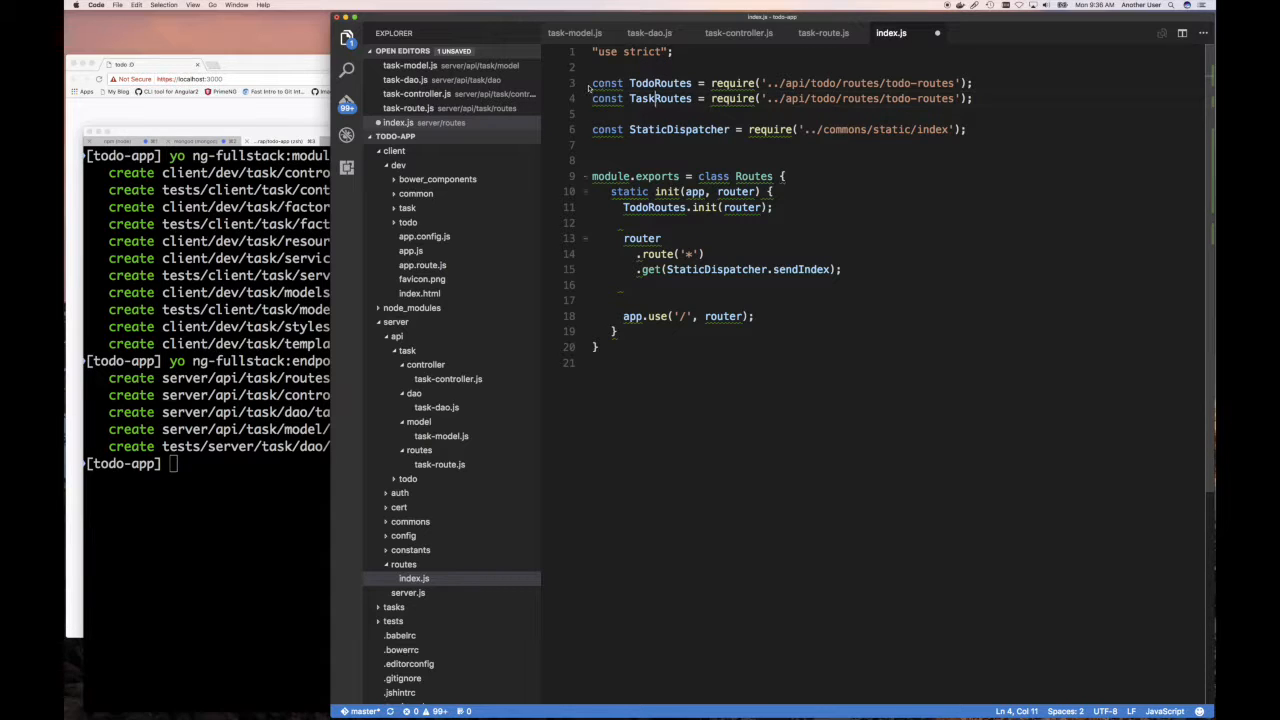
{"action": "key", "text": "cmd+s"}
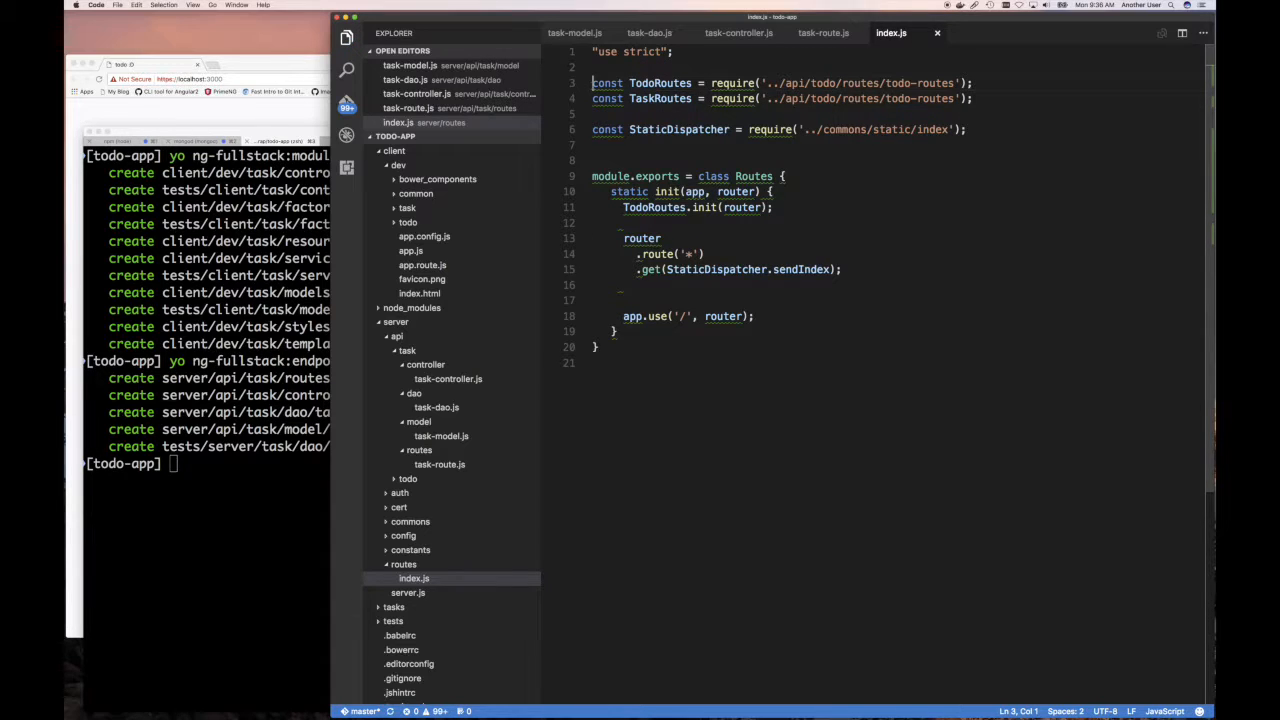
{"action": "type", "text": "//"}
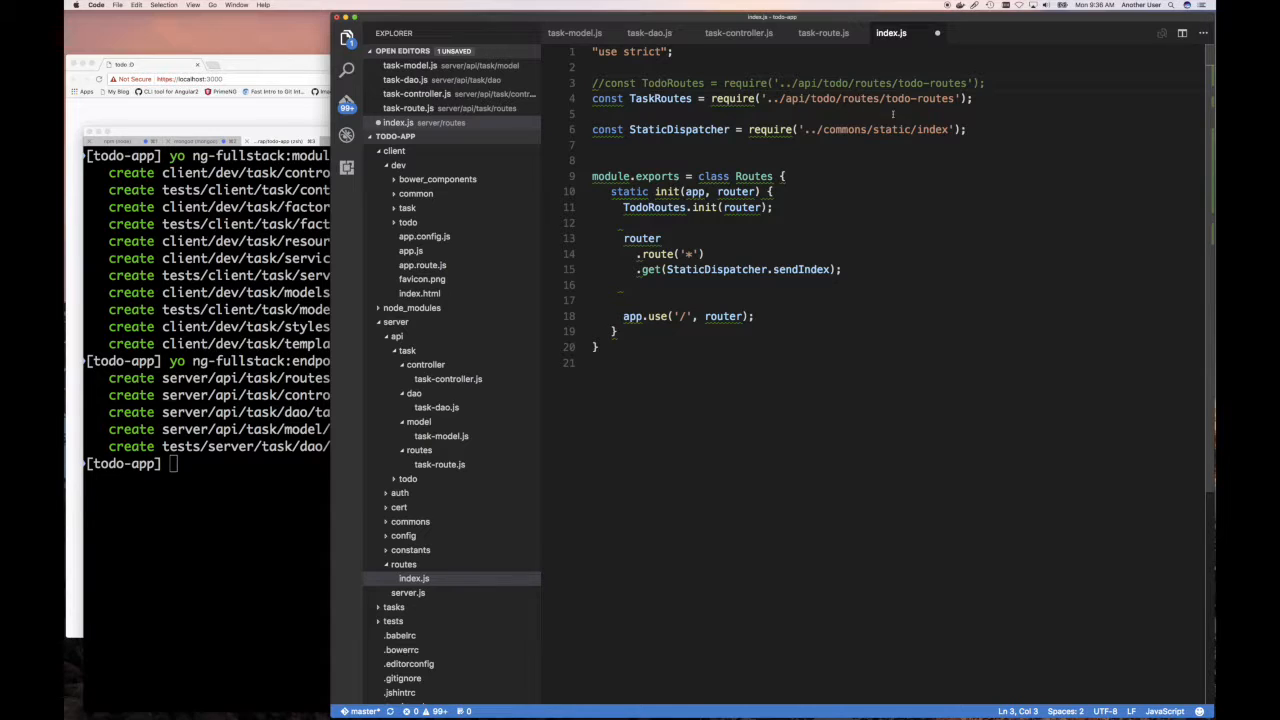
{"action": "double_click", "coordinate": [897, 98]}
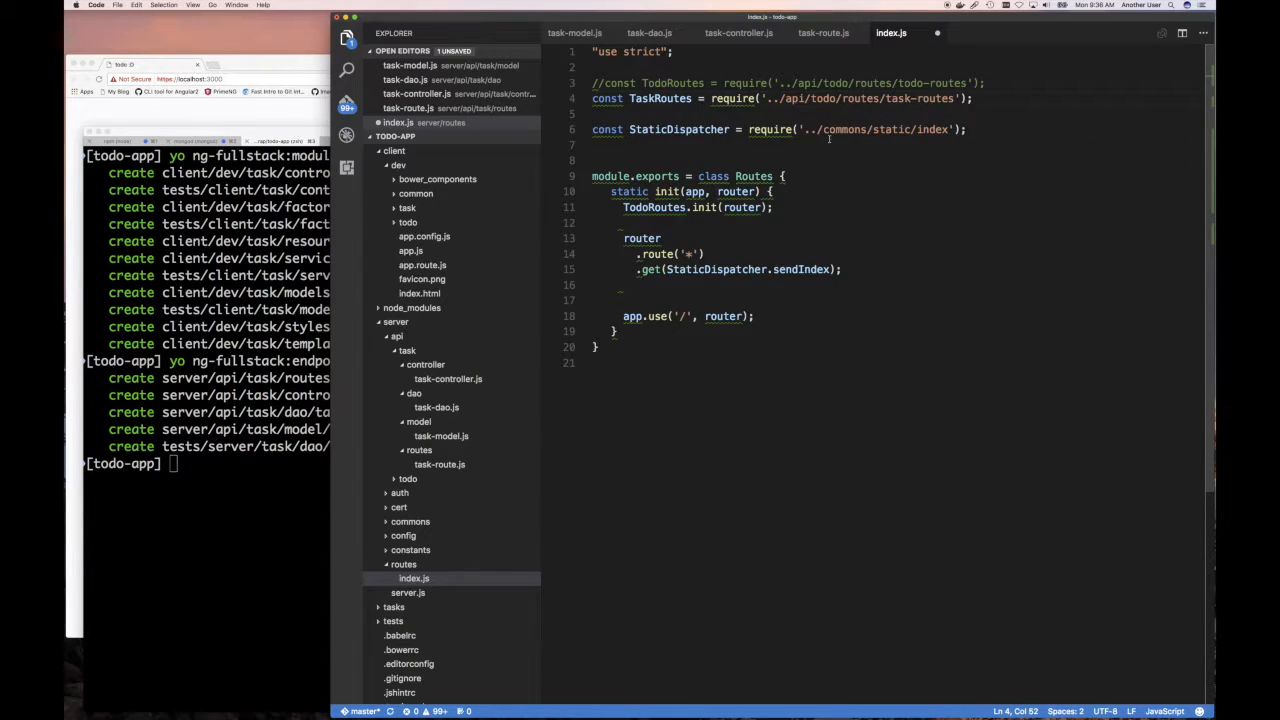
{"action": "type", "text": "task"}
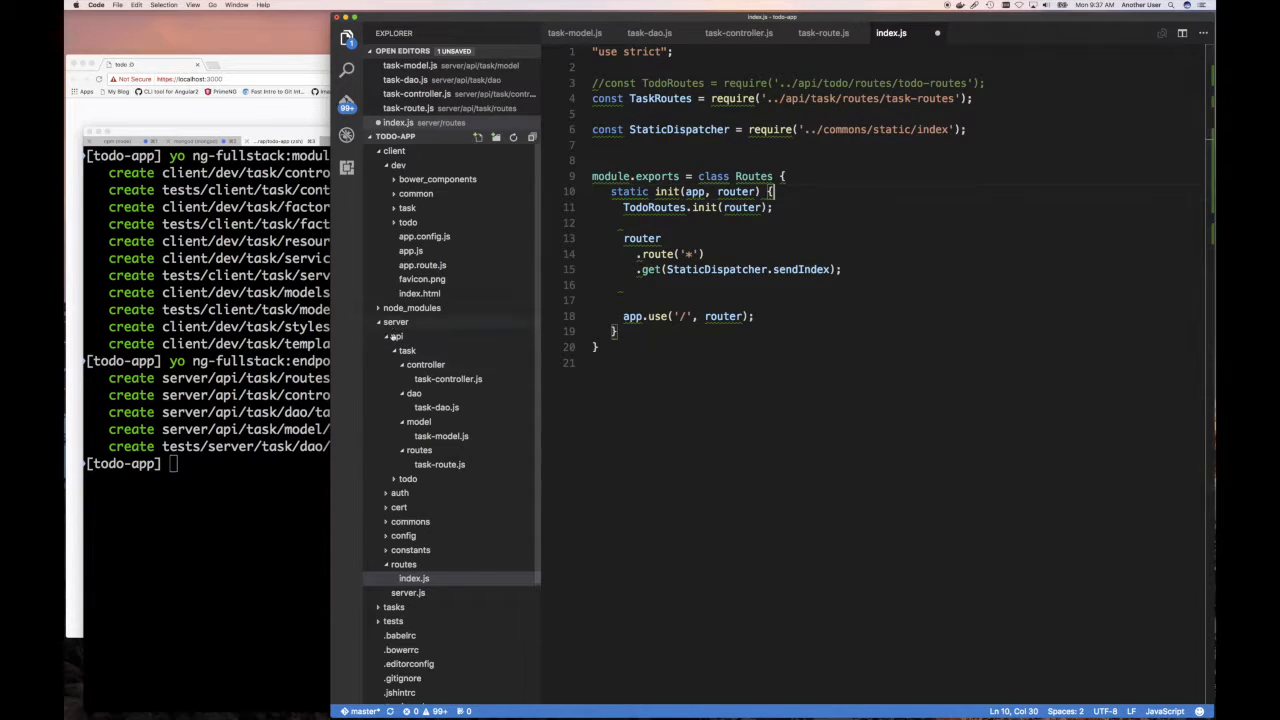
{"action": "left_click", "coordinate": [407, 350]}
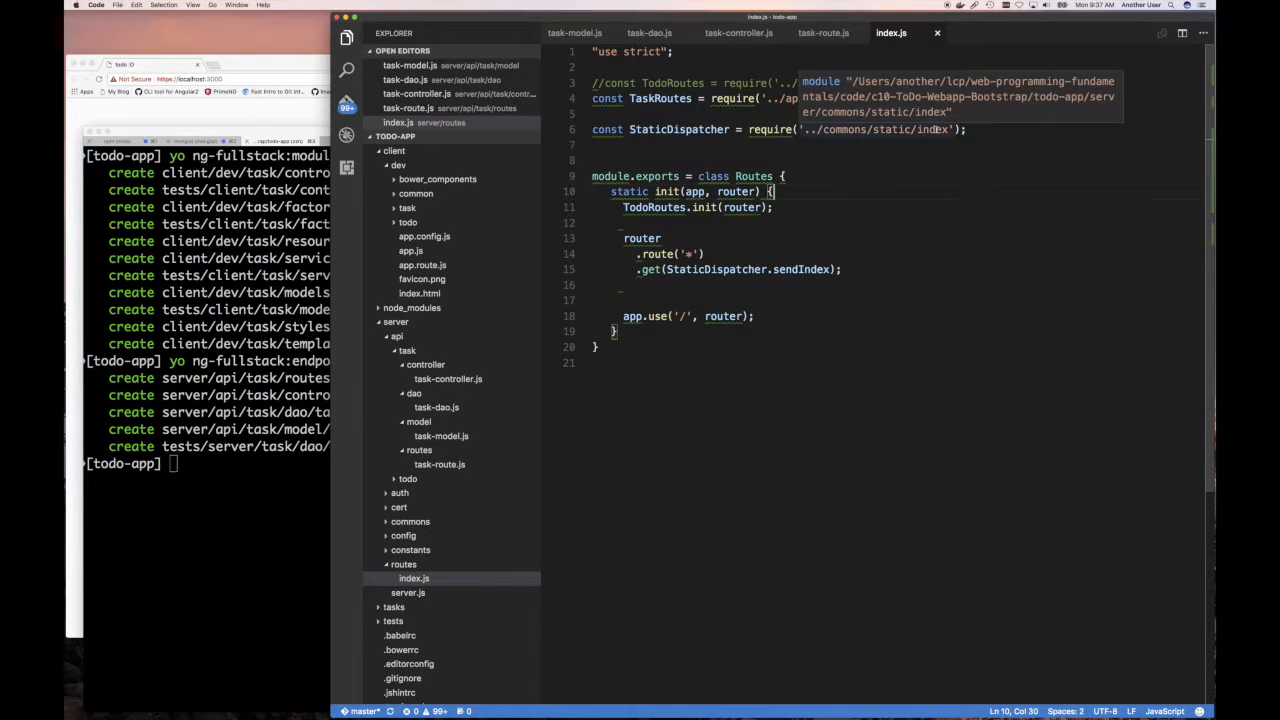
{"action": "left_click", "coordinate": [440, 464]}
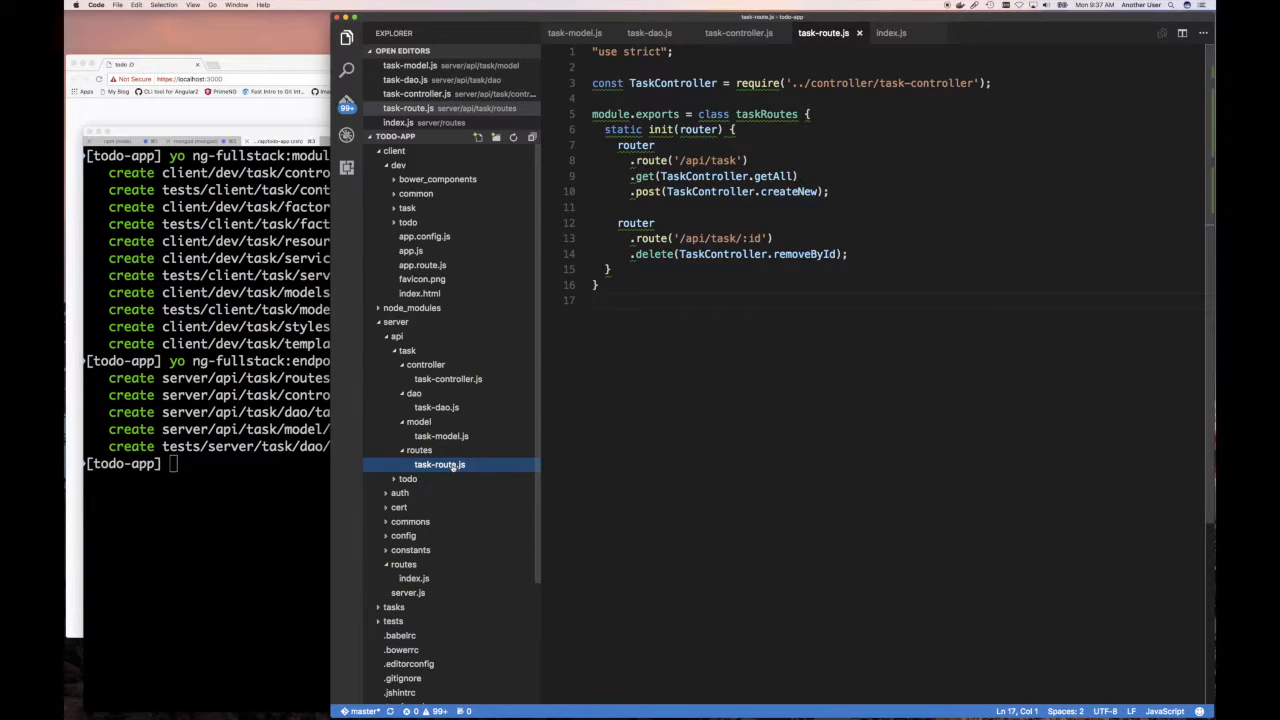
Rename the route file to task-routes.js and call TaskRoutes.init(router) in the routes index.
{"action": "right_click", "coordinate": [439, 464]}
{"action": "type", "text": "s"}
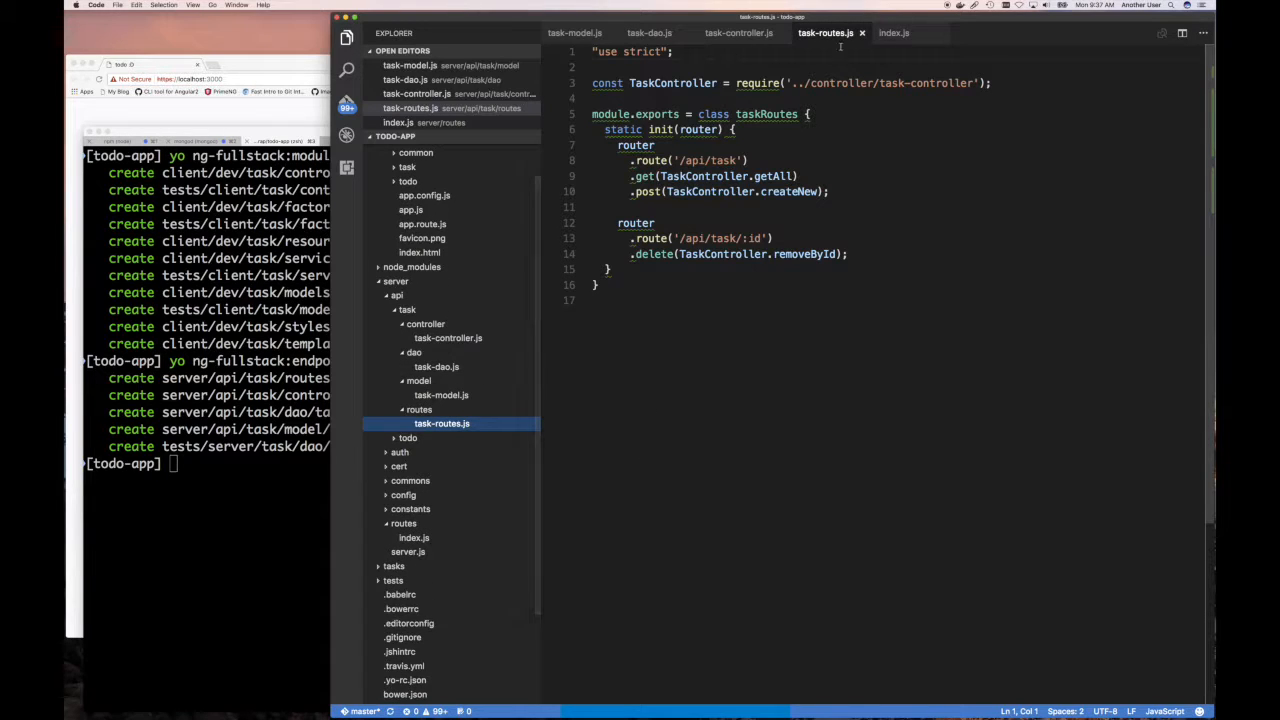
{"action": "left_click", "coordinate": [892, 33]}
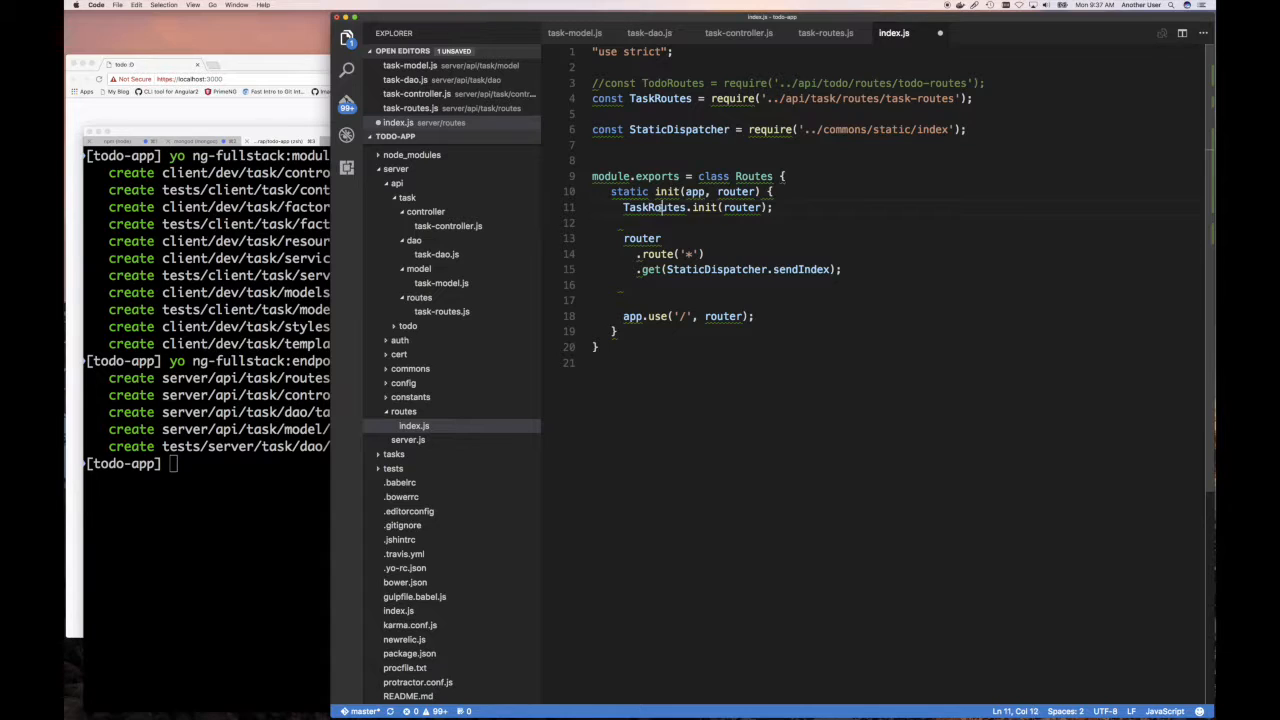
{"action": "double_click", "coordinate": [654, 207]}
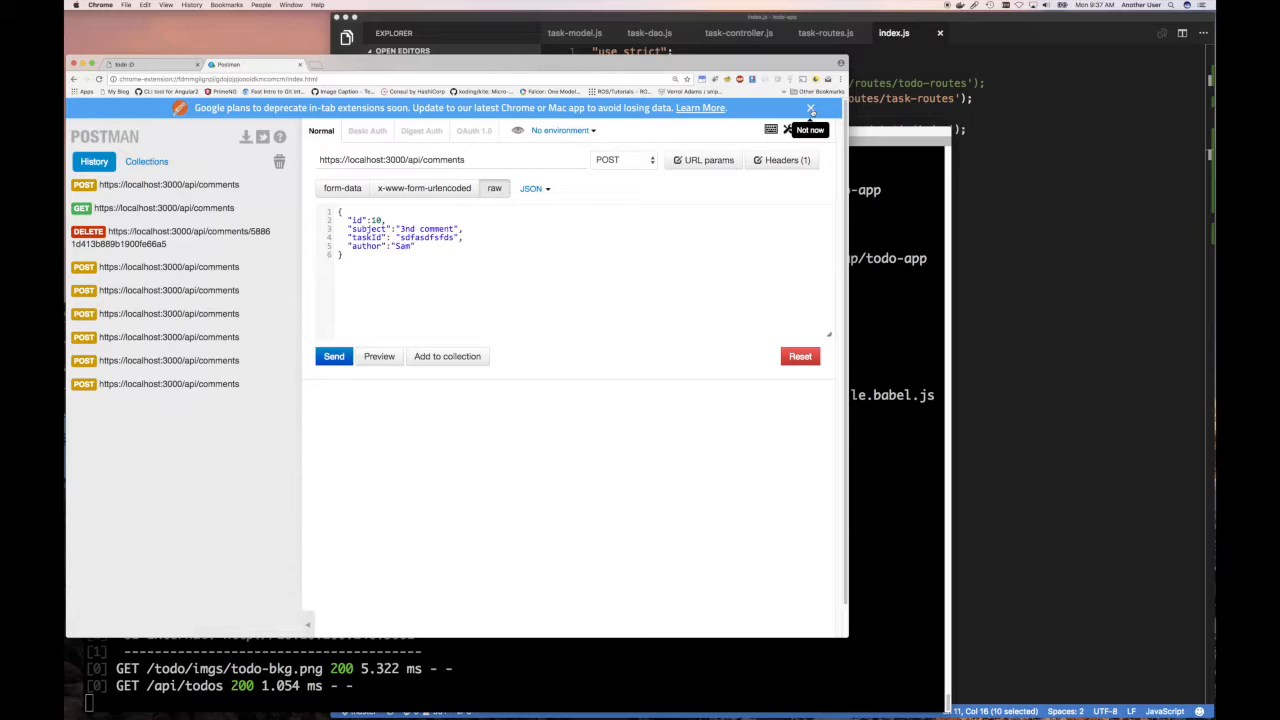
Dismiss the deprecation banner and load GET /api/comments, editing its URL toward /api/tasks.
{"action": "left_click", "coordinate": [810, 108]}
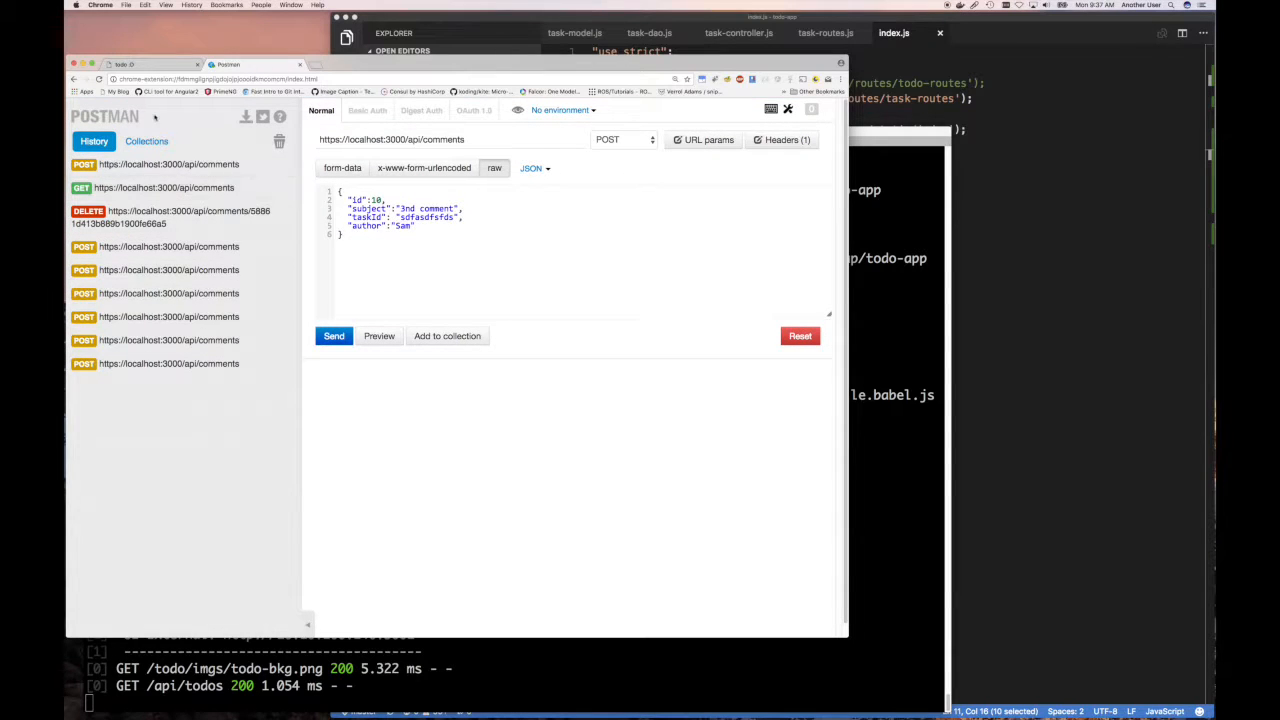
{"action": "left_click", "coordinate": [150, 64]}
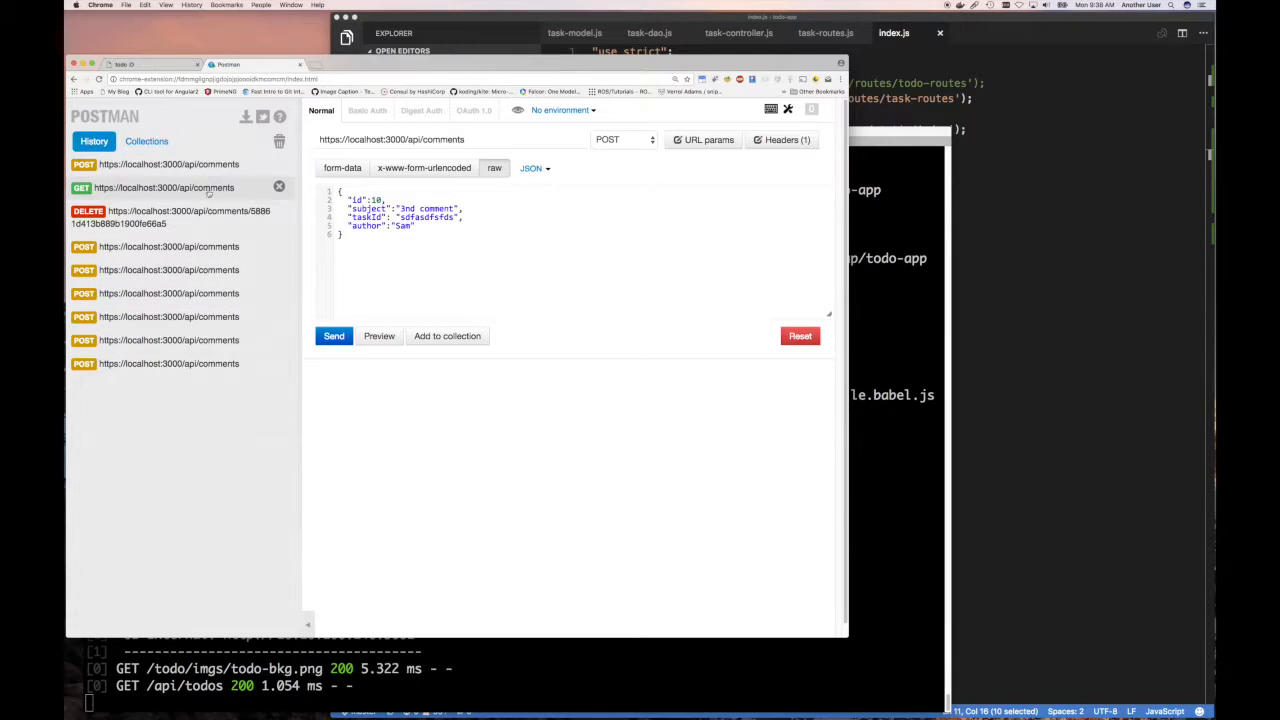
{"action": "left_click", "coordinate": [164, 188]}
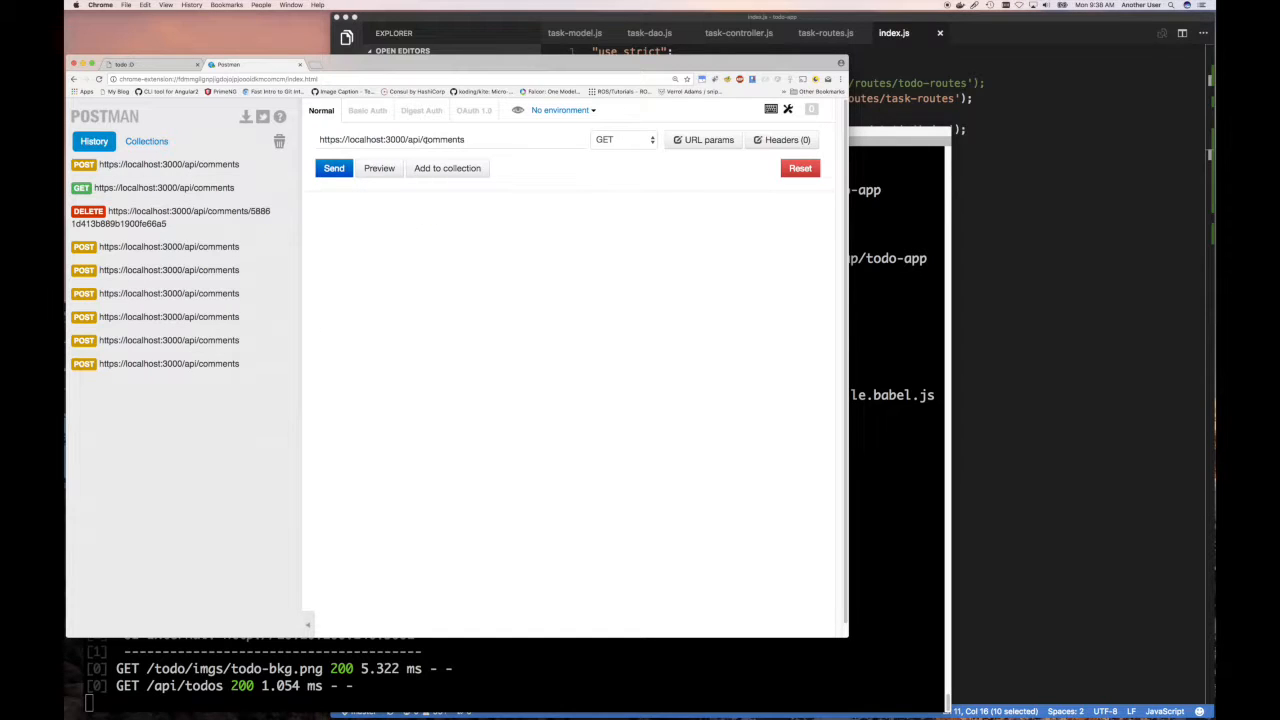
{"action": "type", "text": "tas"}
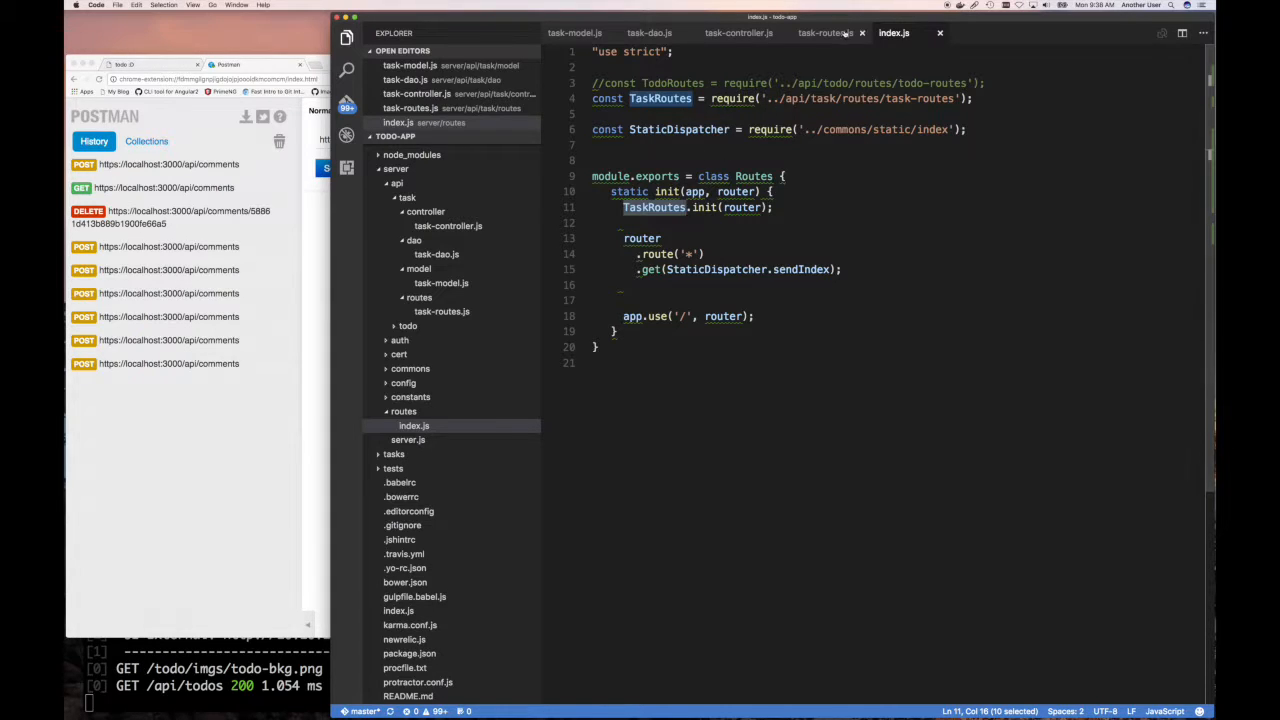
{"action": "mouse_move", "coordinate": [735, 98]}
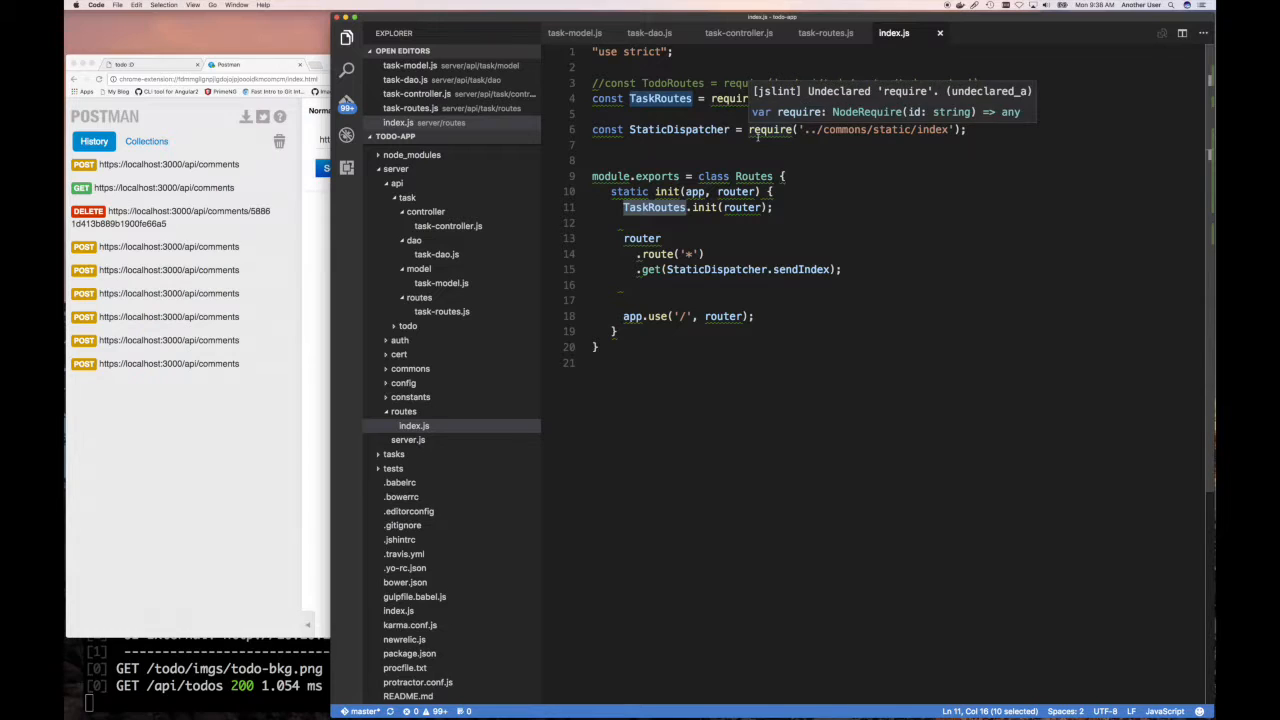
{"action": "left_click", "coordinate": [825, 33]}
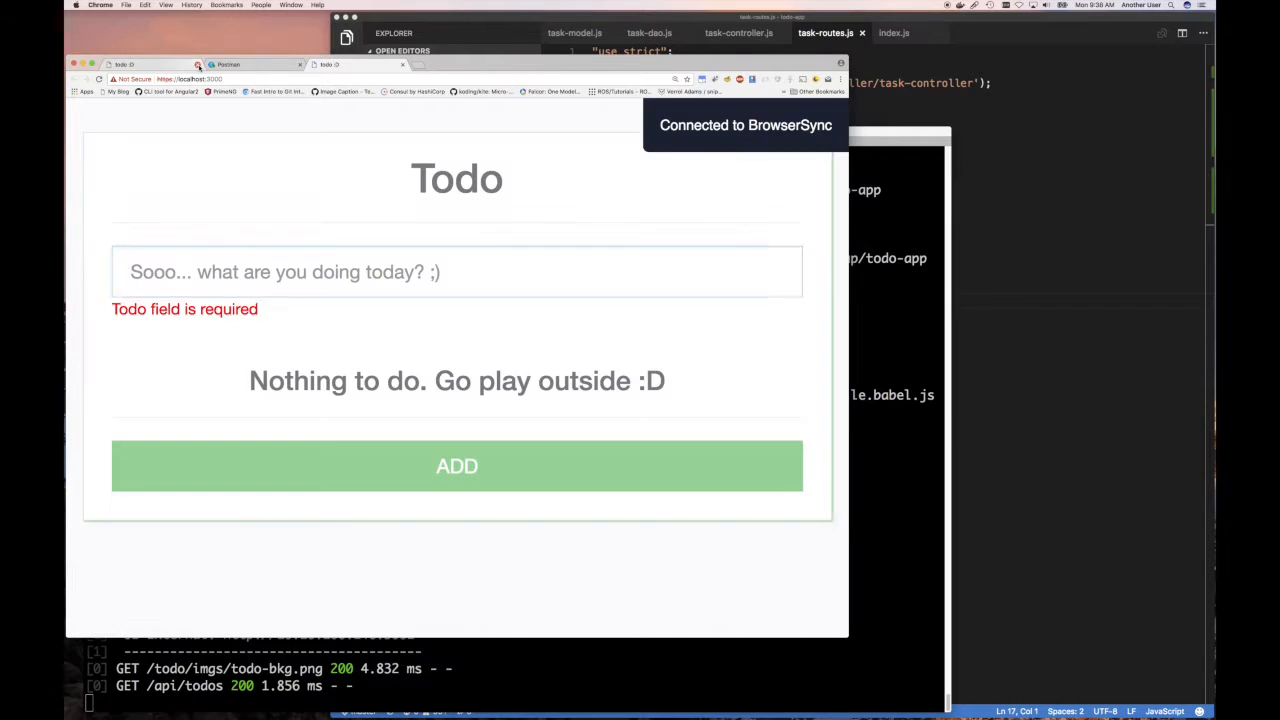
Send GET /api/tasks, then load the POST comments request to retarget it to tasks.
{"action": "left_click", "coordinate": [125, 64]}
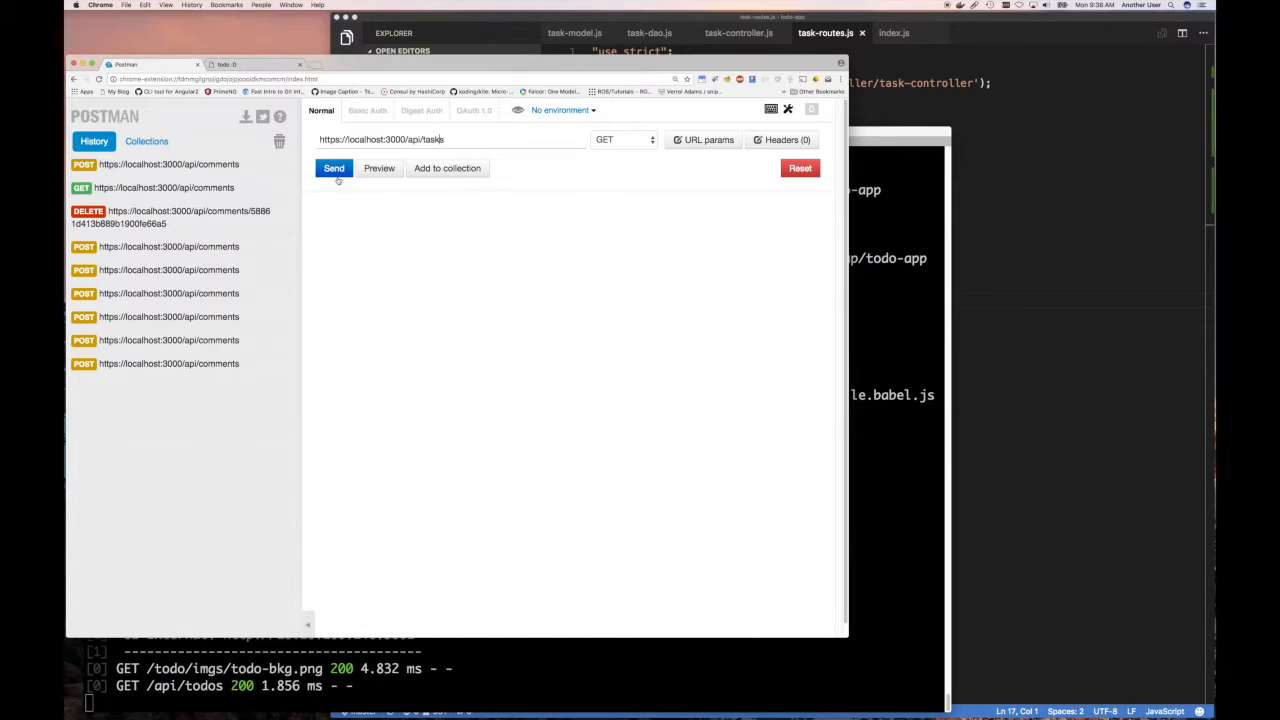
{"action": "left_click", "coordinate": [334, 168]}
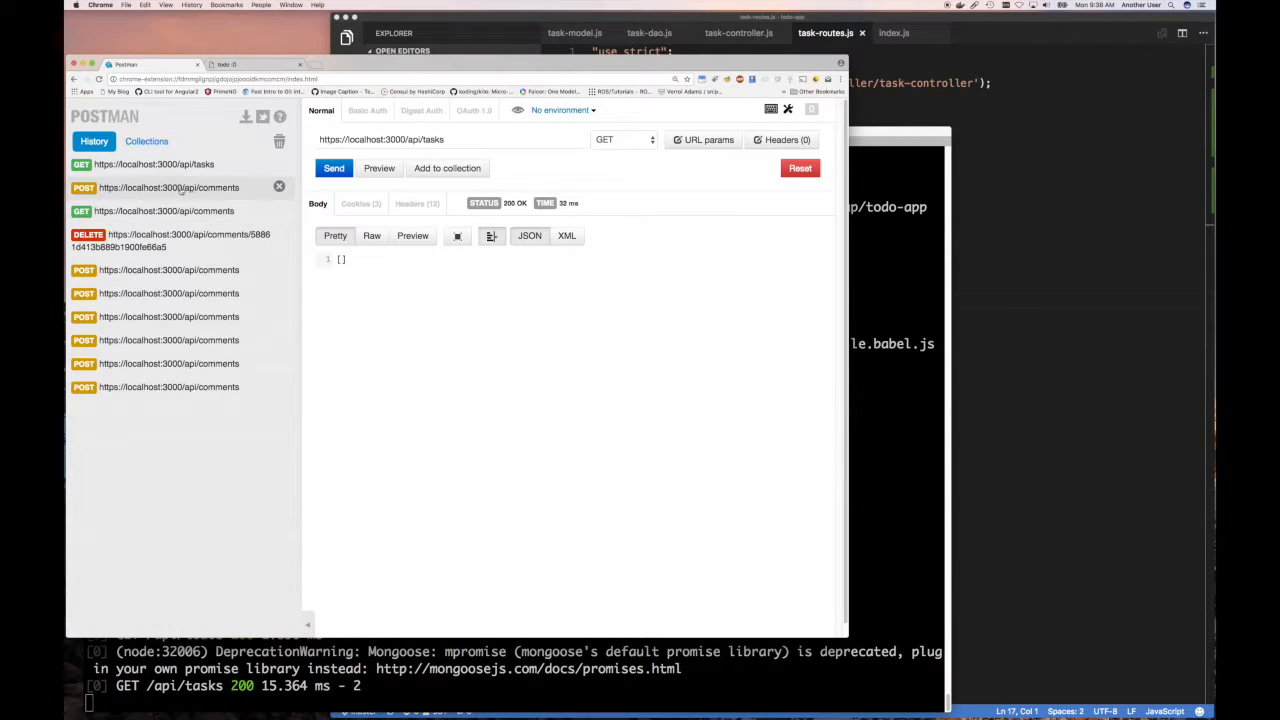
{"action": "left_click", "coordinate": [169, 187]}
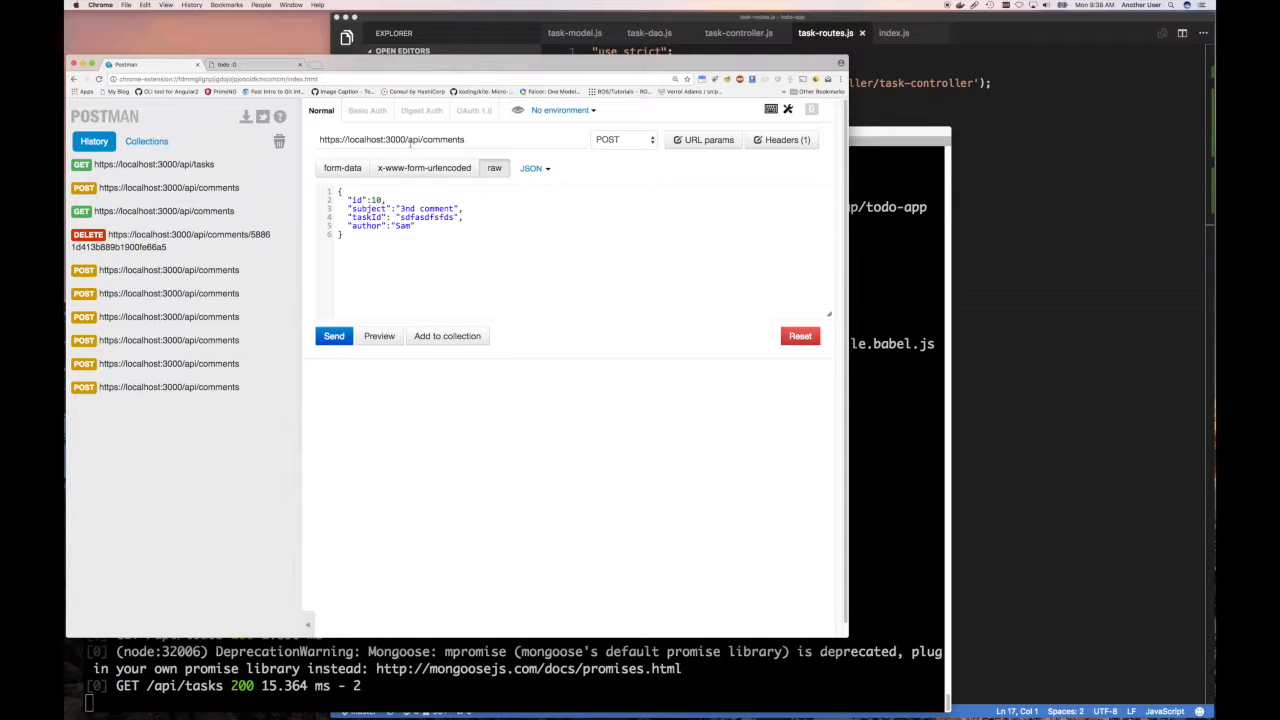
{"action": "double_click", "coordinate": [443, 139]}
{"action": "type", "text": "asks"}
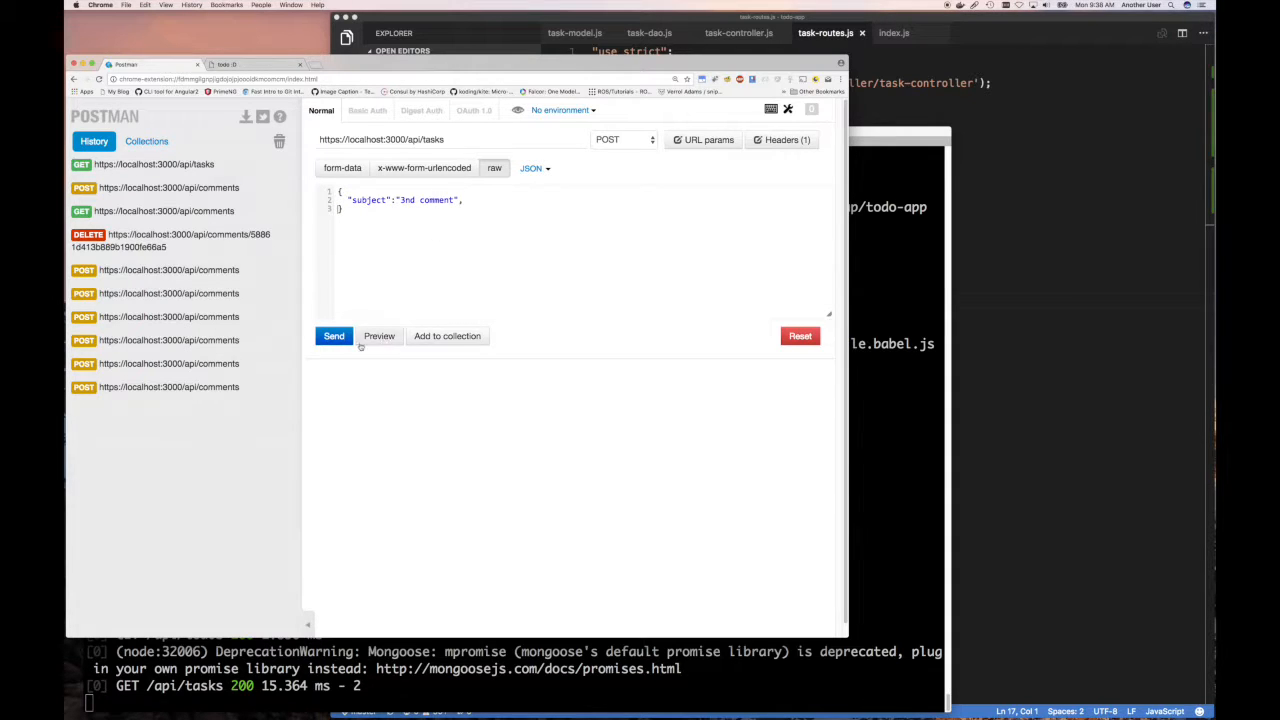
Send the subject-only POST to /api/tasks, re-fetch all tasks, and reopen the POST entry.
{"action": "left_click", "coordinate": [334, 335]}
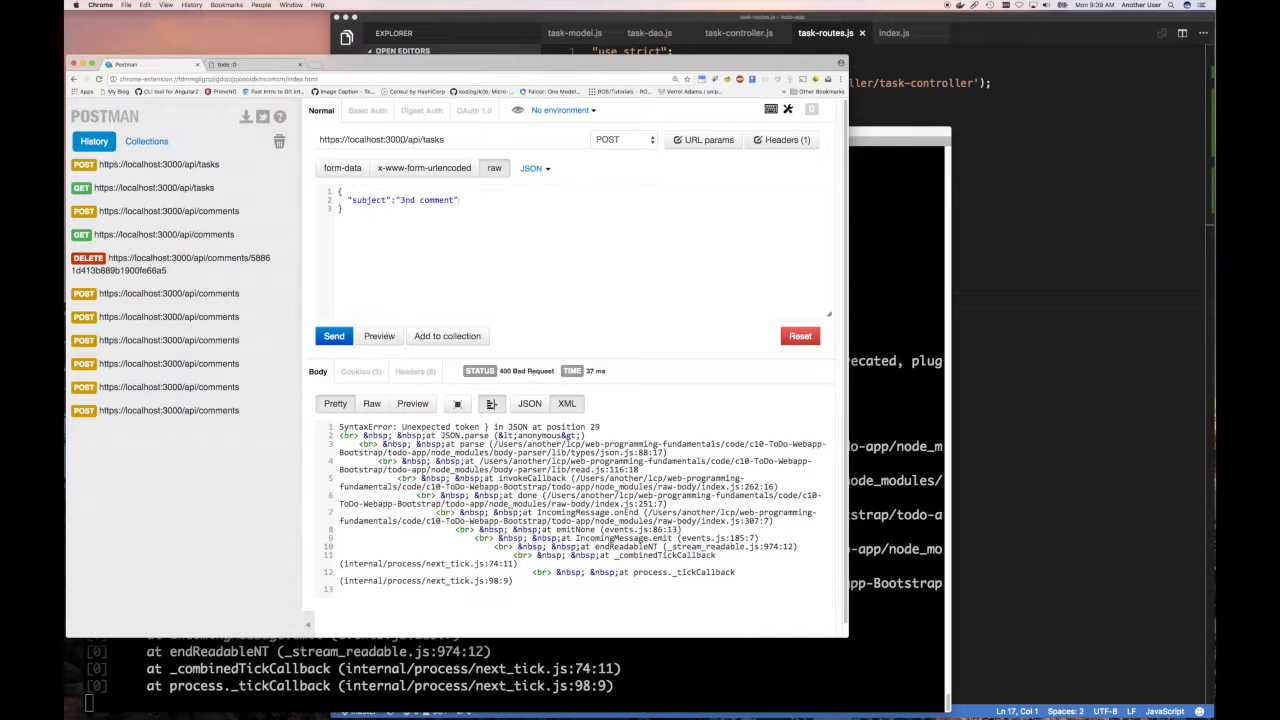
{"action": "left_click", "coordinate": [334, 335]}
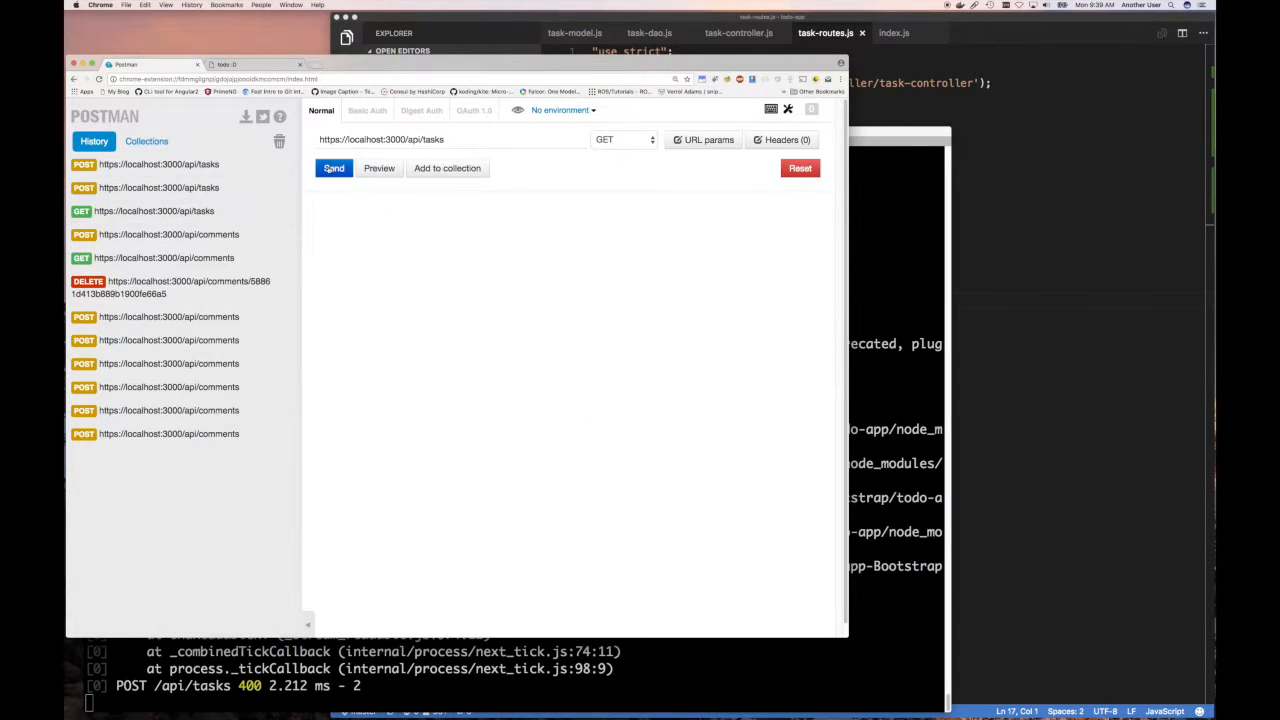
{"action": "left_click", "coordinate": [334, 168]}
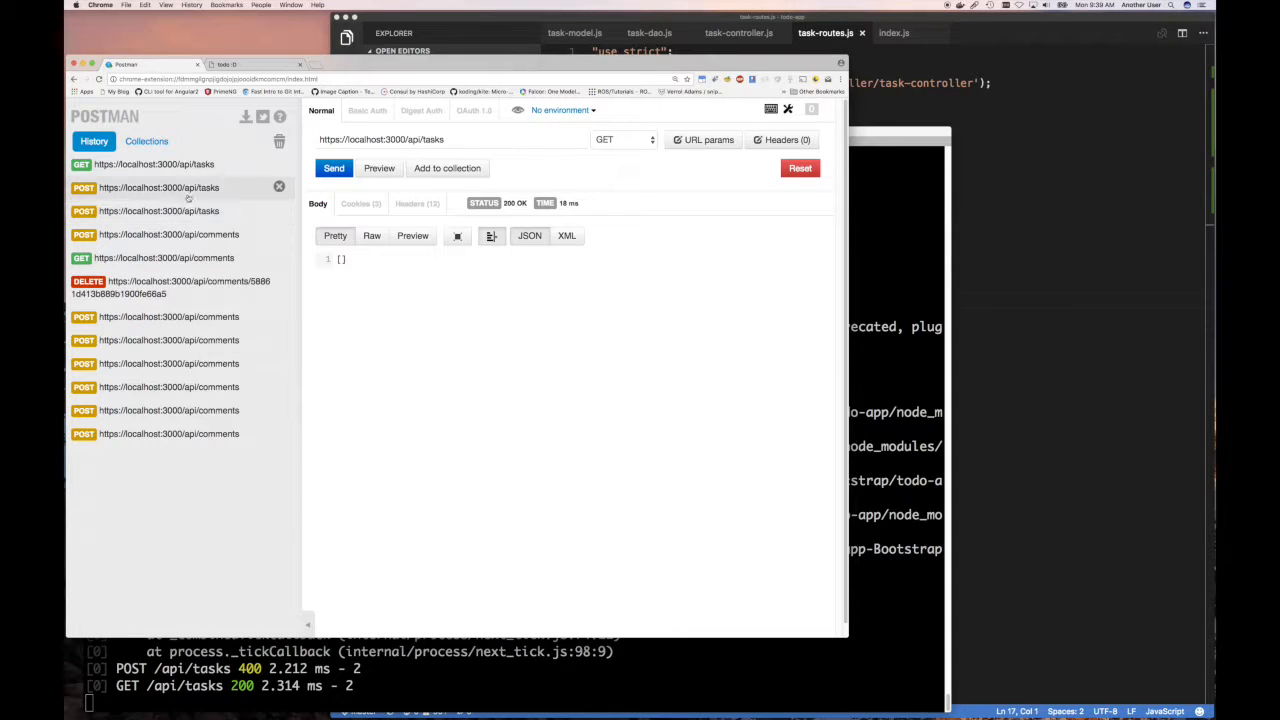
{"action": "left_click", "coordinate": [158, 187]}
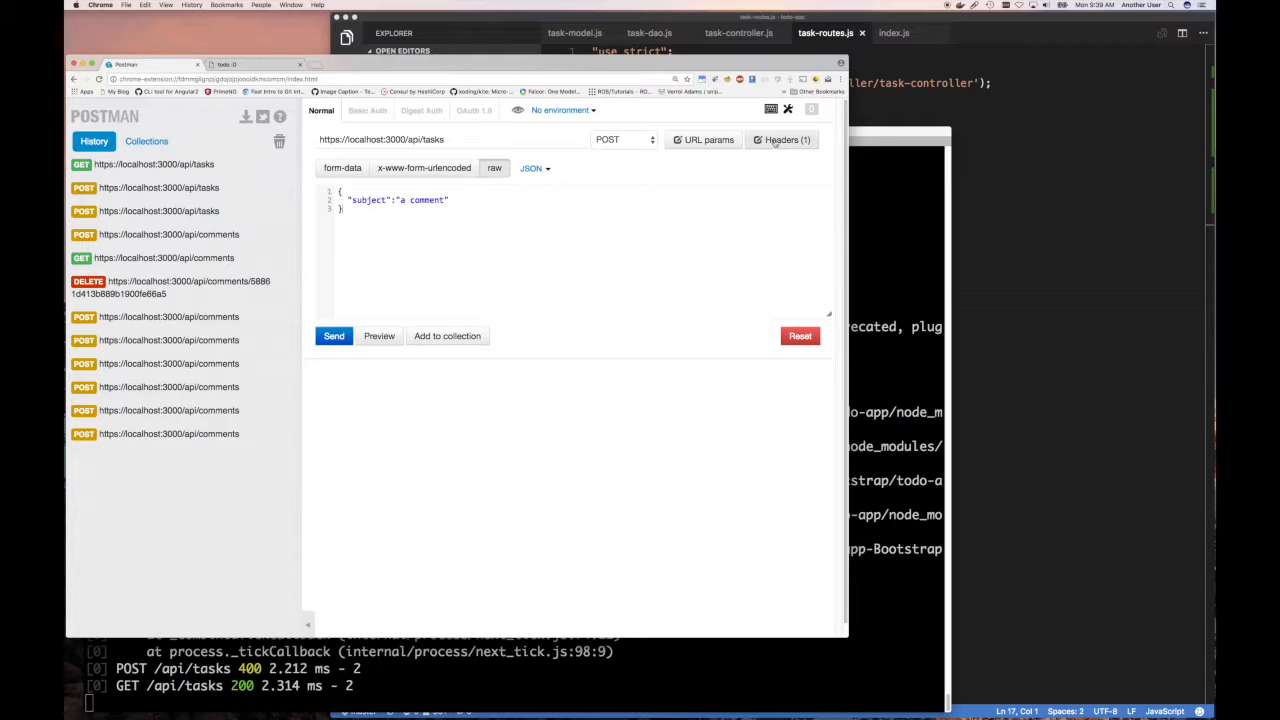
Add a Content-Type: application/json header, resend the POST, and inspect the response headers.
{"action": "left_click", "coordinate": [787, 139]}
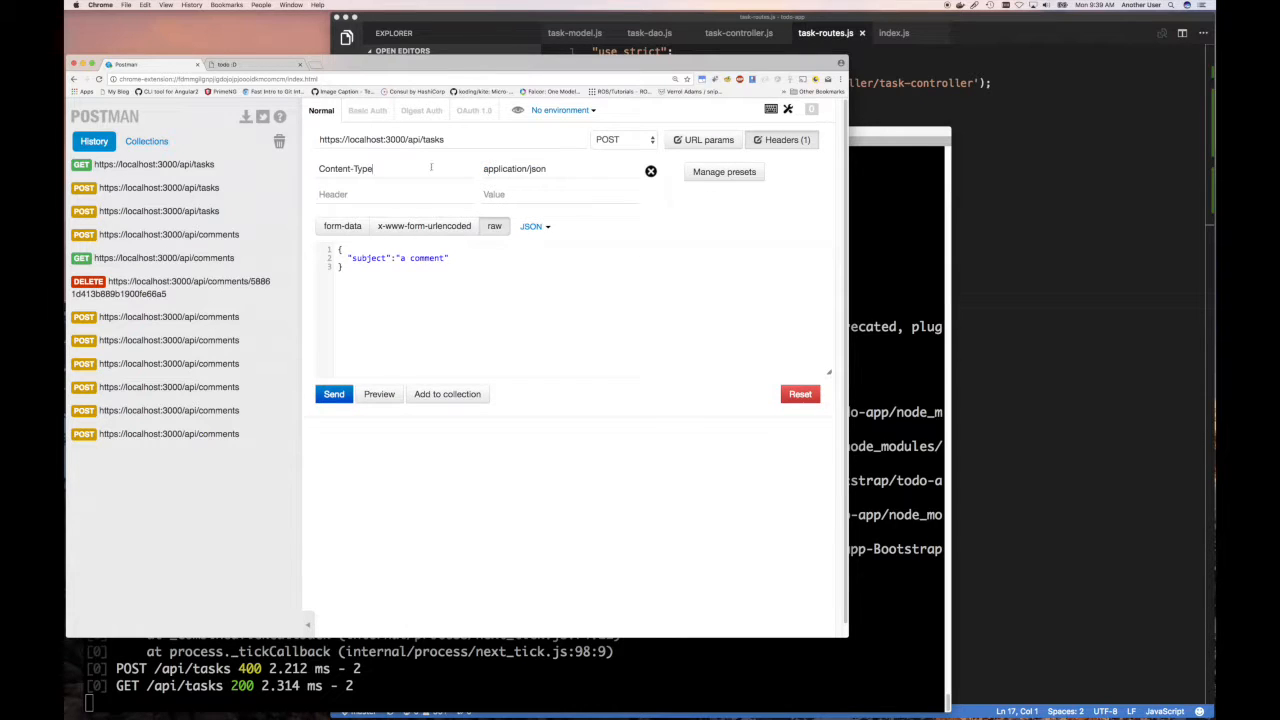
{"action": "type", "text": "Cont"}
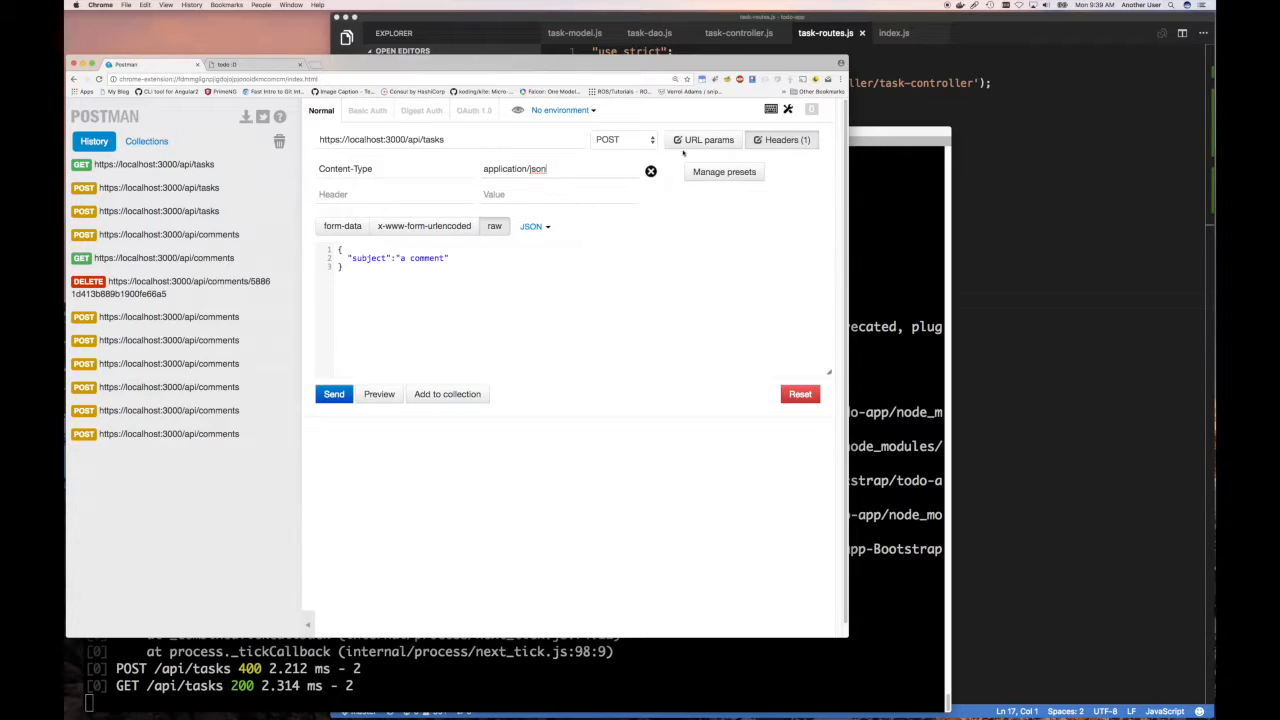
{"action": "left_click", "coordinate": [334, 393]}
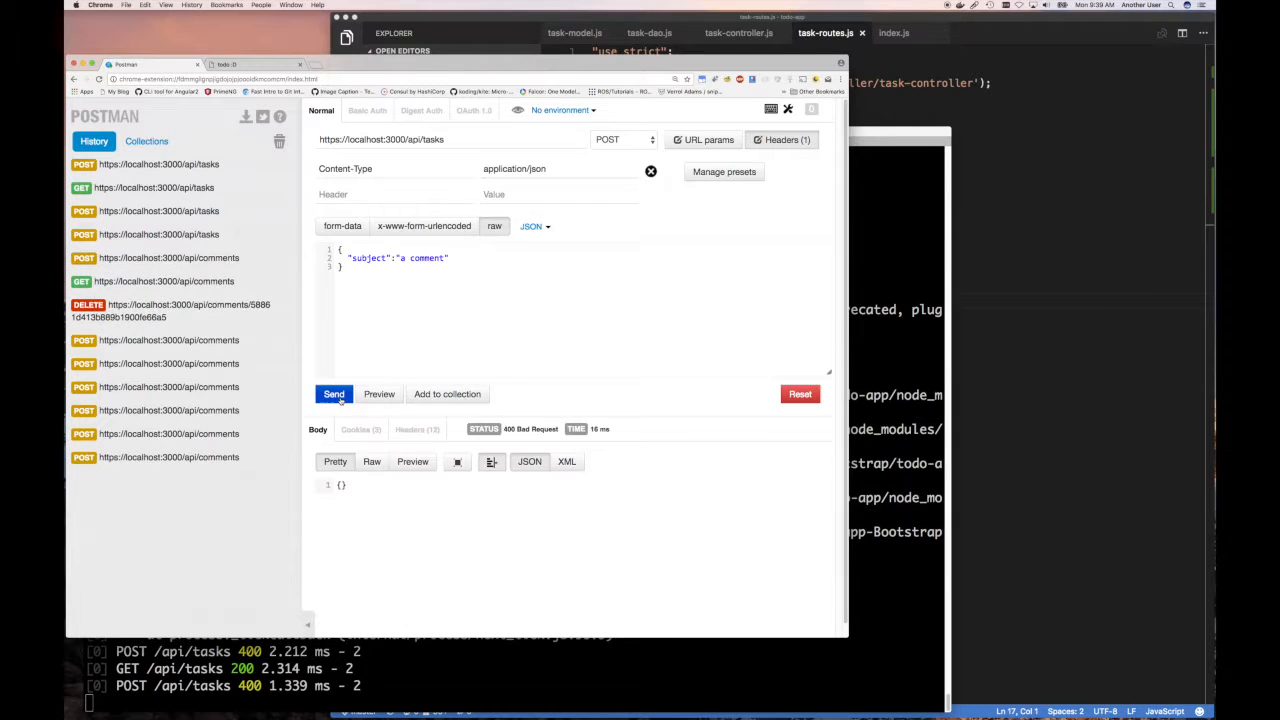
{"action": "mouse_move", "coordinate": [406, 524]}
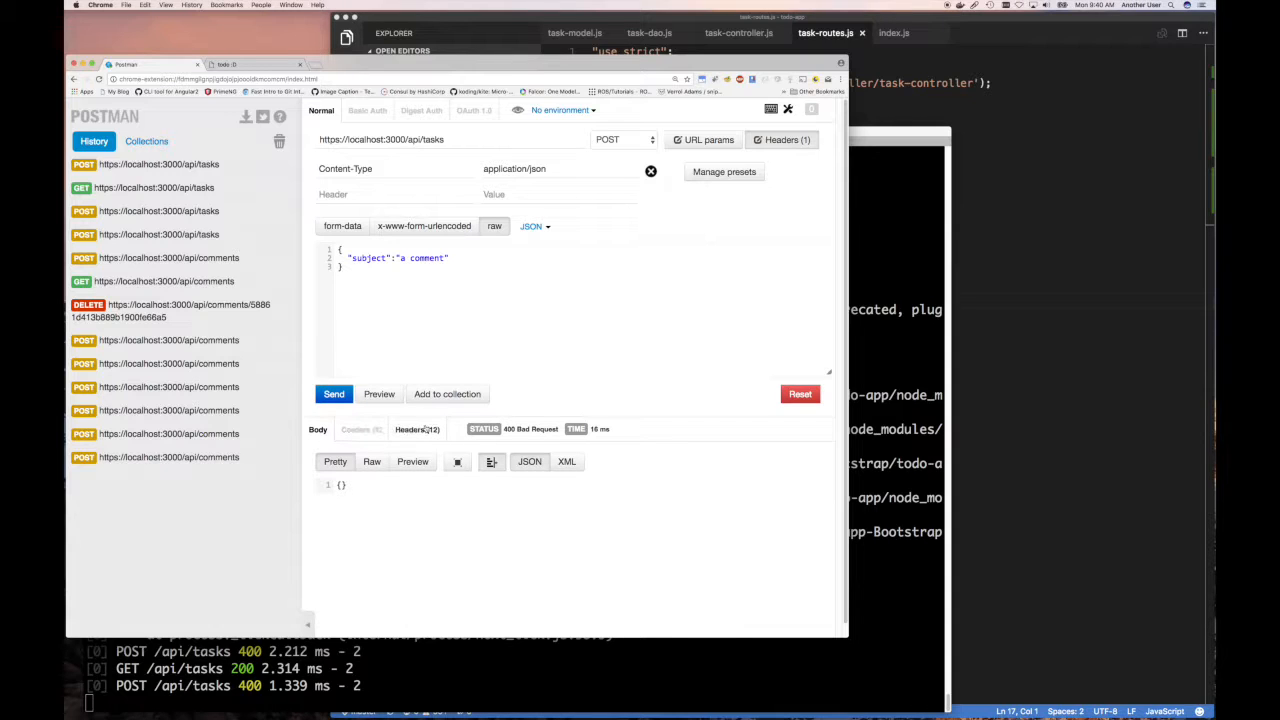
{"action": "left_click", "coordinate": [416, 429]}
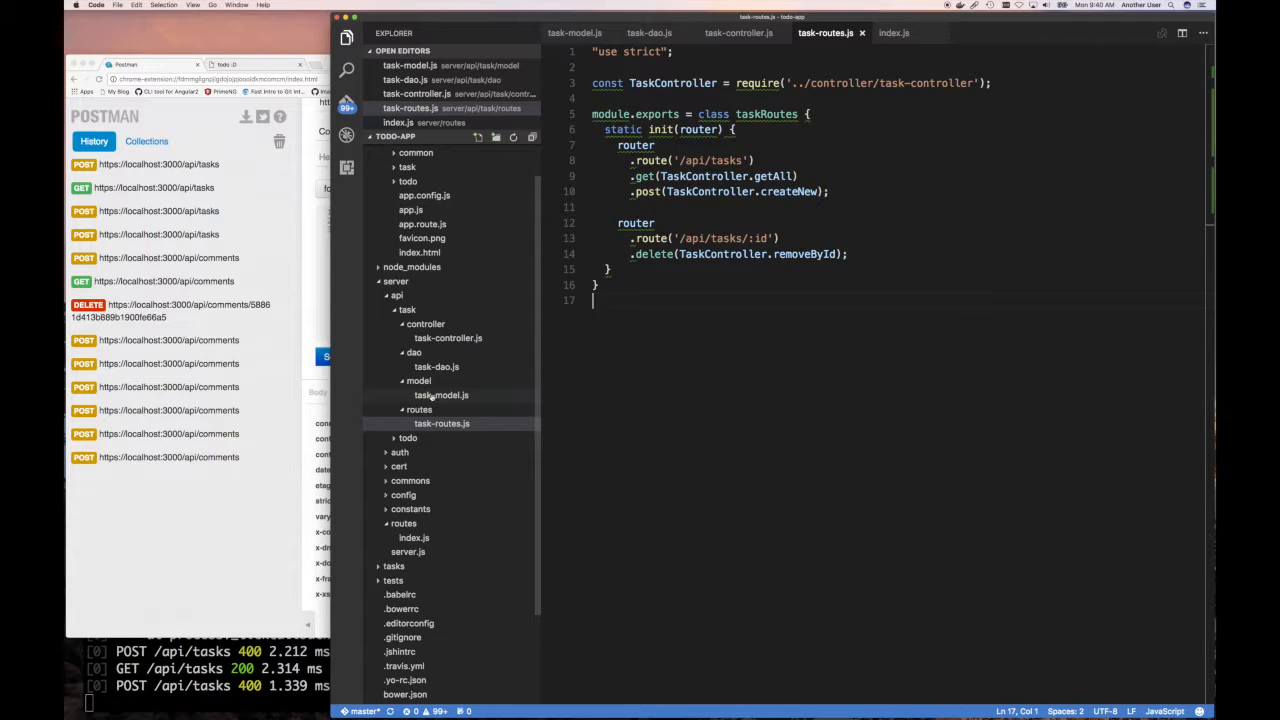
Review task-model.js, task-controller.js and task-dao.js, scrolling through the DAO.
{"action": "left_click", "coordinate": [441, 395]}
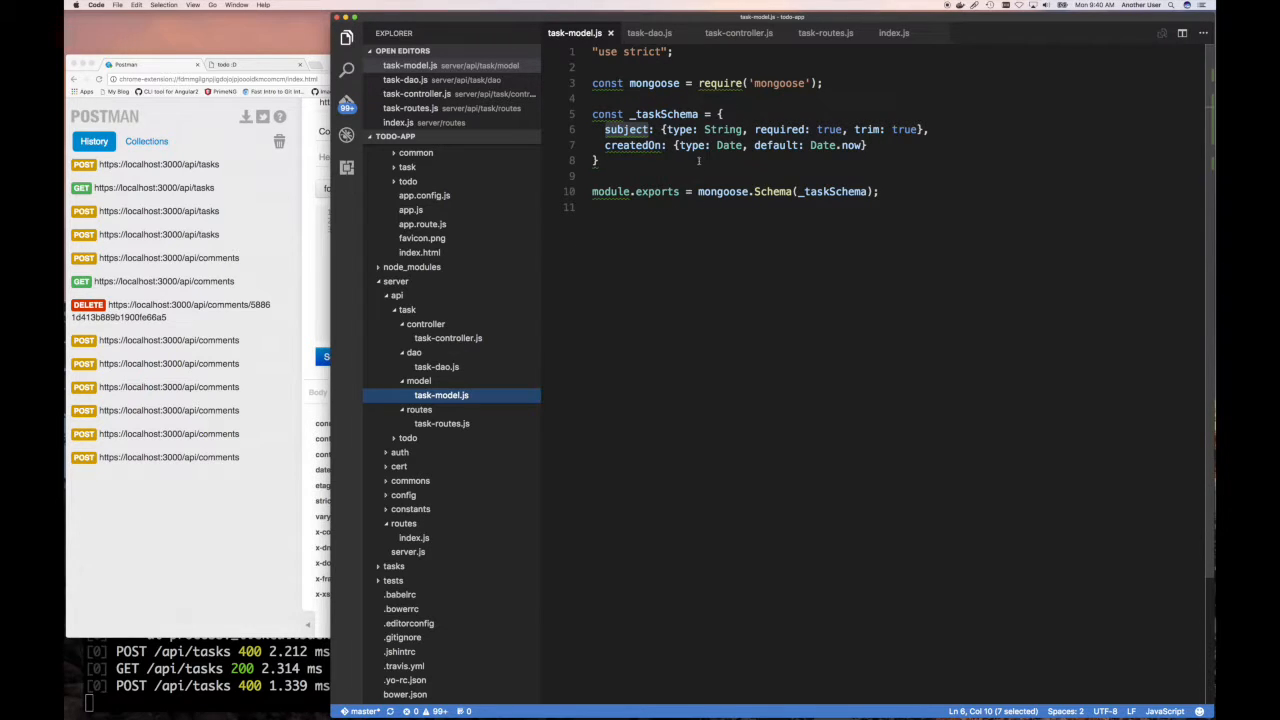
{"action": "left_click", "coordinate": [448, 338]}
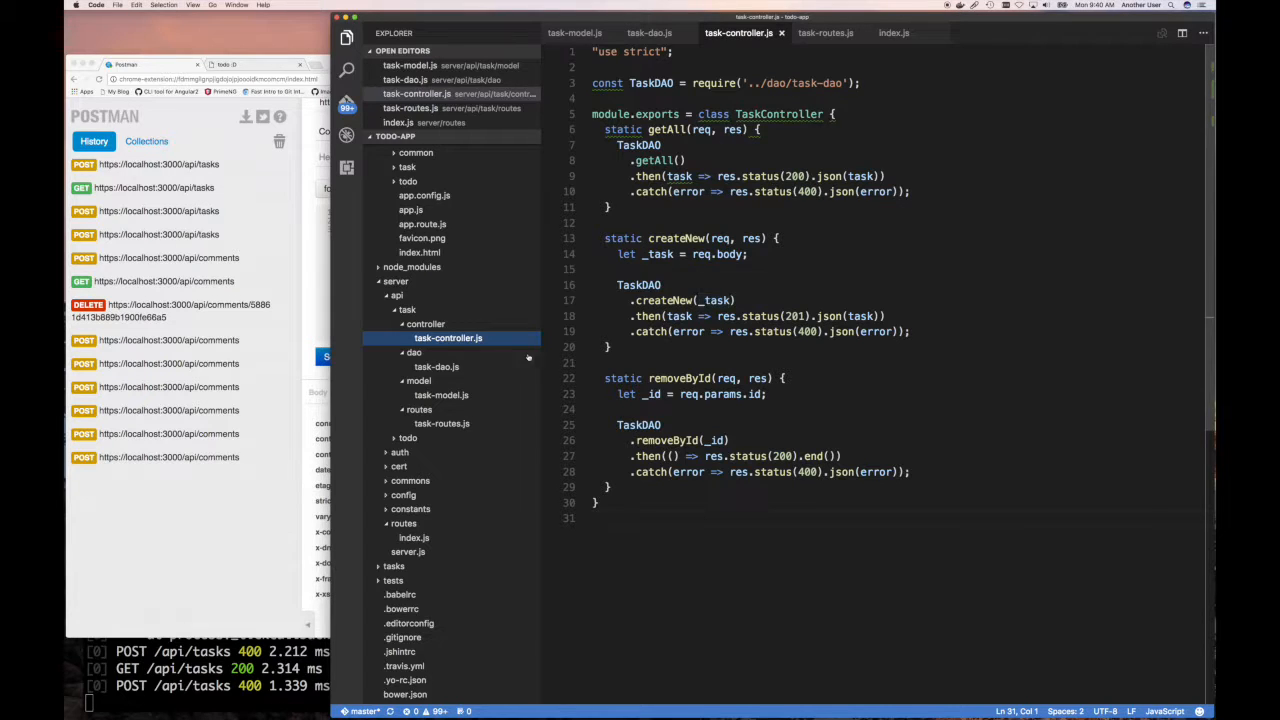
{"action": "left_click", "coordinate": [436, 366]}
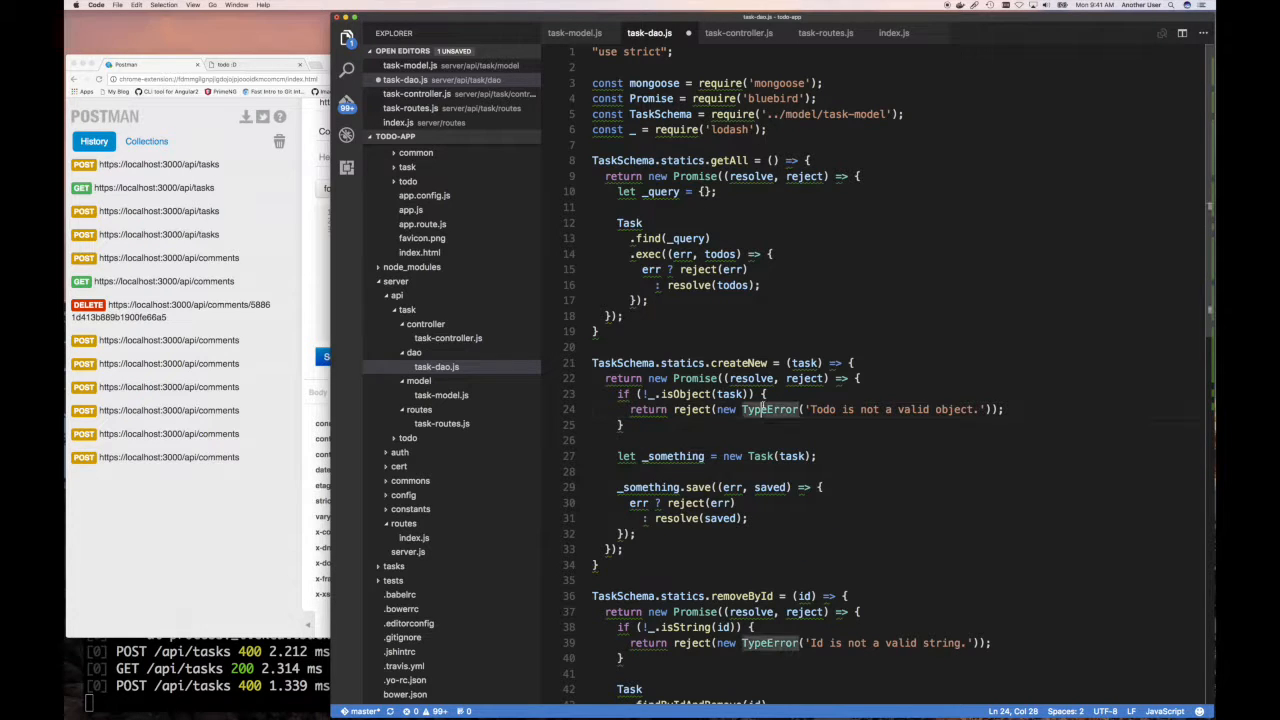
{"action": "scroll", "scroll_direction": "down", "scroll_amount": 3}
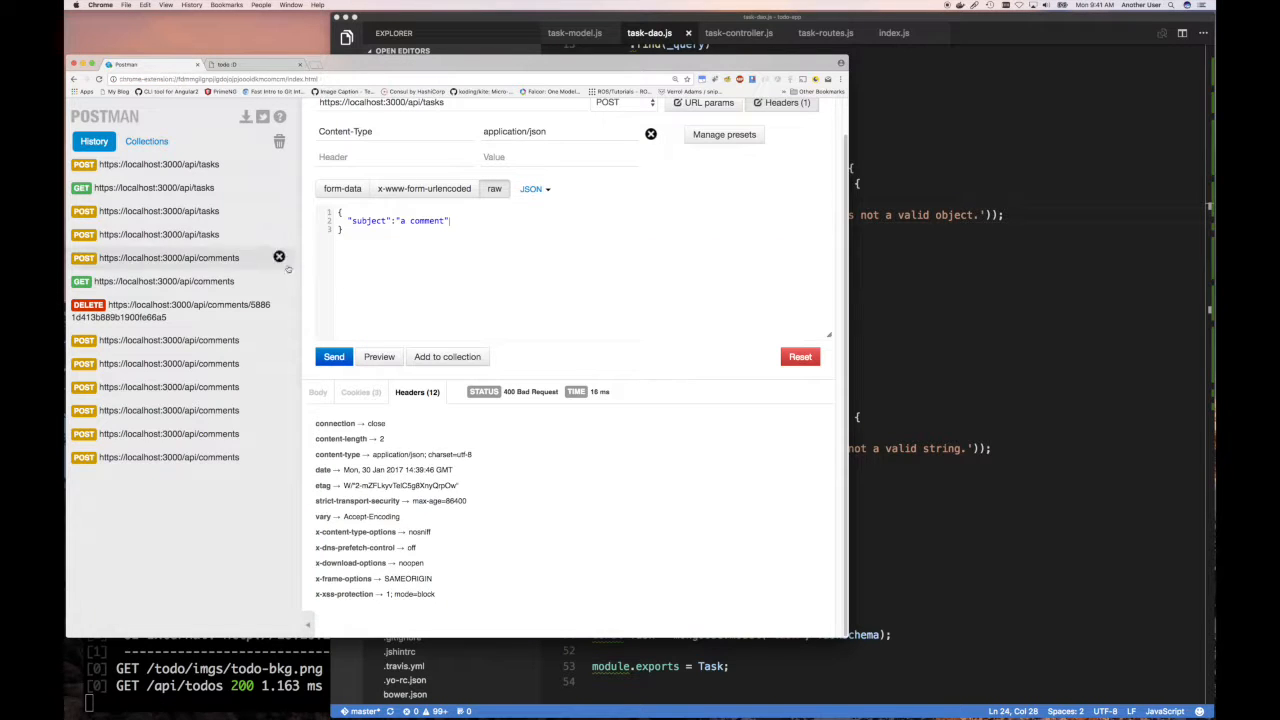
Send POST /api/tasks for a 201 Created task, then GET /api/tasks to confirm it's listed.
{"action": "left_click", "coordinate": [333, 356]}
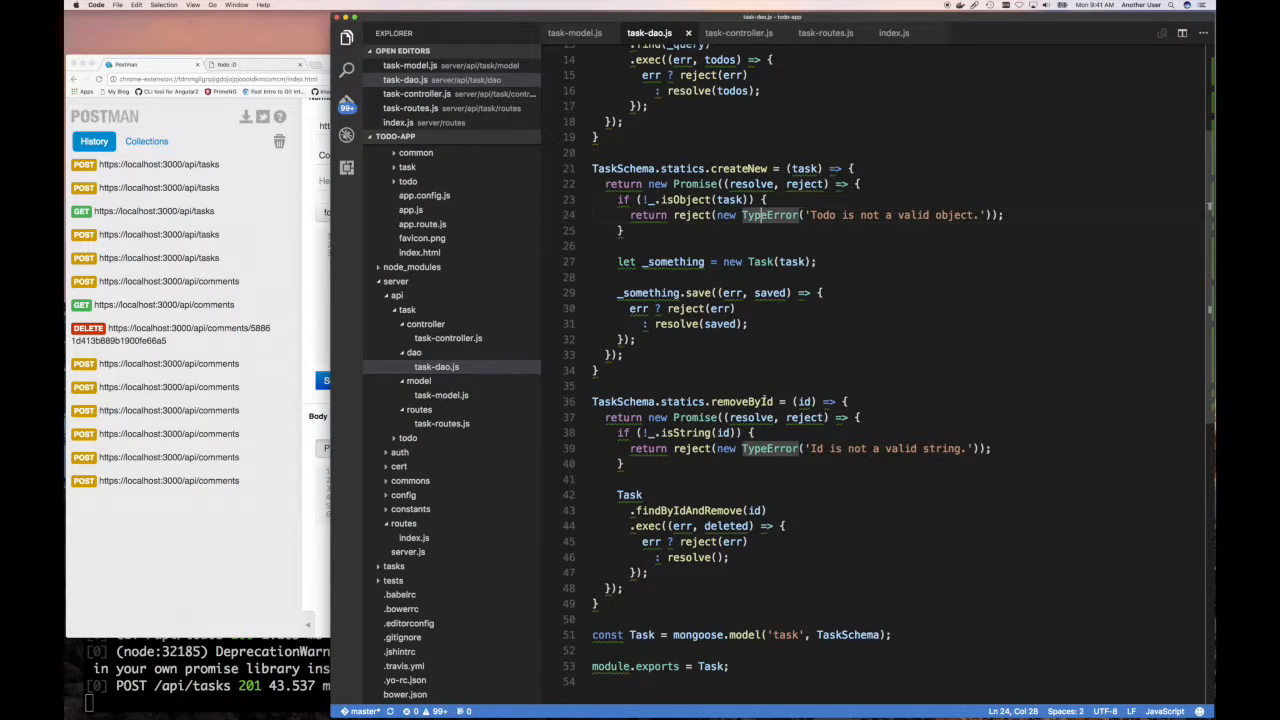
{"action": "double_click", "coordinate": [761, 261]}
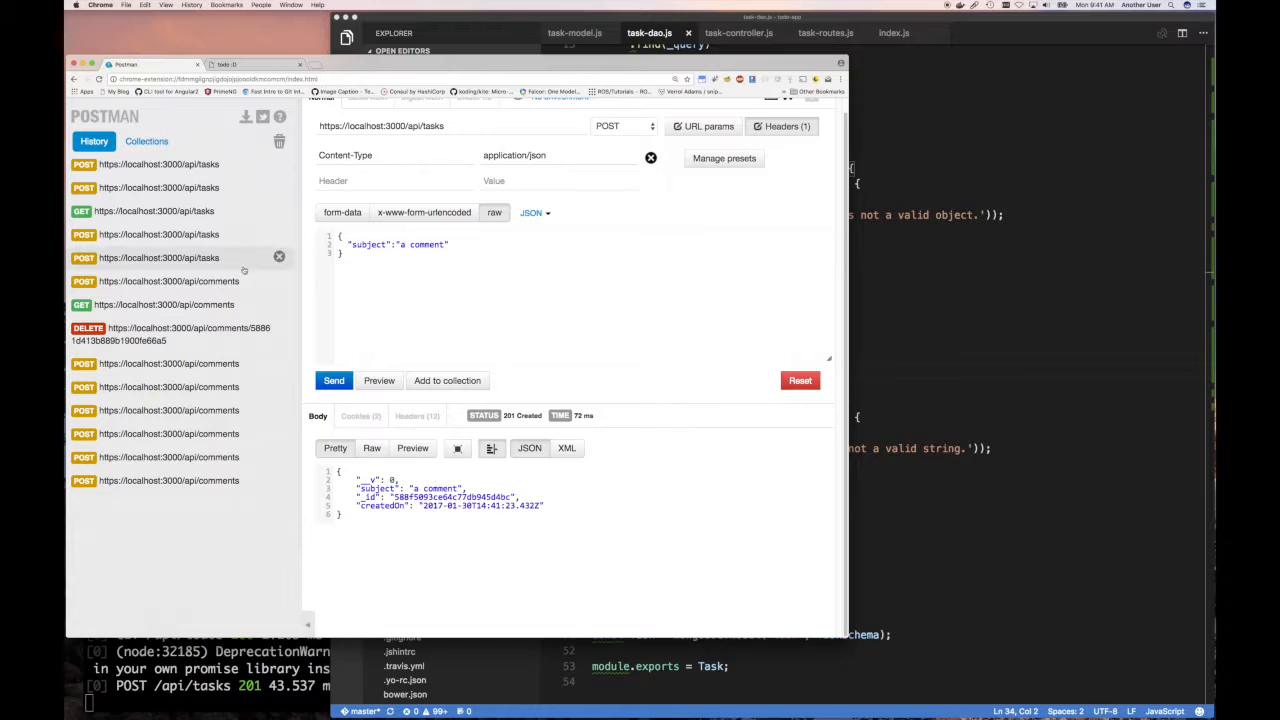
{"action": "left_click", "coordinate": [153, 211]}
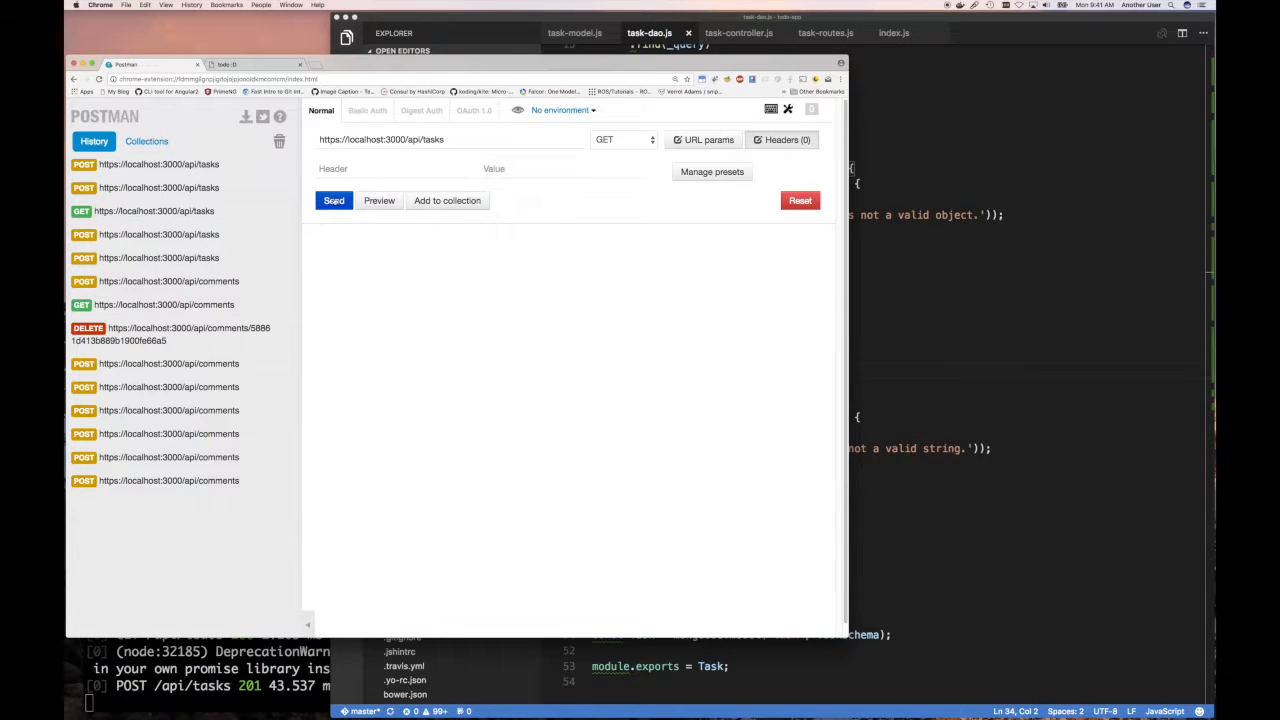
{"action": "left_click", "coordinate": [334, 200]}
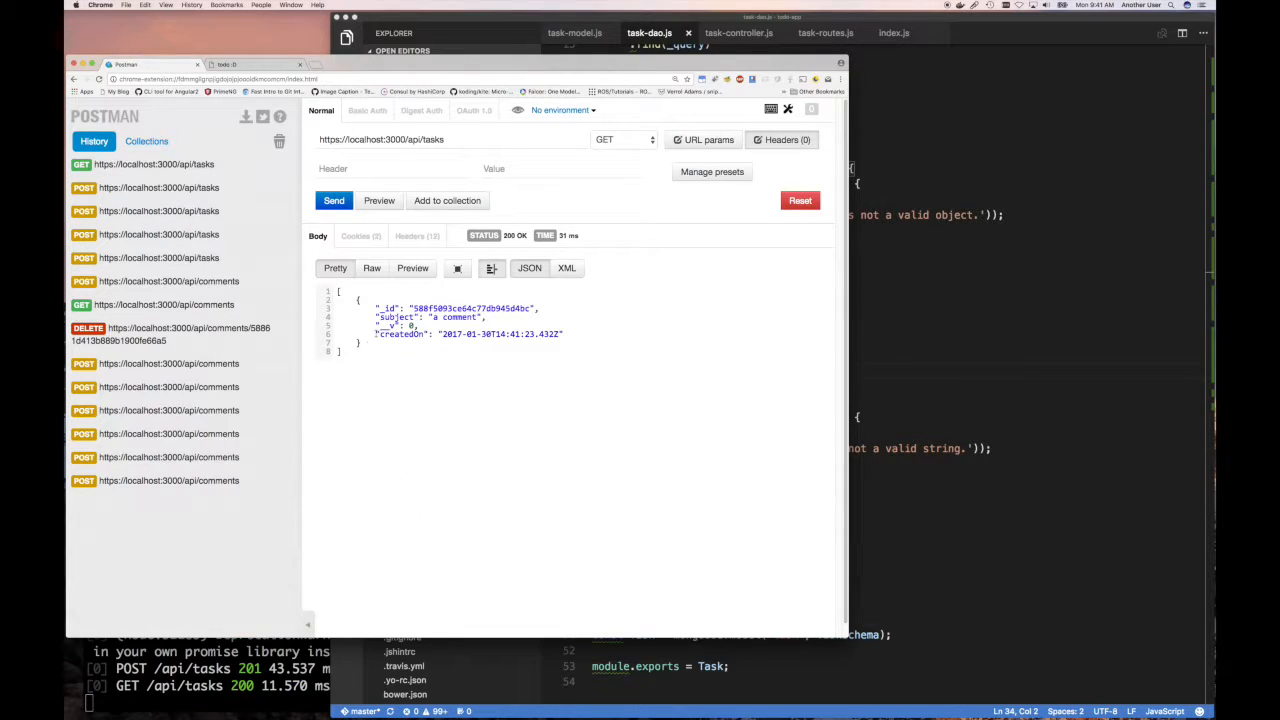
{"action": "double_click", "coordinate": [400, 333]}
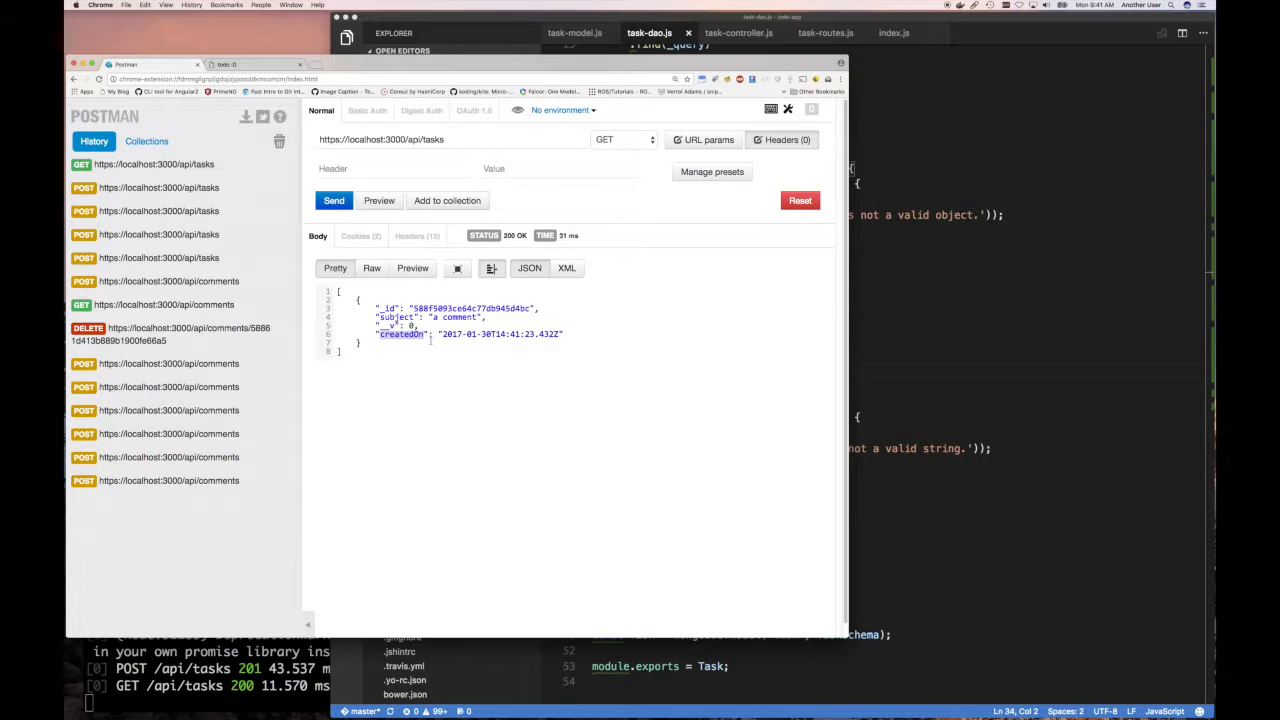